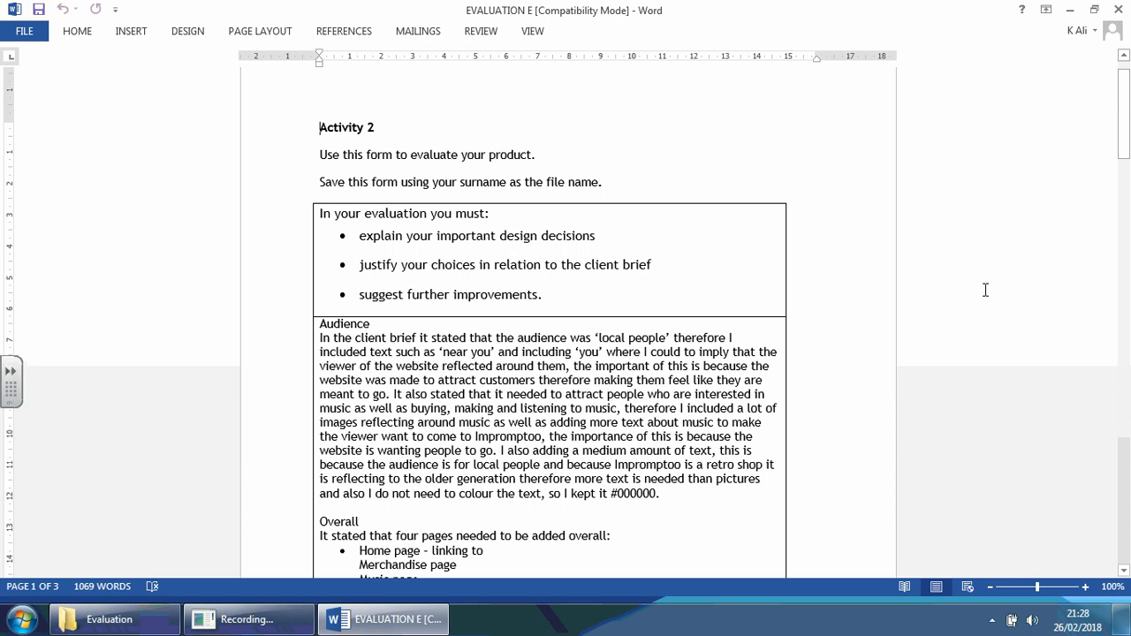
mouse_move(963, 298)
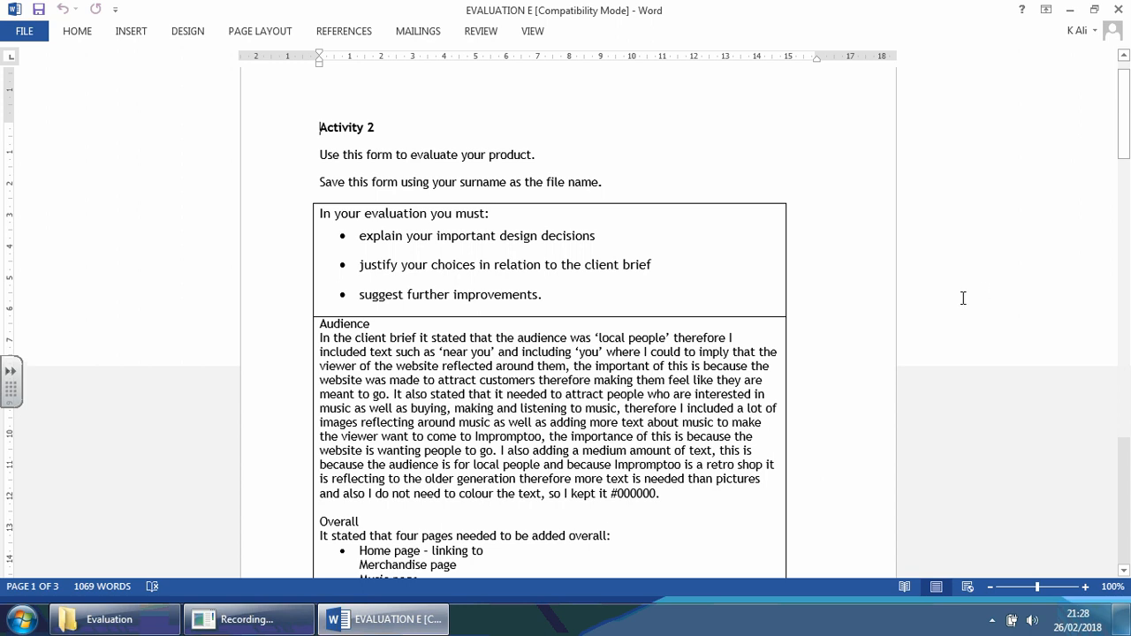
Scroll through the evaluation, briefly highlighting the Audience heading
scroll(down, 3)
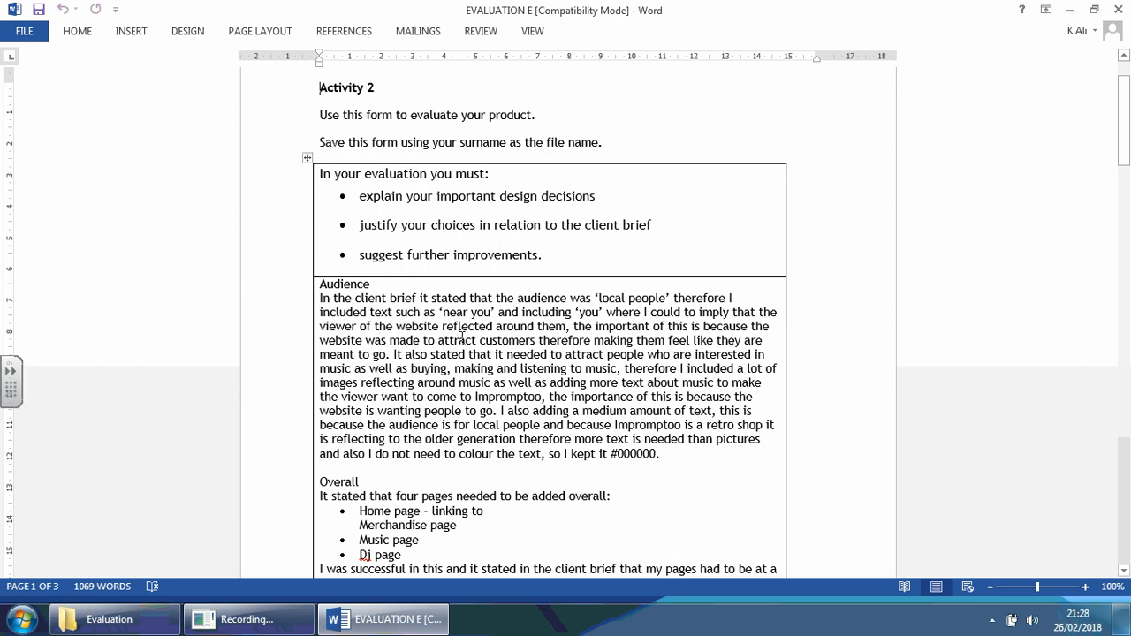
mouse_move(378, 256)
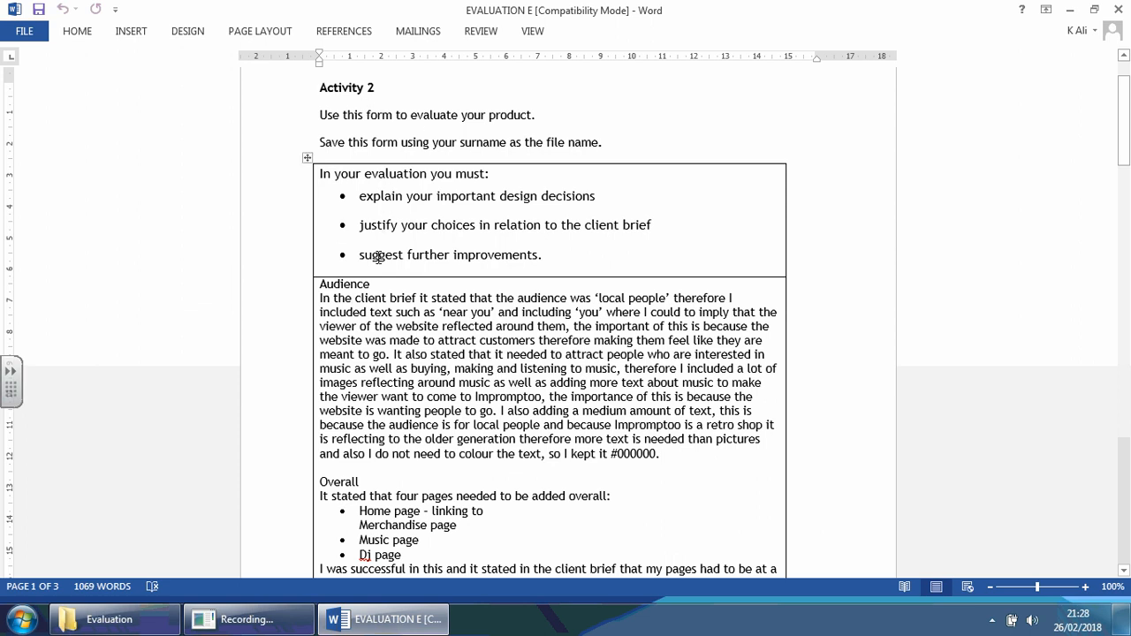
mouse_move(431, 247)
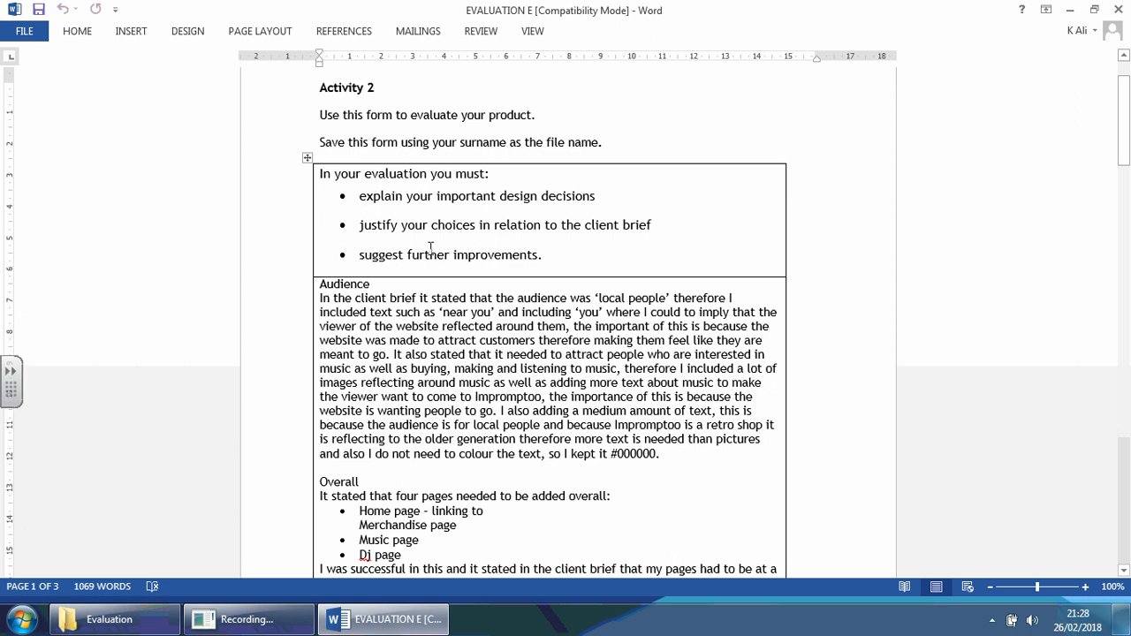
scroll(down, 3)
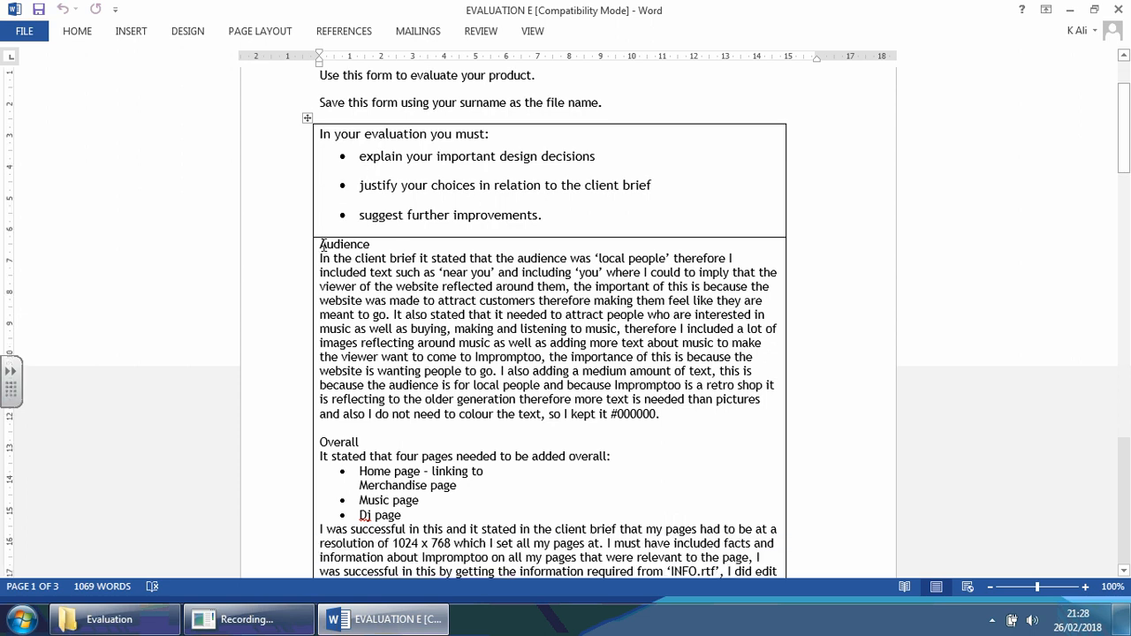
double_click(344, 244)
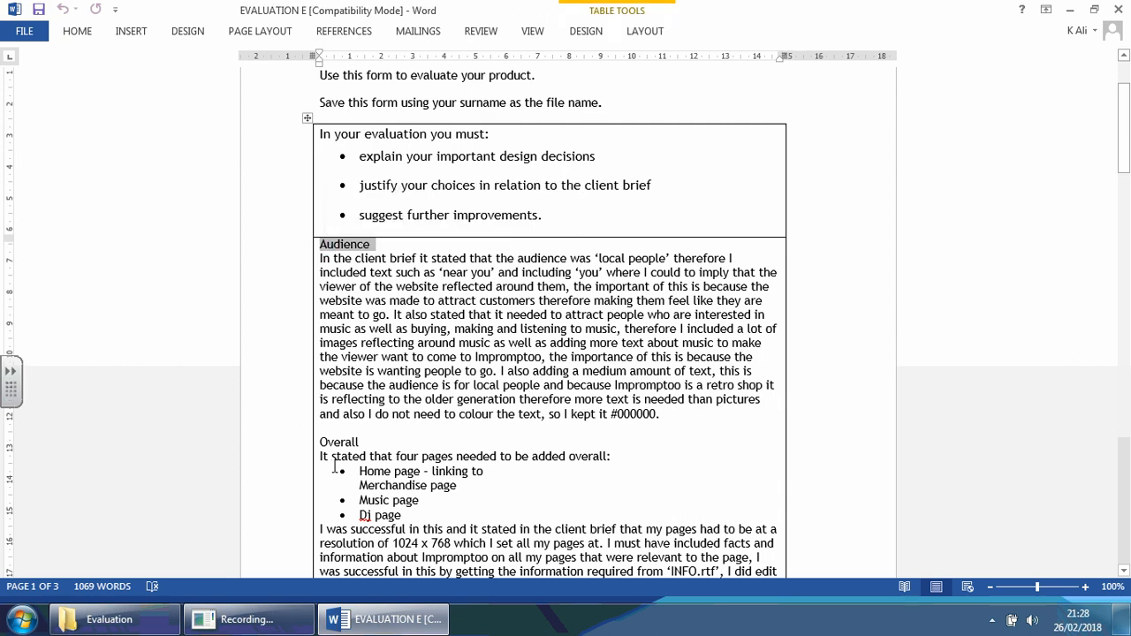
double_click(339, 442)
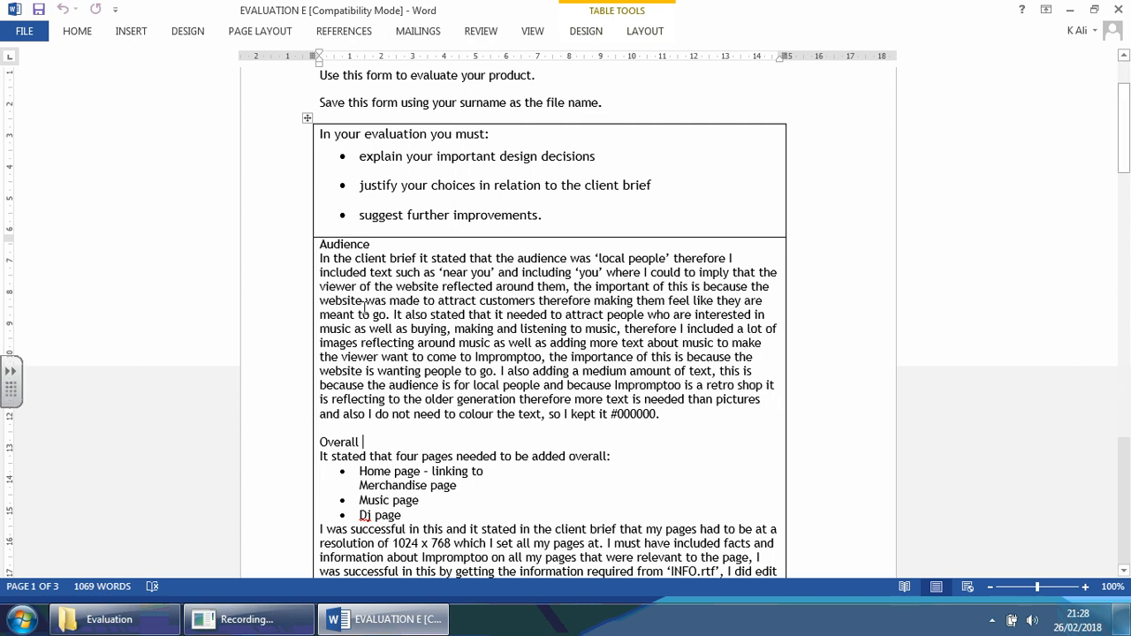
scroll(down, 3)
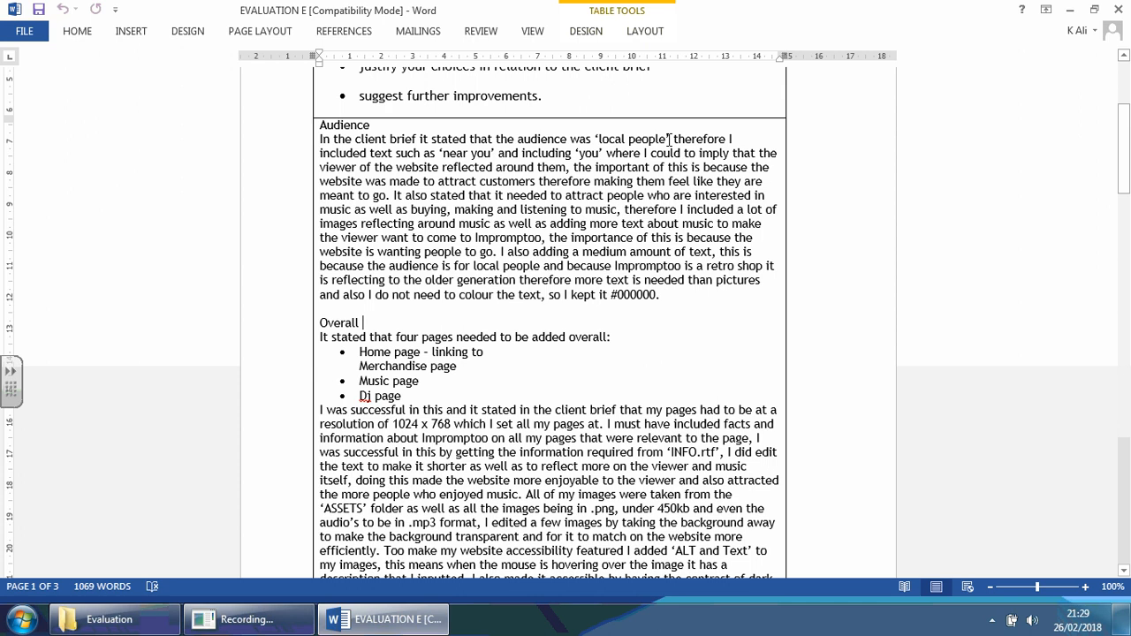
mouse_move(689, 151)
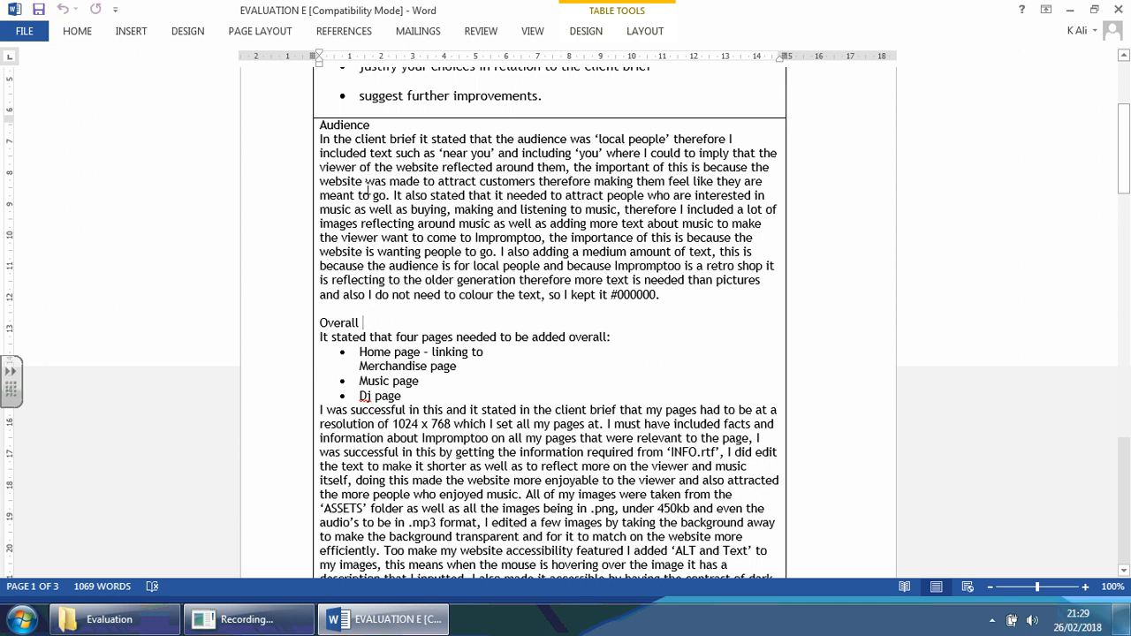
mouse_move(578, 175)
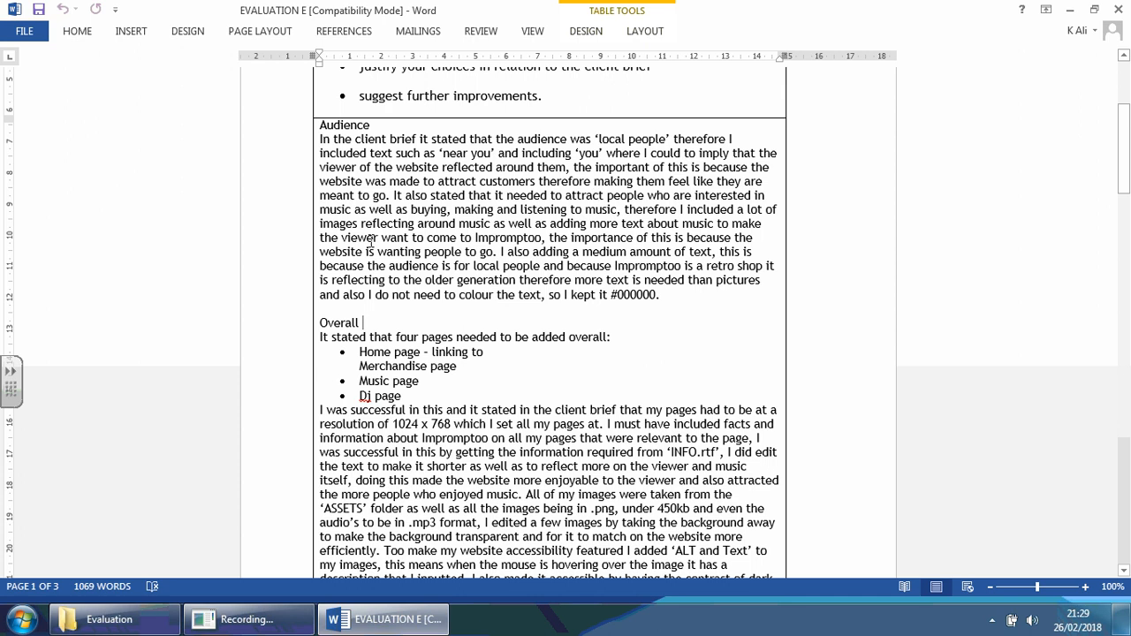
mouse_move(371, 240)
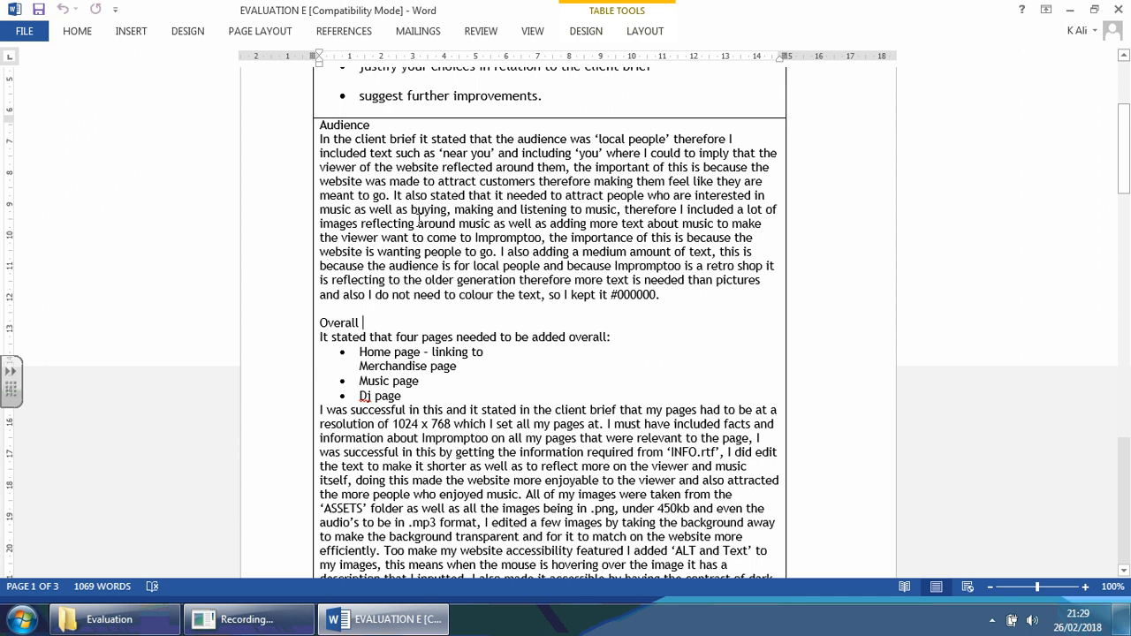
mouse_move(656, 210)
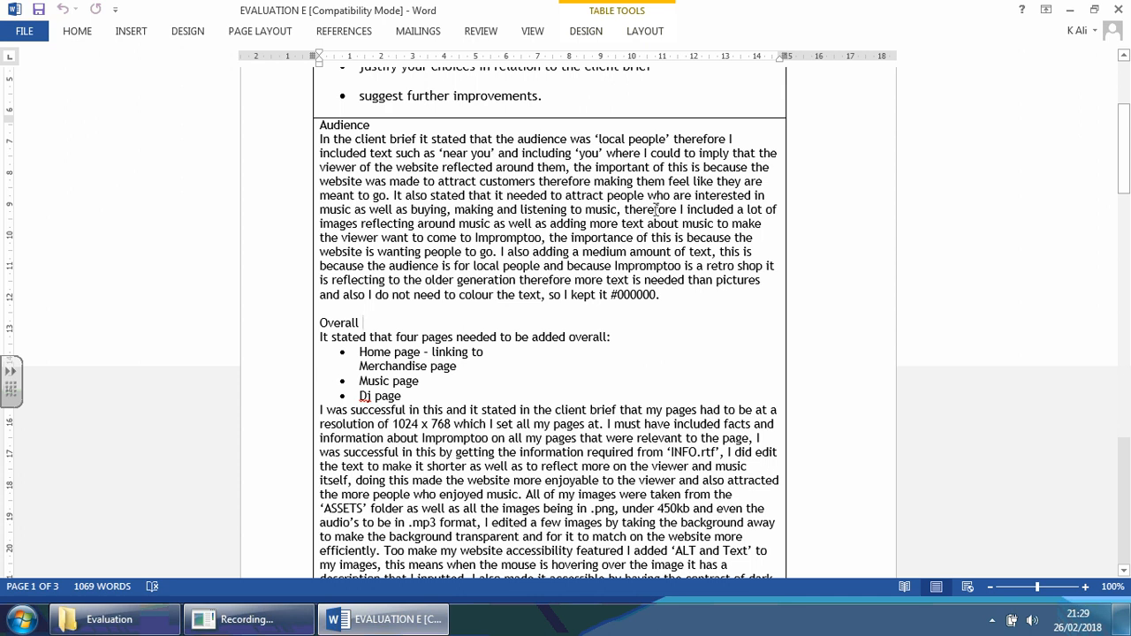
mouse_move(484, 225)
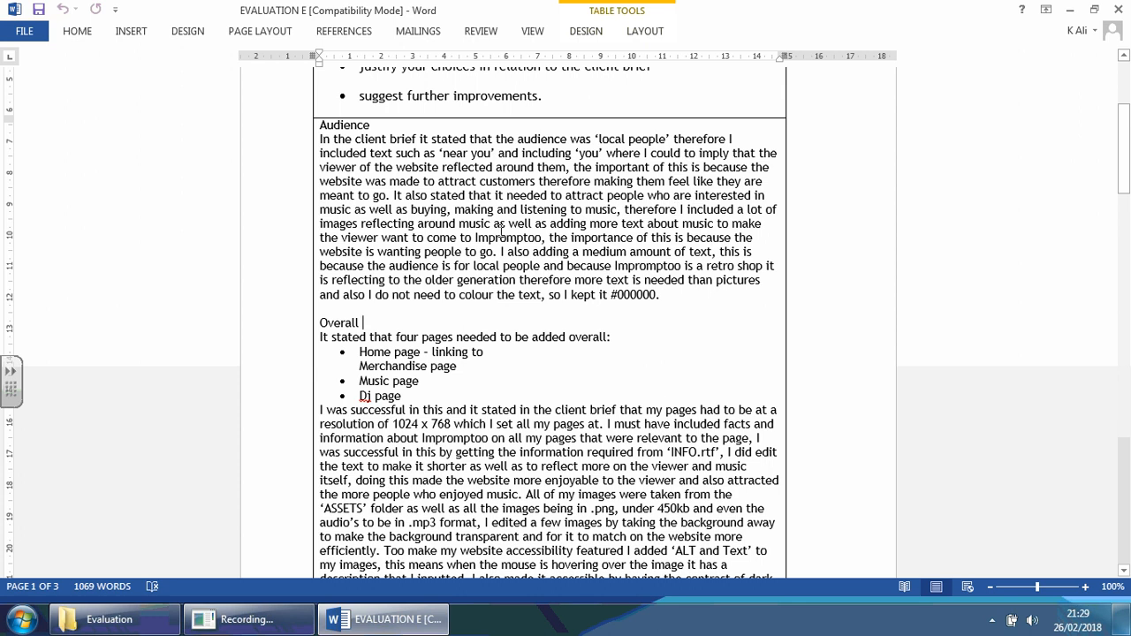
mouse_move(681, 236)
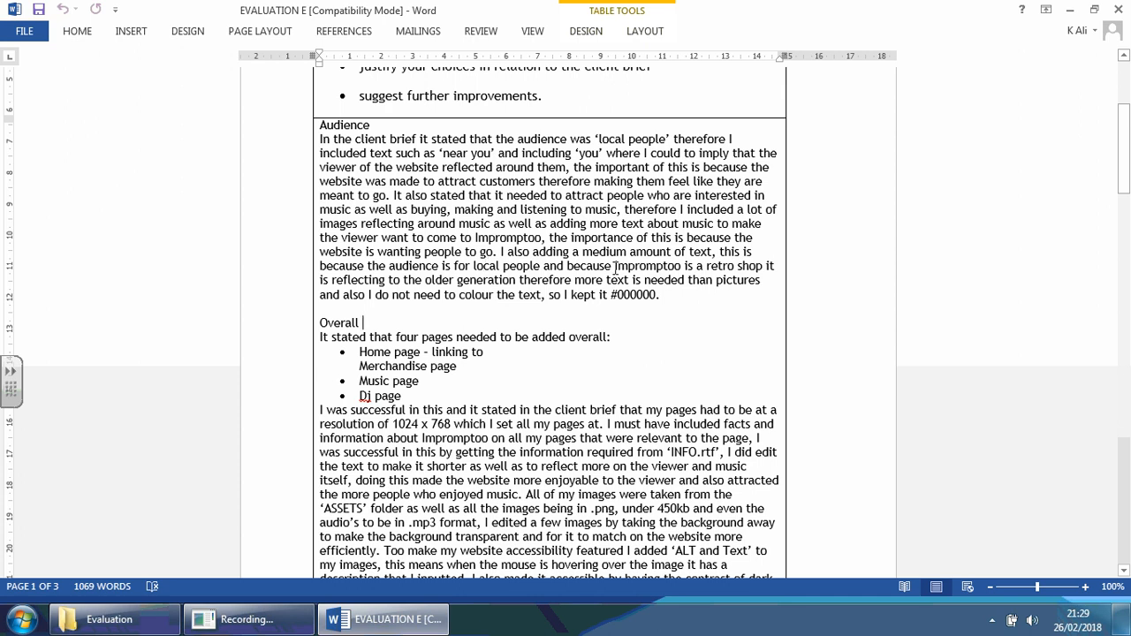
mouse_move(409, 298)
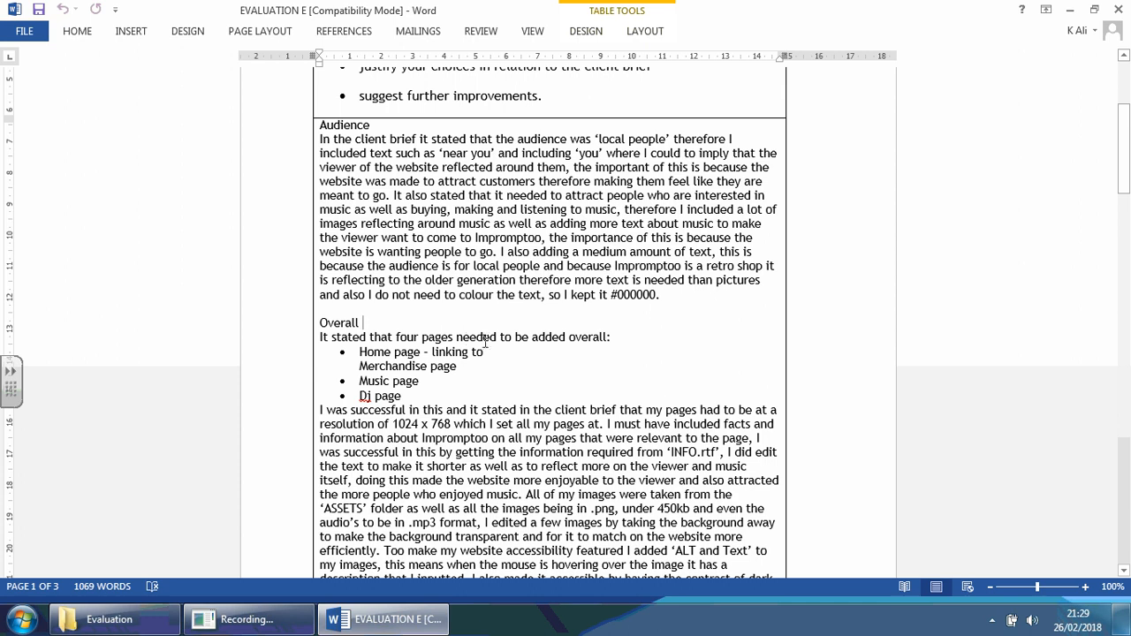
mouse_move(470, 306)
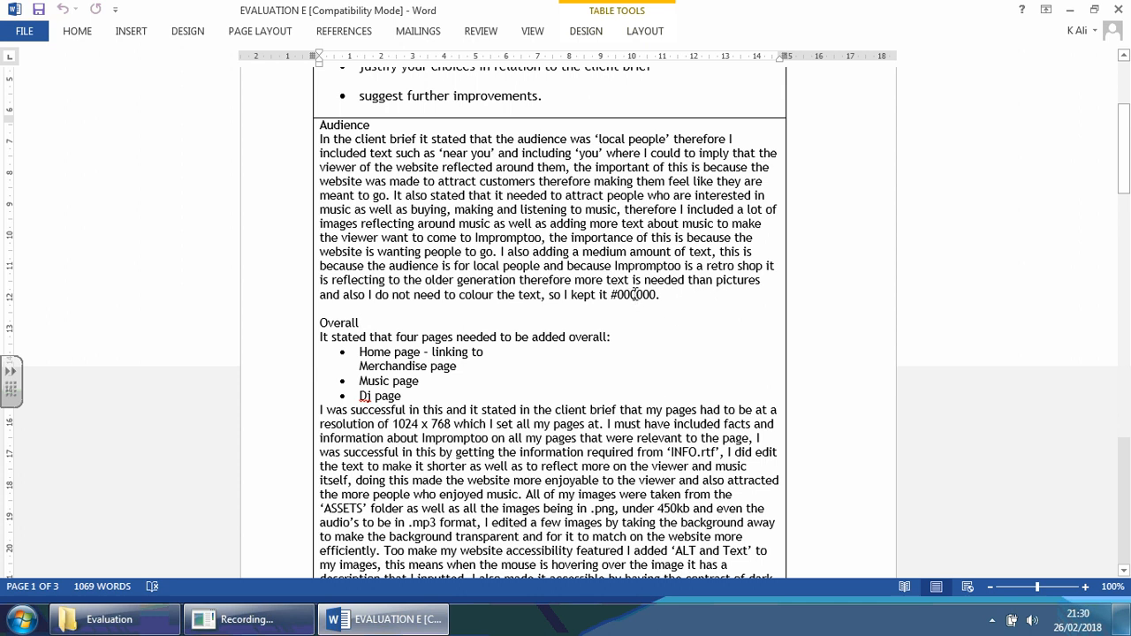
mouse_move(431, 325)
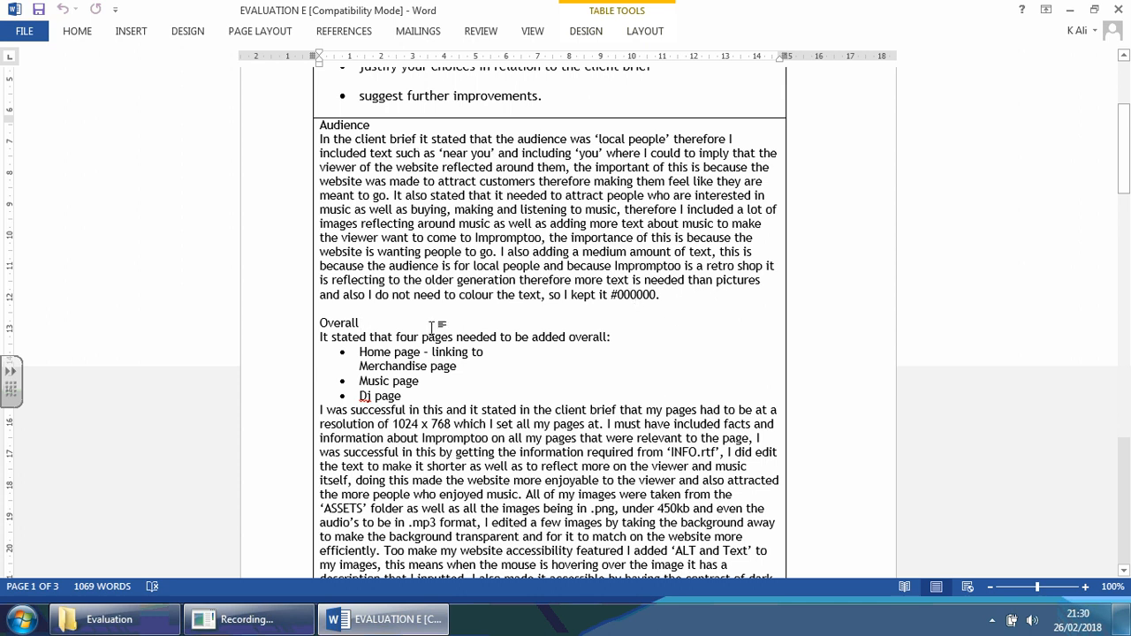
Highlight 'the importance', the first two requirements, and the #000000 text sentence
click(363, 323)
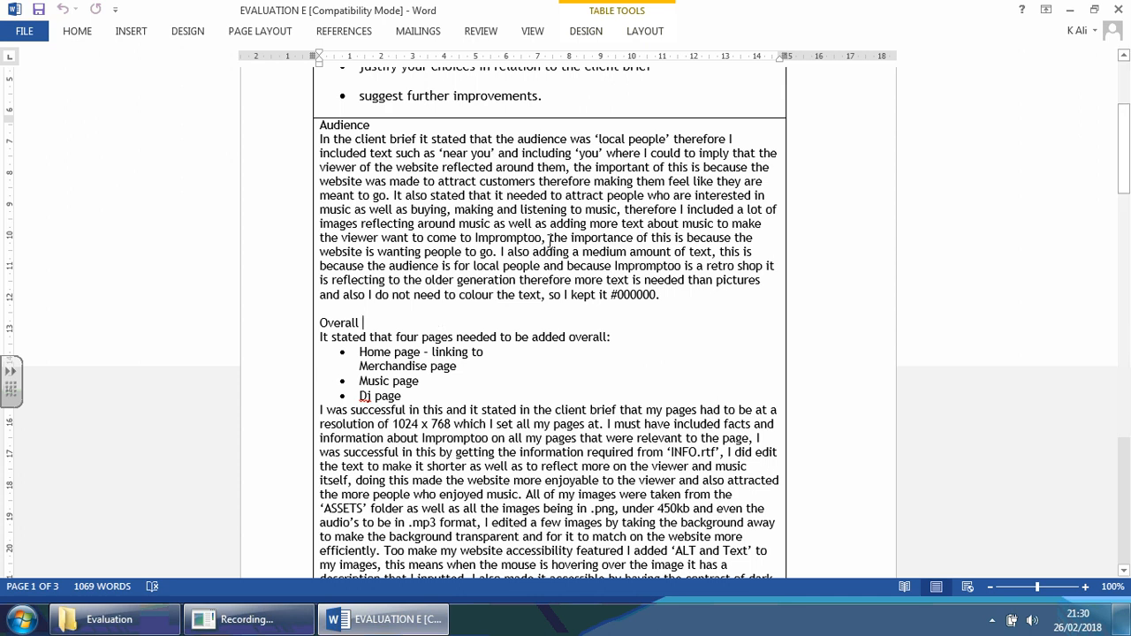
double_click(575, 237)
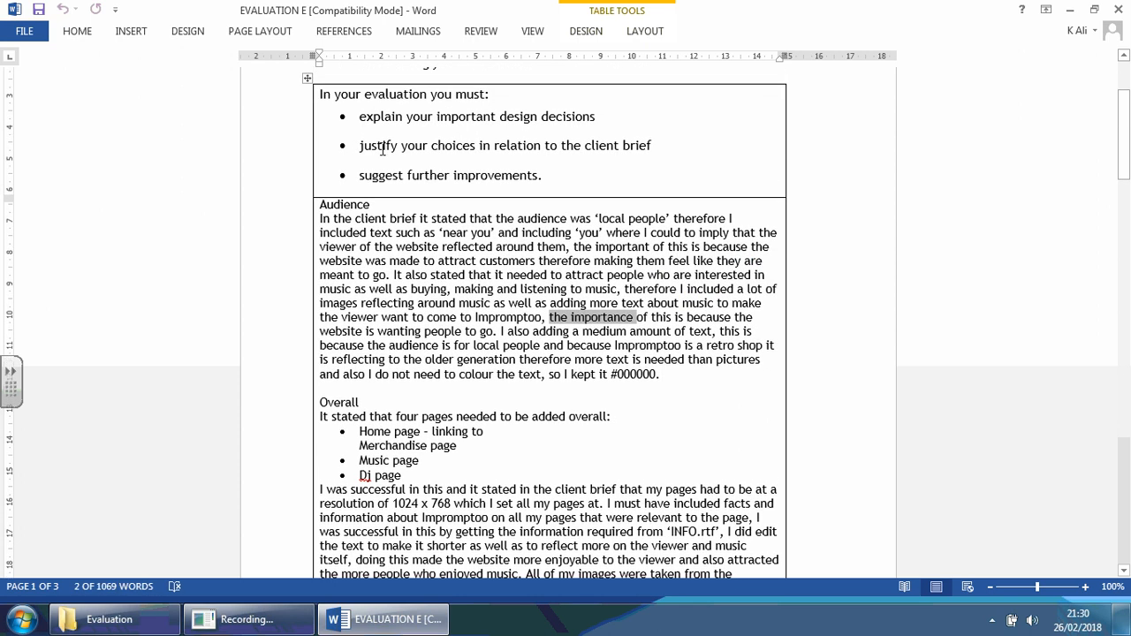
drag(359, 116, 651, 145)
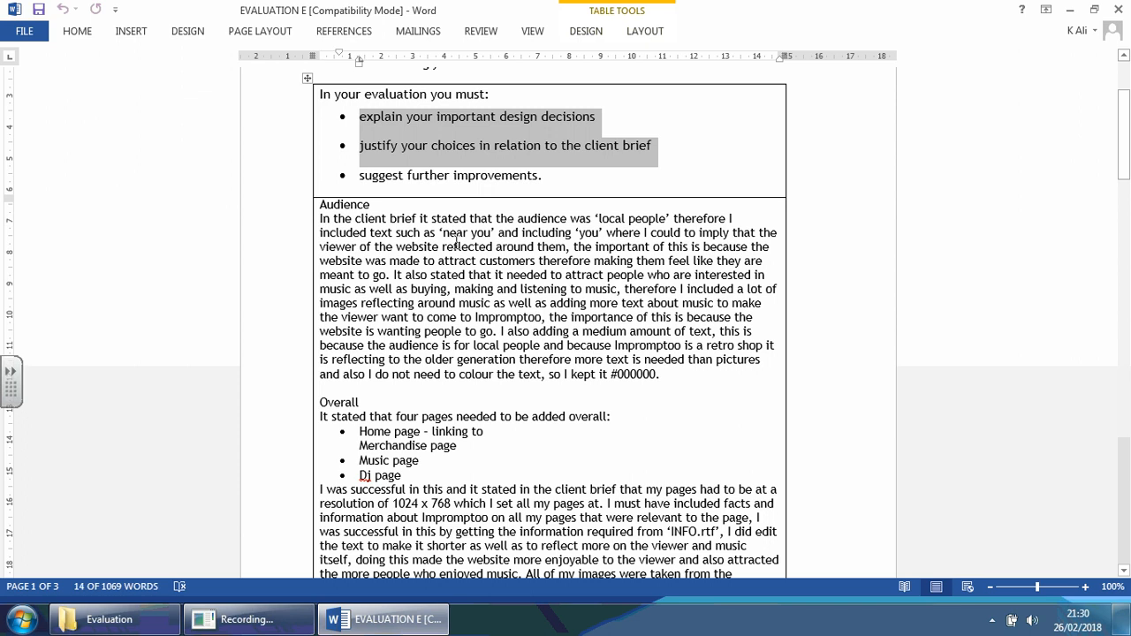
scroll(down, 3)
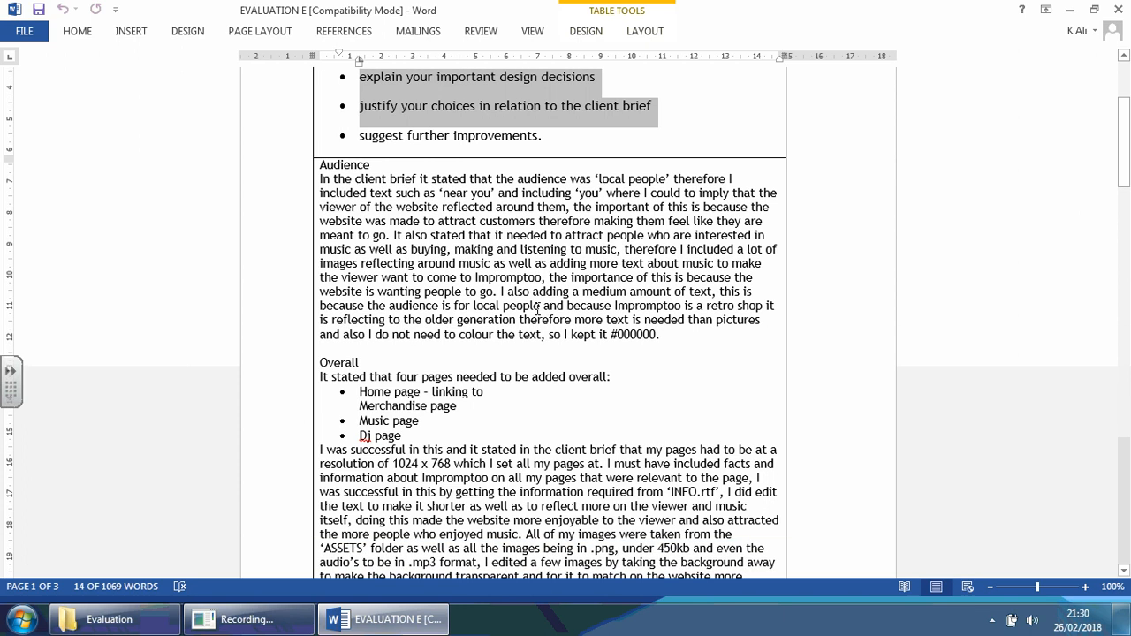
mouse_move(580, 327)
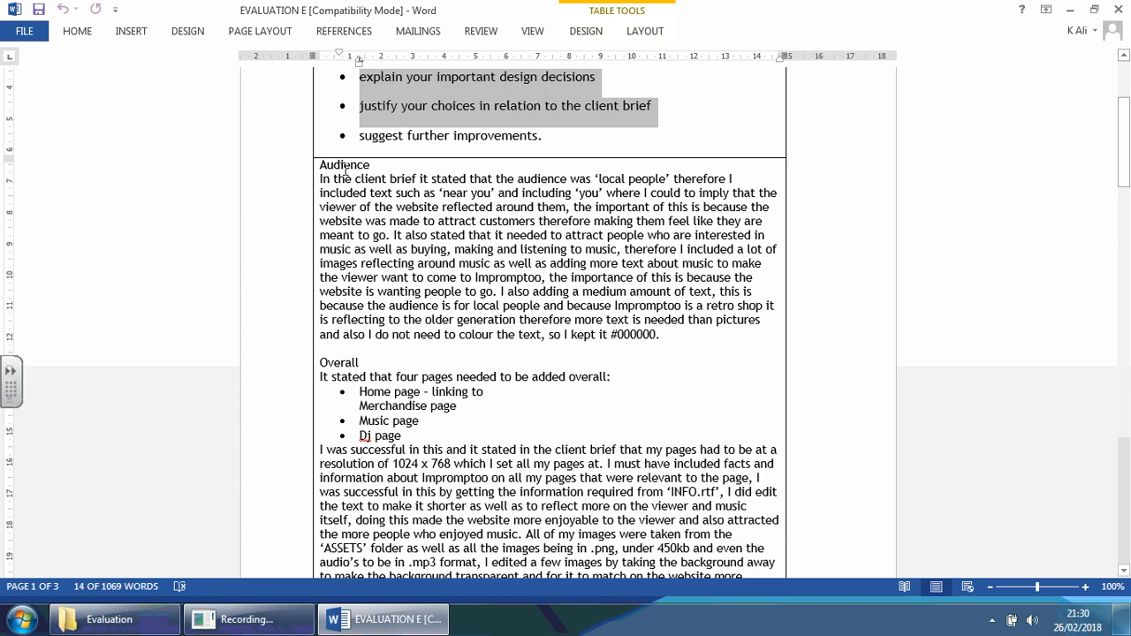
scroll(down, 3)
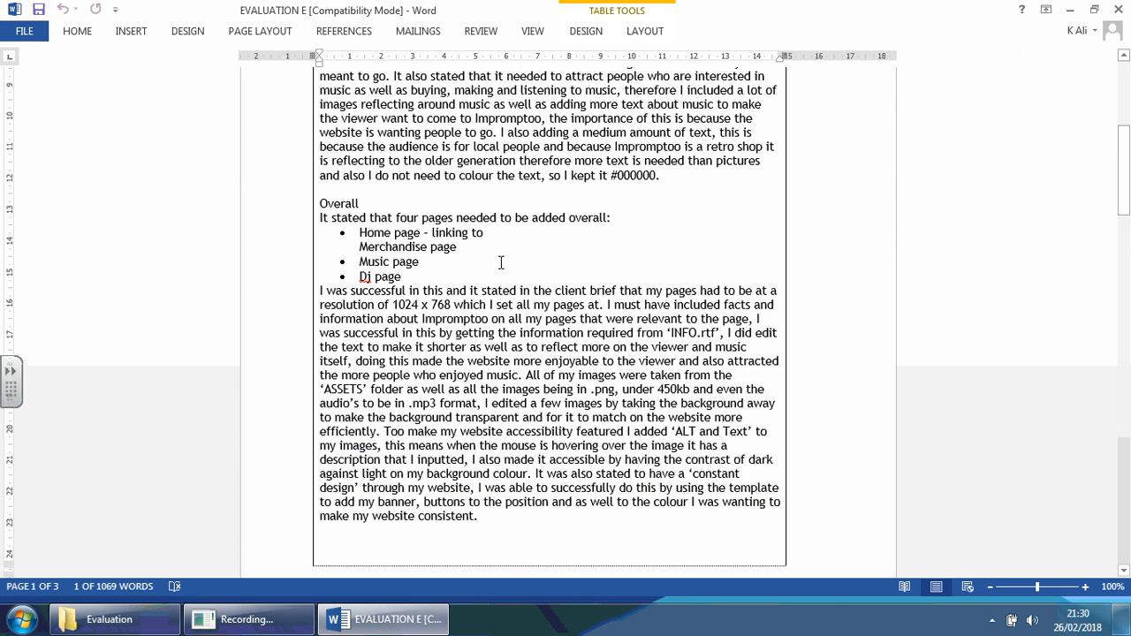
drag(501, 175, 655, 175)
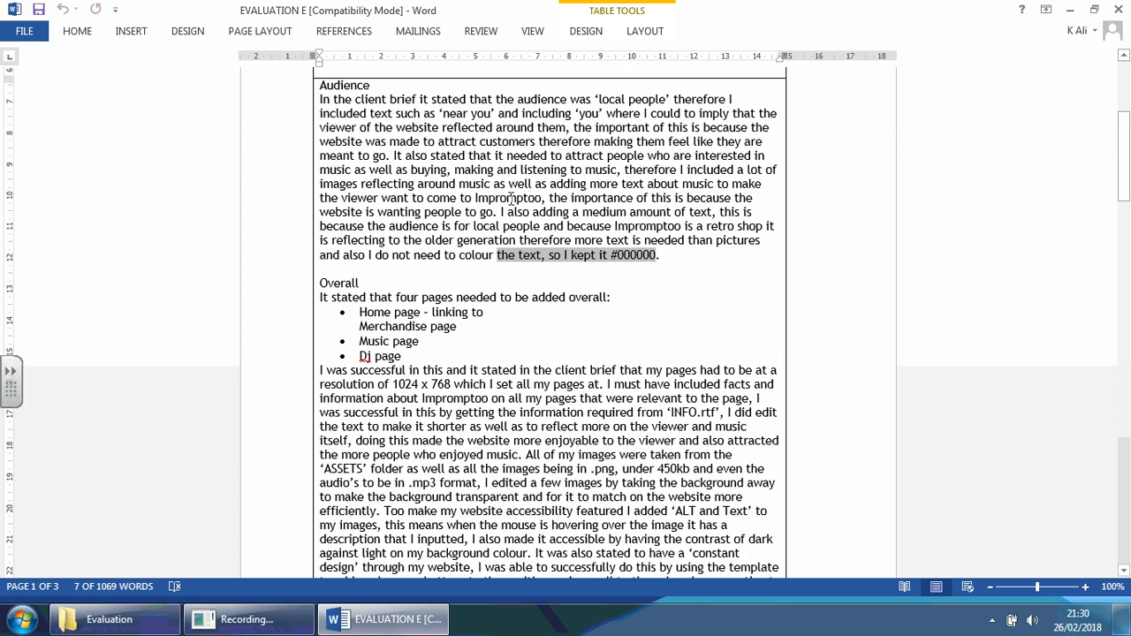
double_click(589, 114)
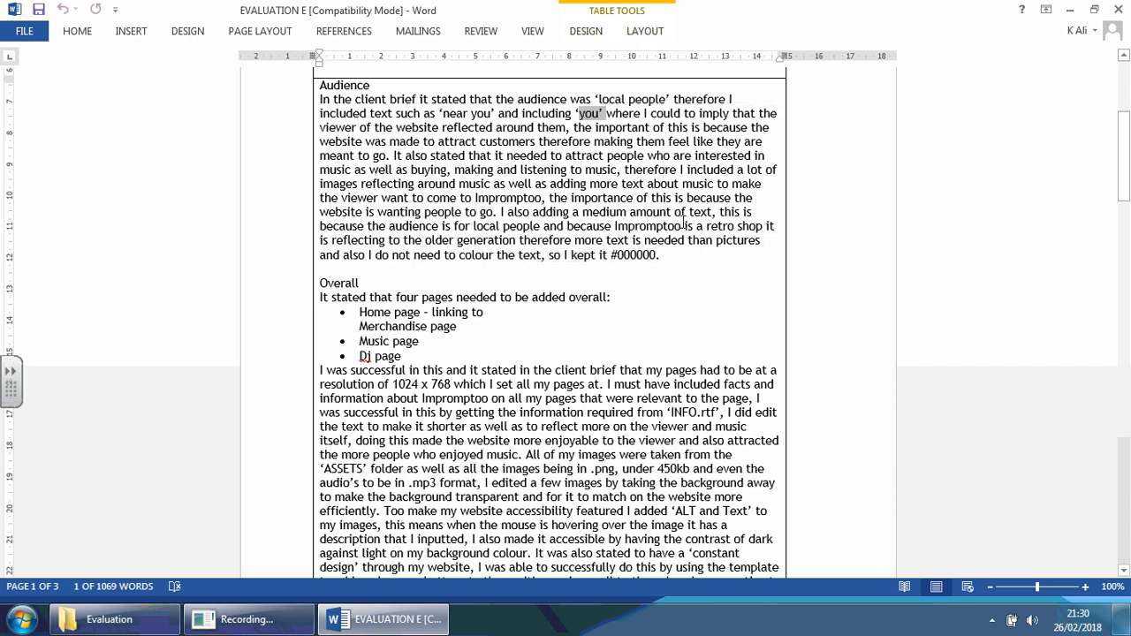
mouse_move(692, 210)
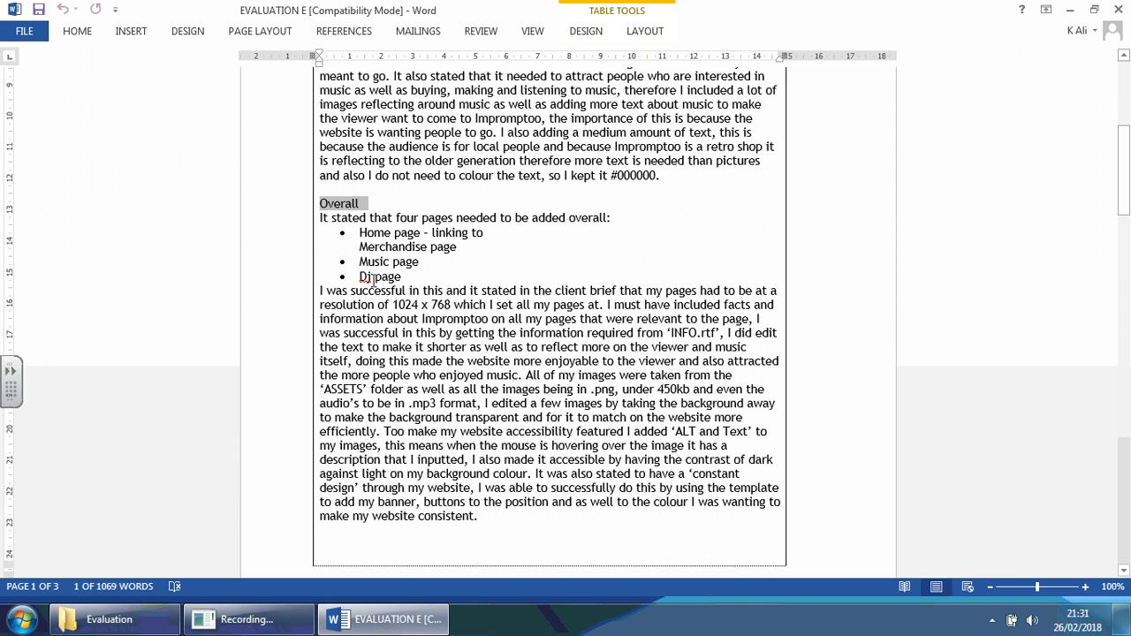
Read further, select the word 'inputted', and zoom the page to 150%
scroll(down, 3)
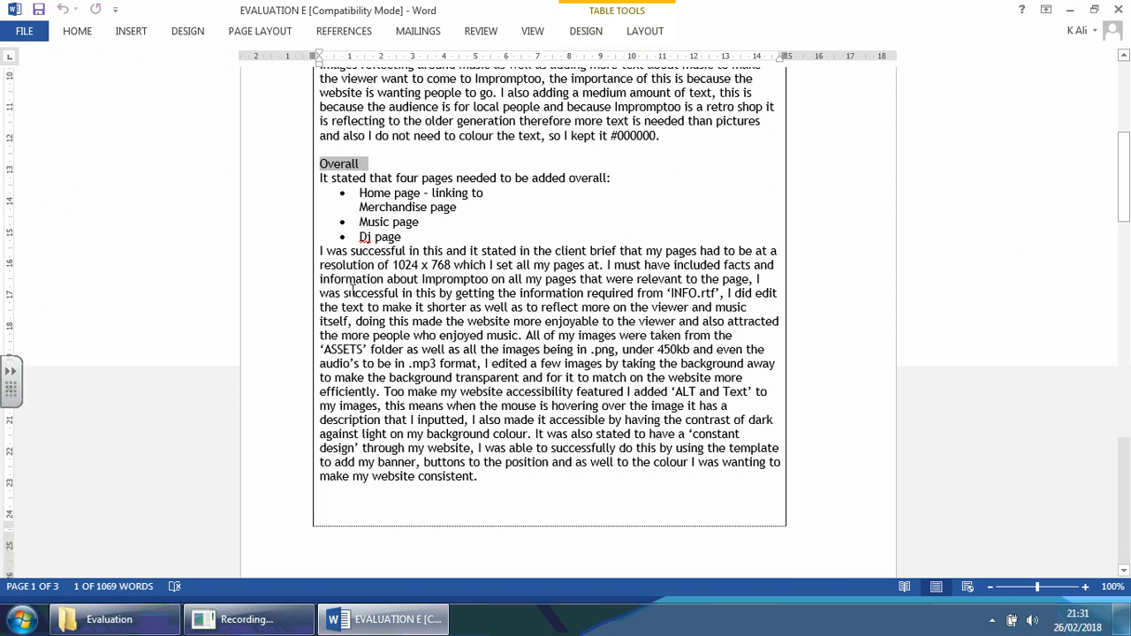
mouse_move(448, 274)
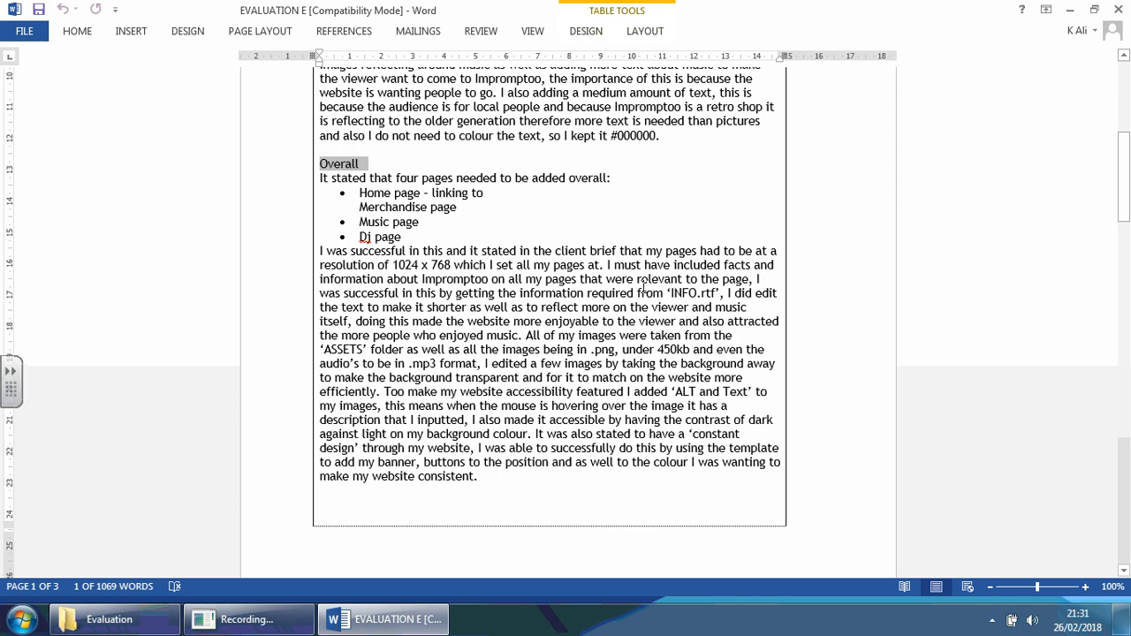
mouse_move(353, 293)
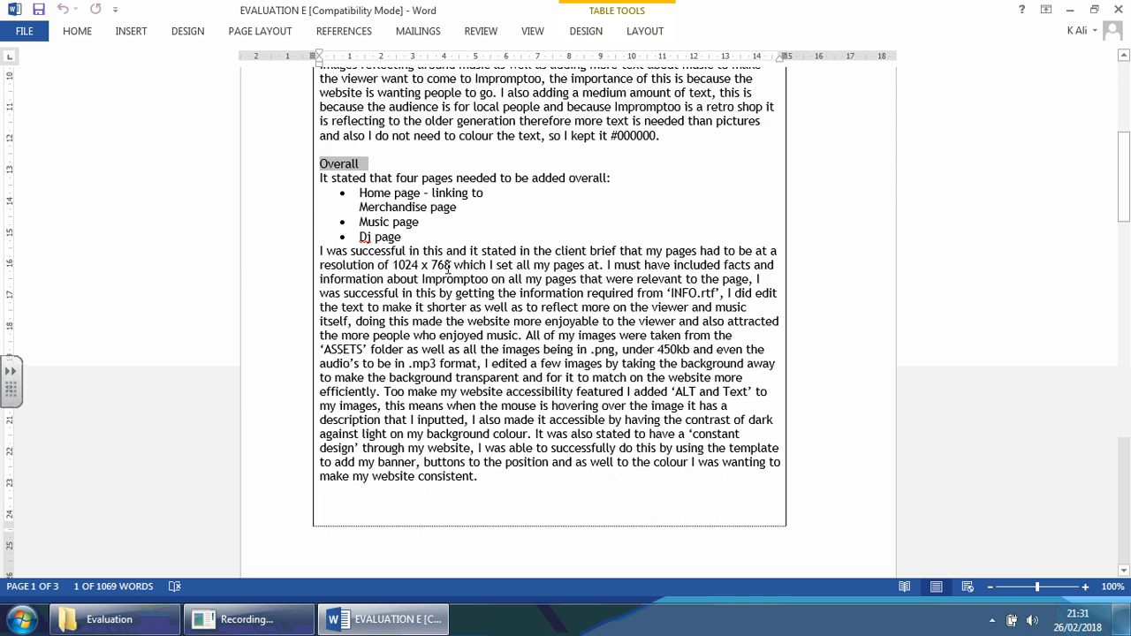
mouse_move(445, 338)
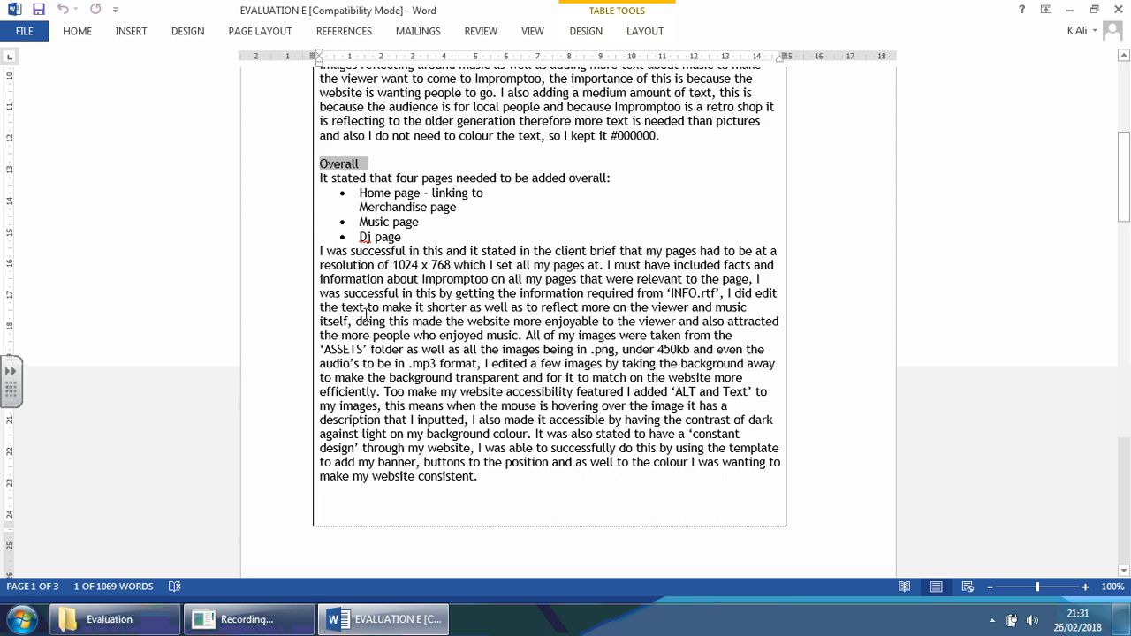
mouse_move(684, 307)
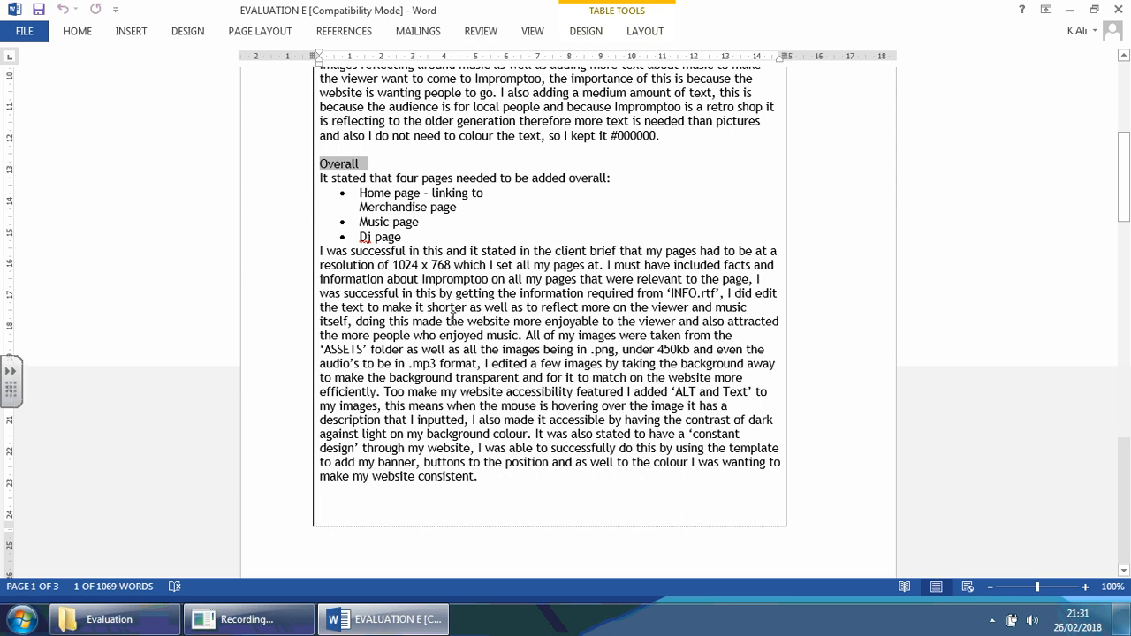
mouse_move(704, 320)
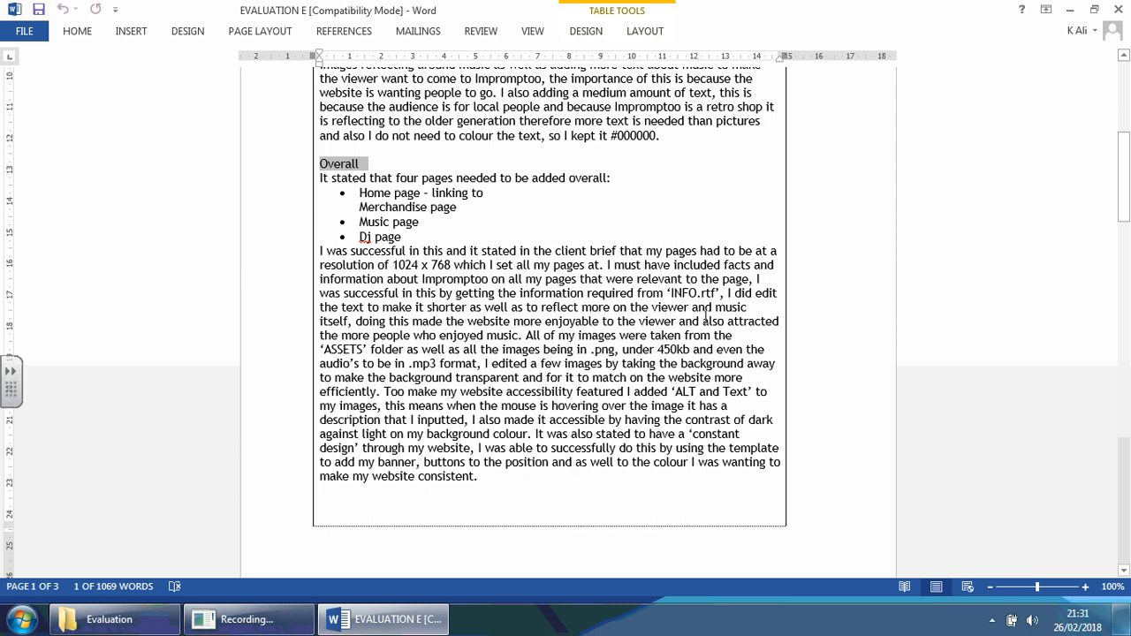
mouse_move(349, 328)
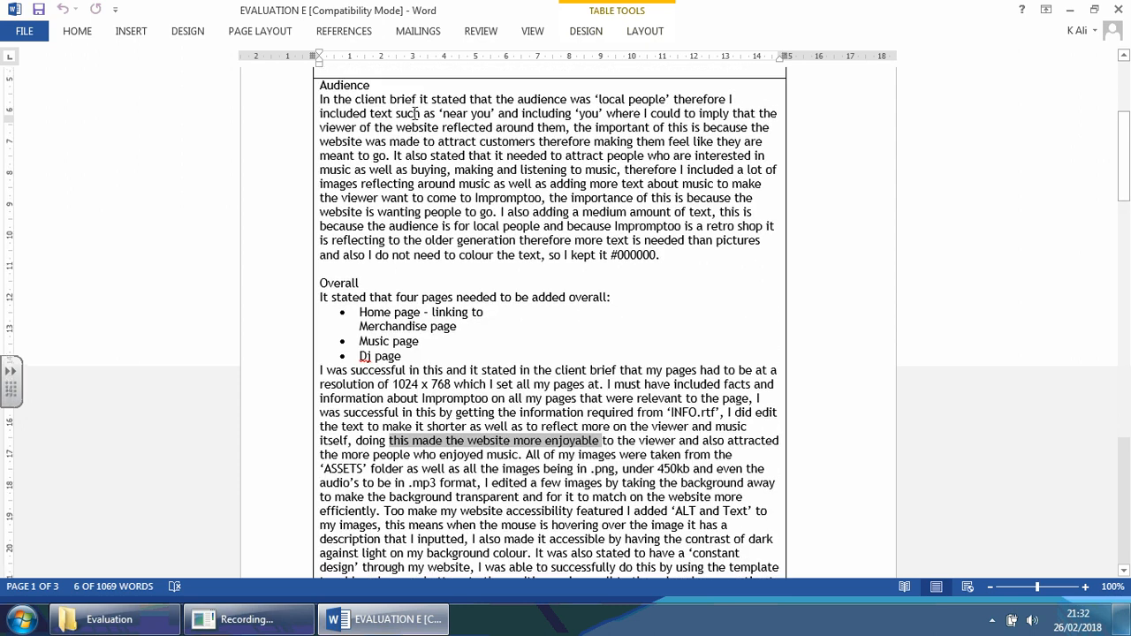
scroll(down, 3)
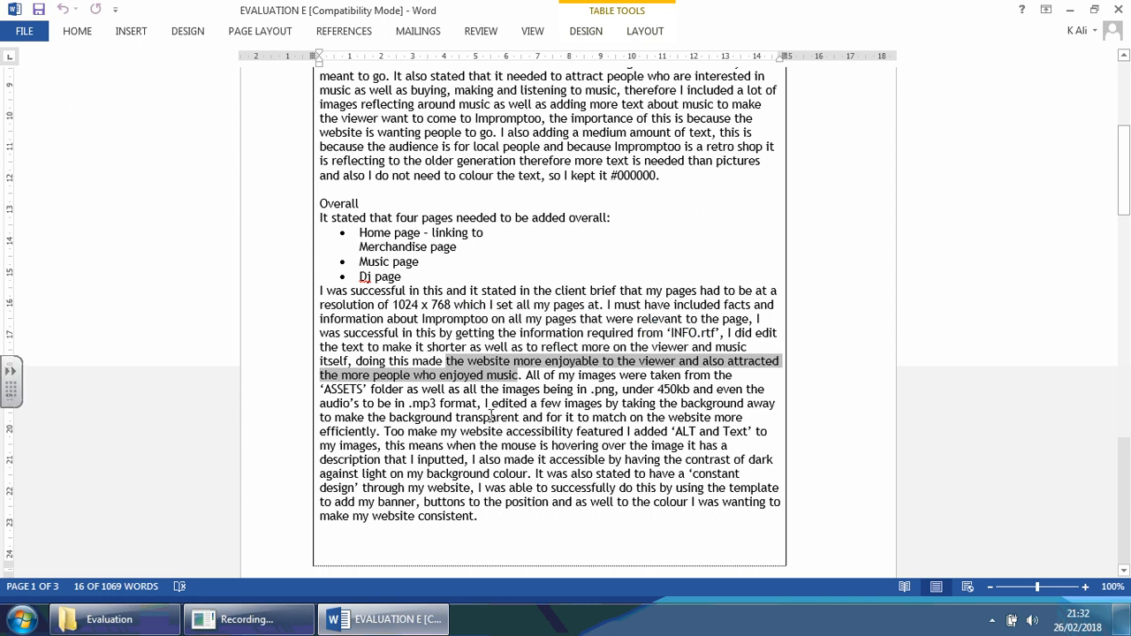
scroll(down, 3)
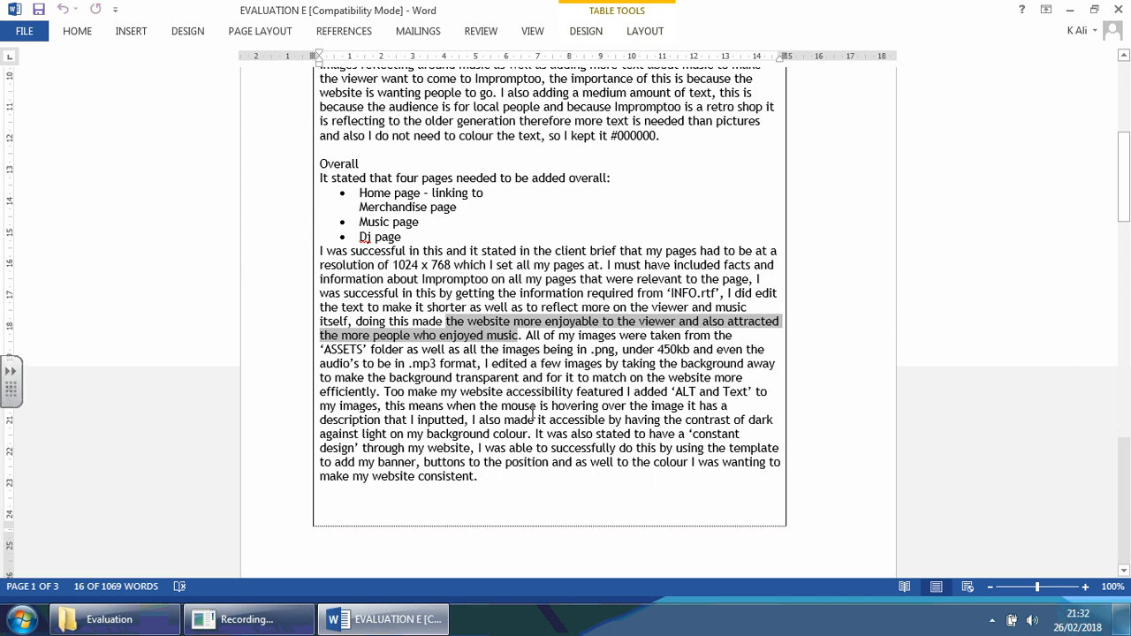
scroll(down, 3)
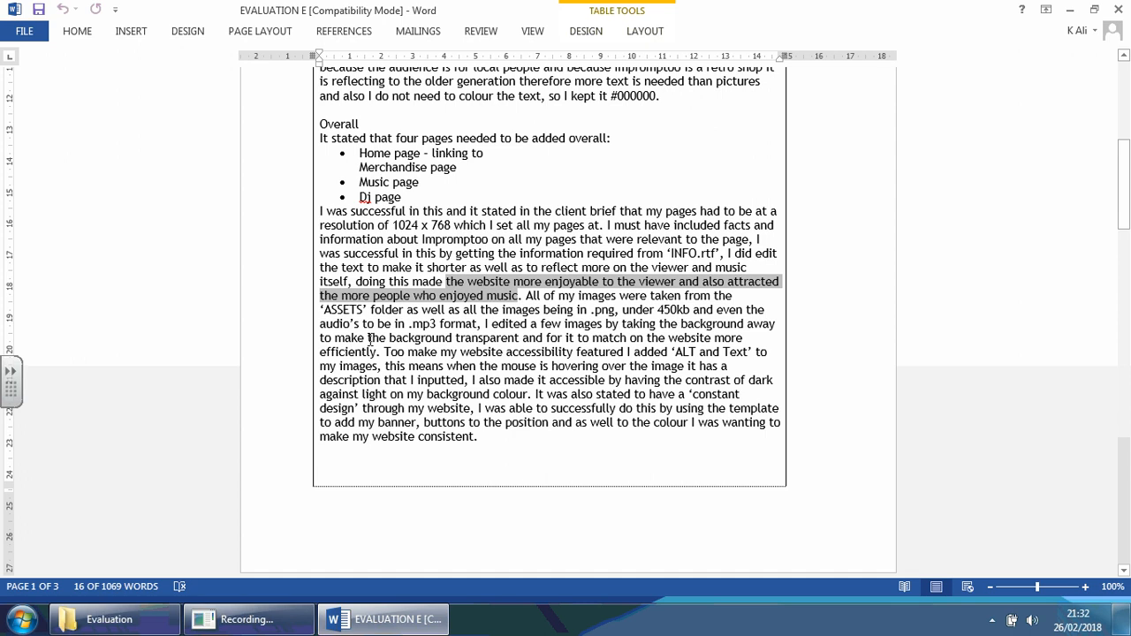
mouse_move(592, 363)
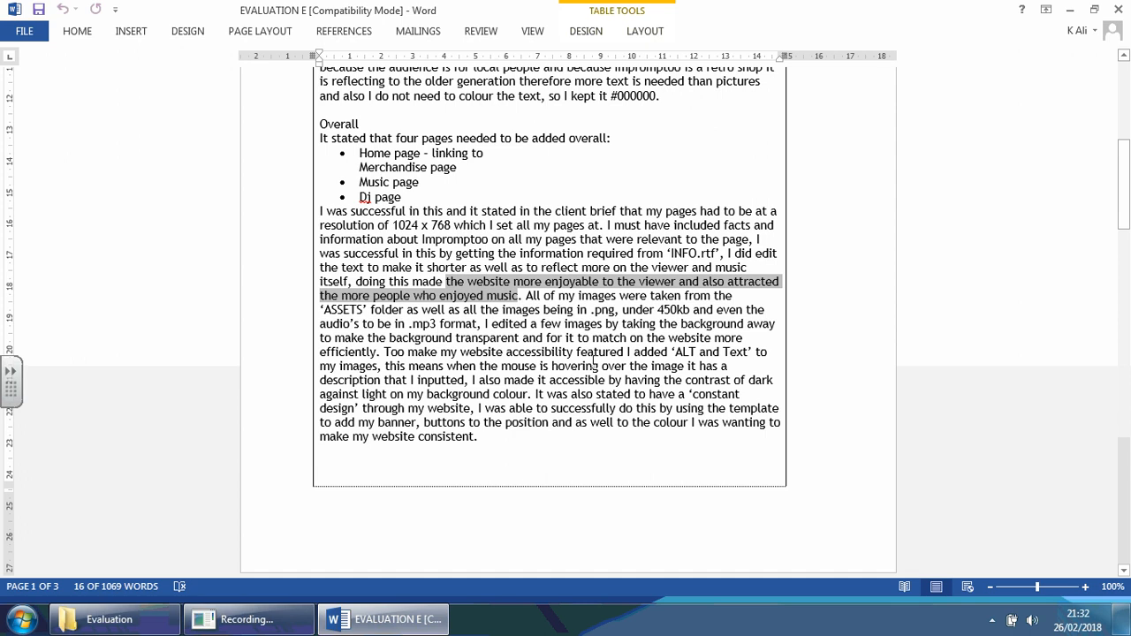
mouse_move(682, 348)
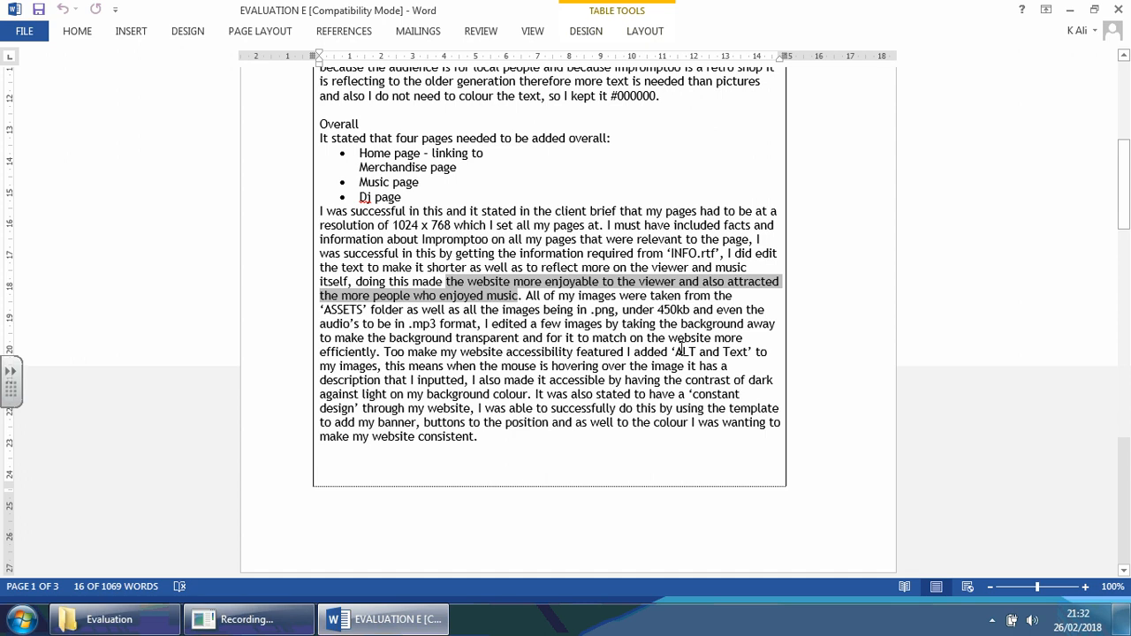
scroll(down, 3)
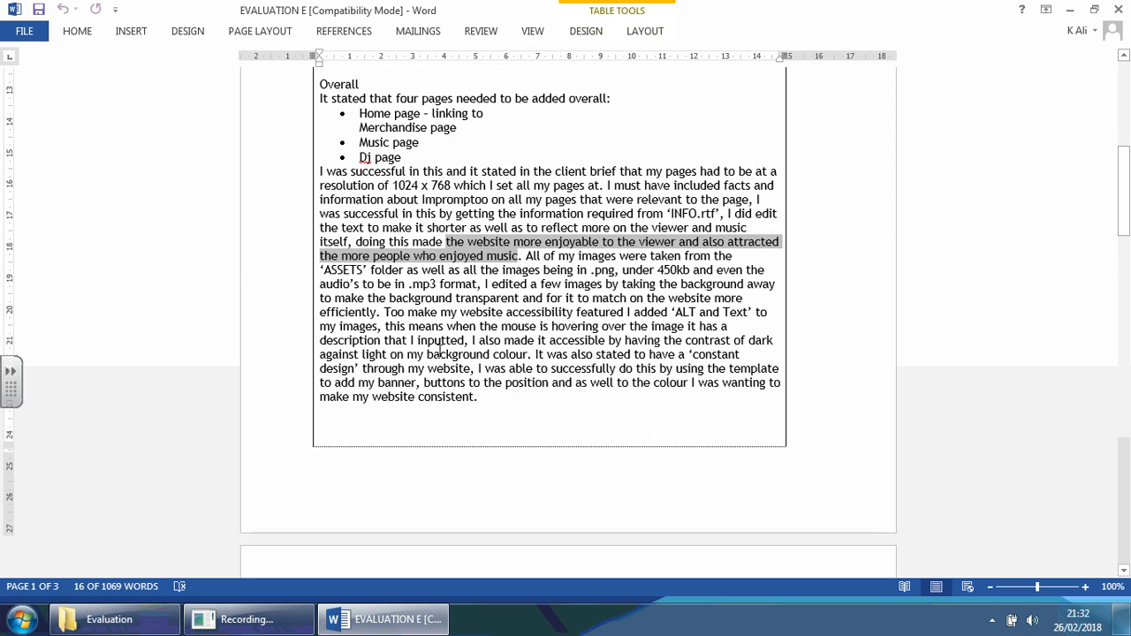
mouse_move(656, 310)
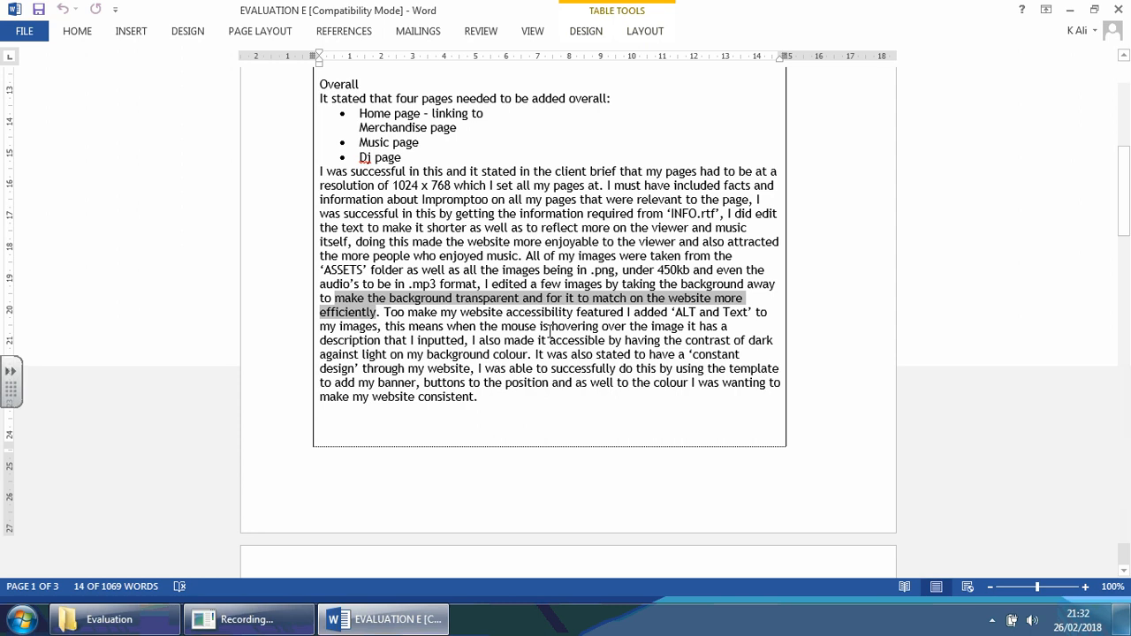
mouse_move(670, 330)
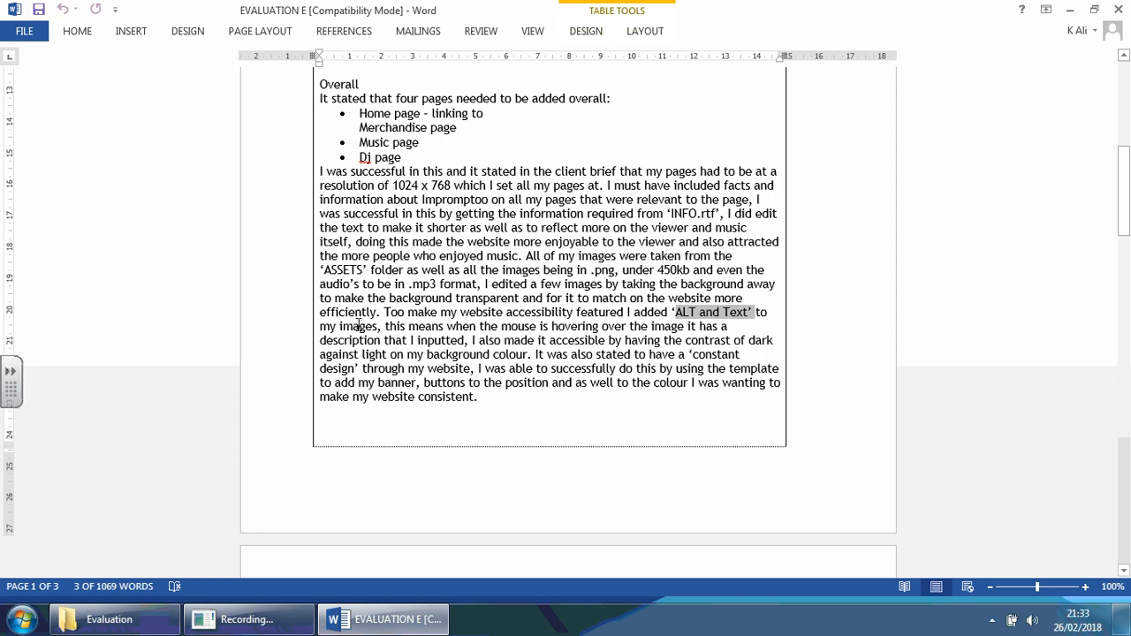
mouse_move(740, 335)
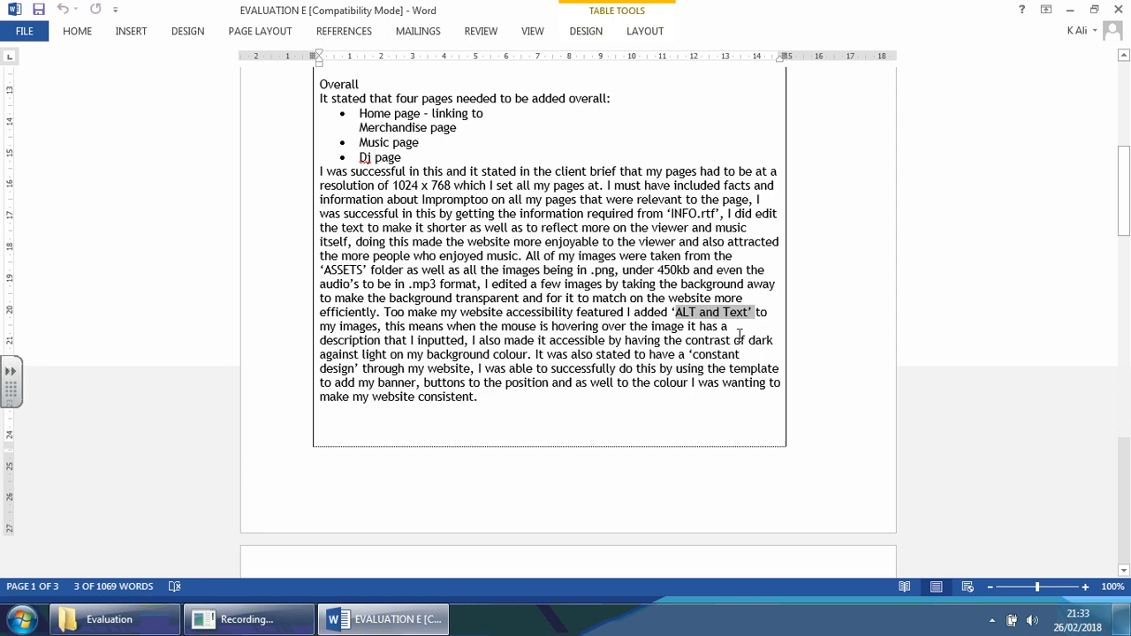
mouse_move(429, 354)
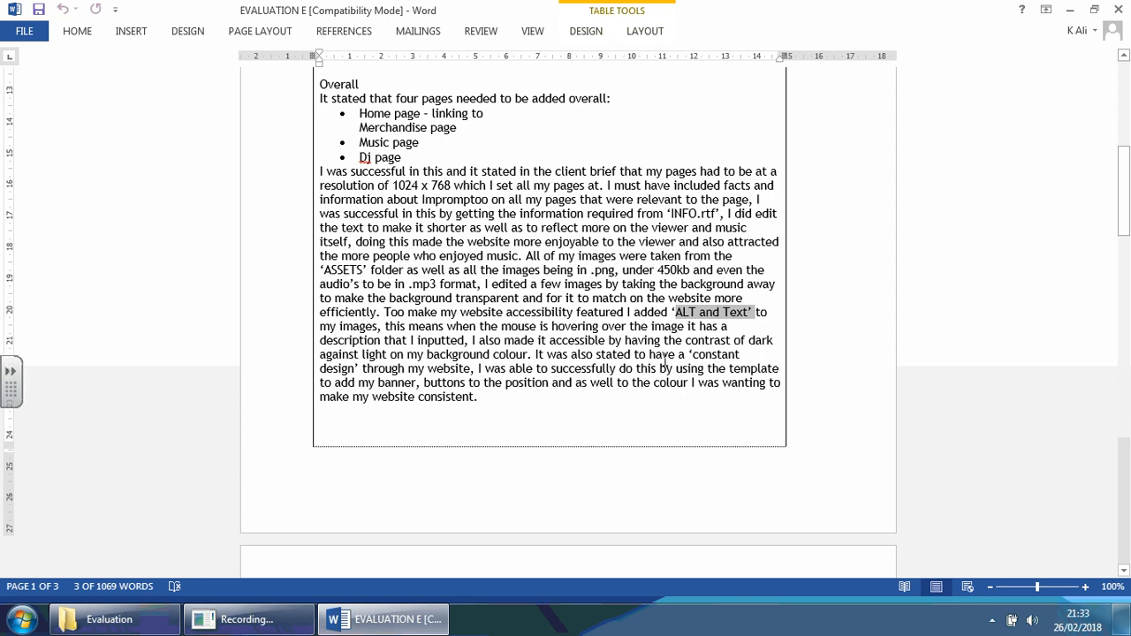
mouse_move(391, 397)
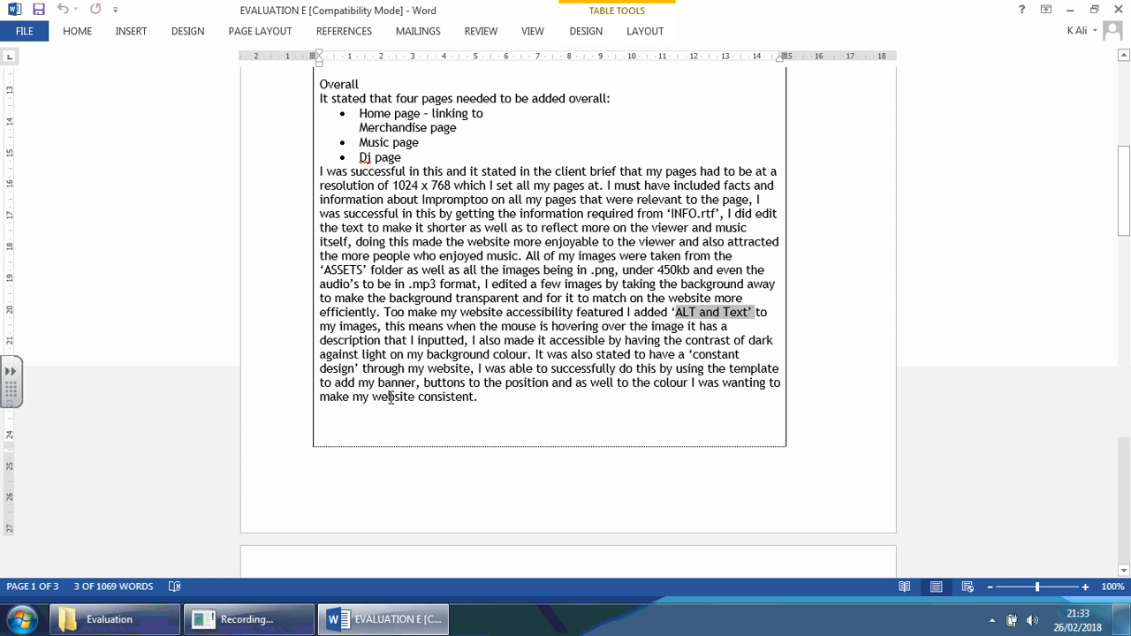
double_click(439, 340)
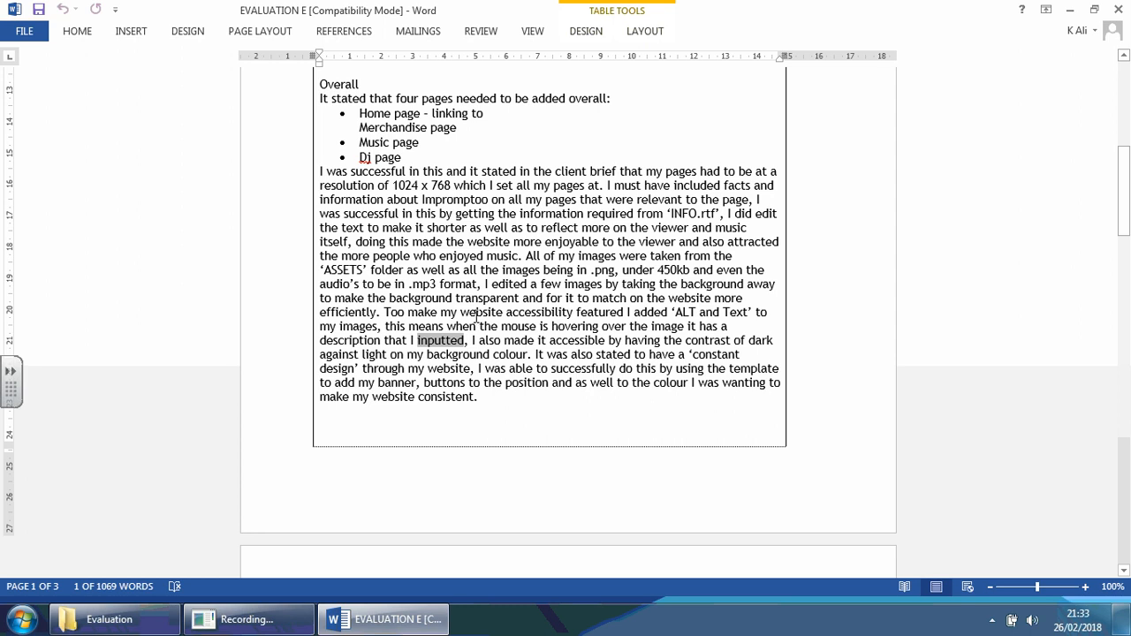
mouse_move(482, 320)
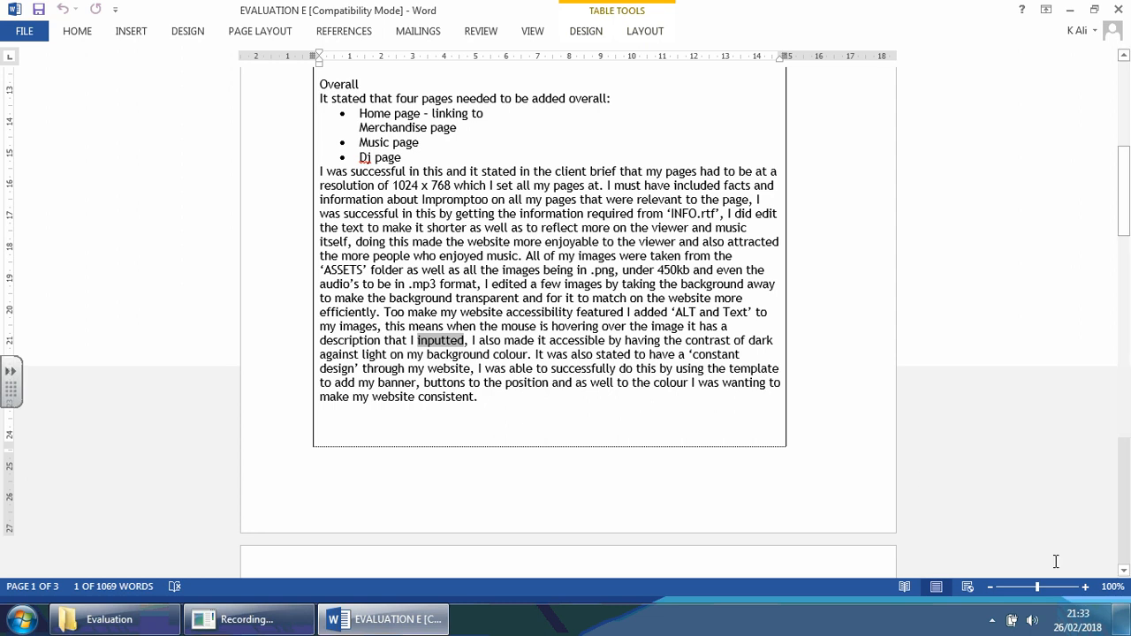
click(1091, 586)
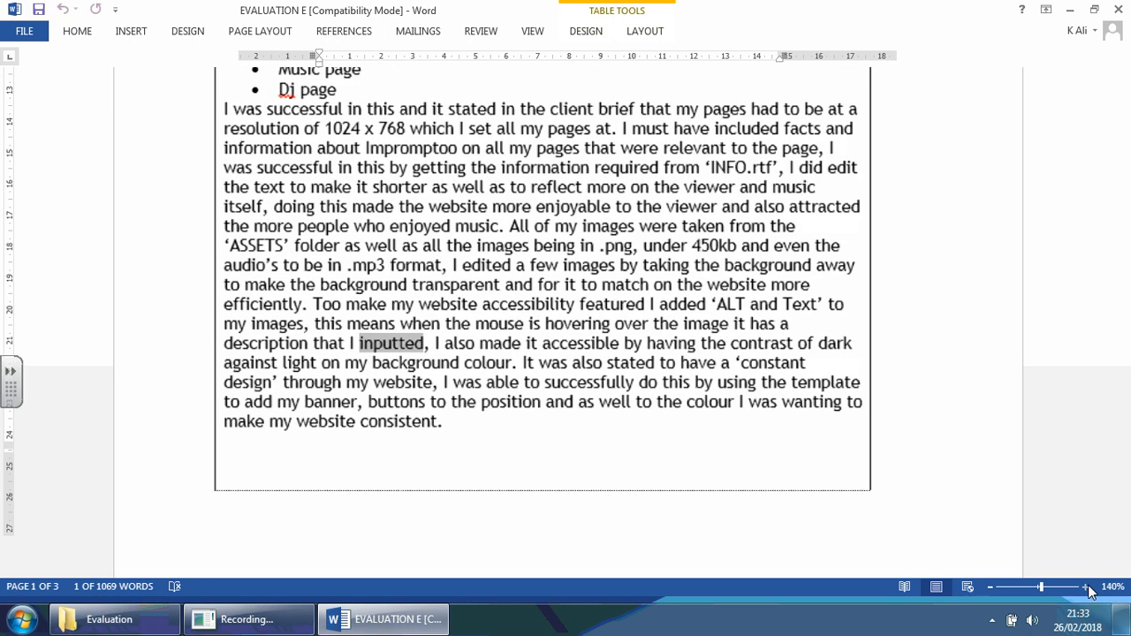
click(1090, 587)
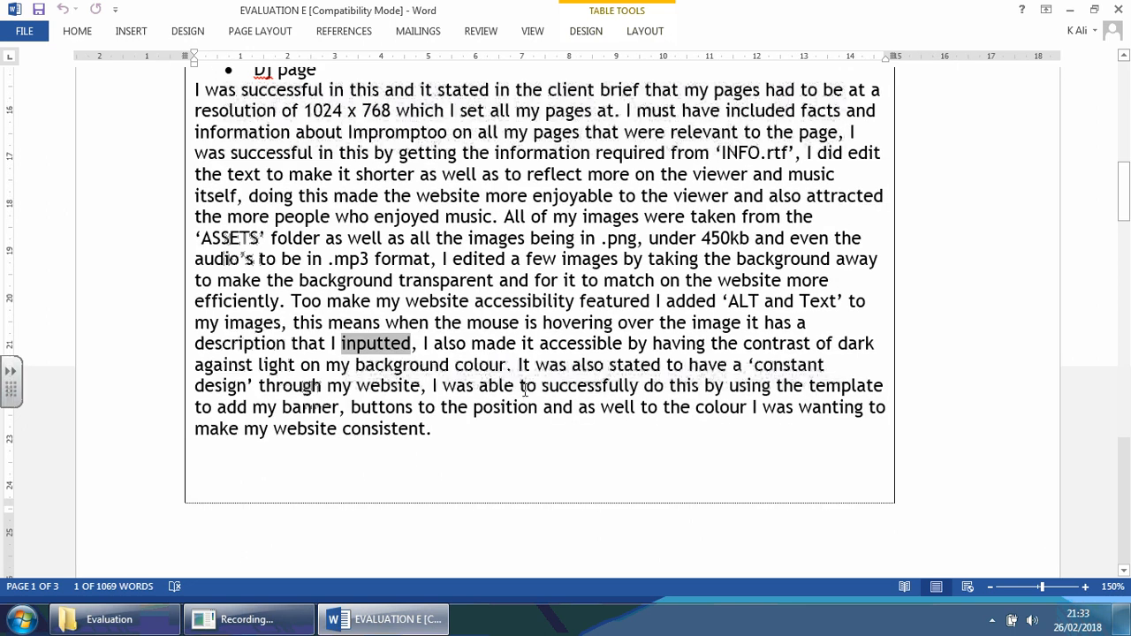
mouse_move(790, 363)
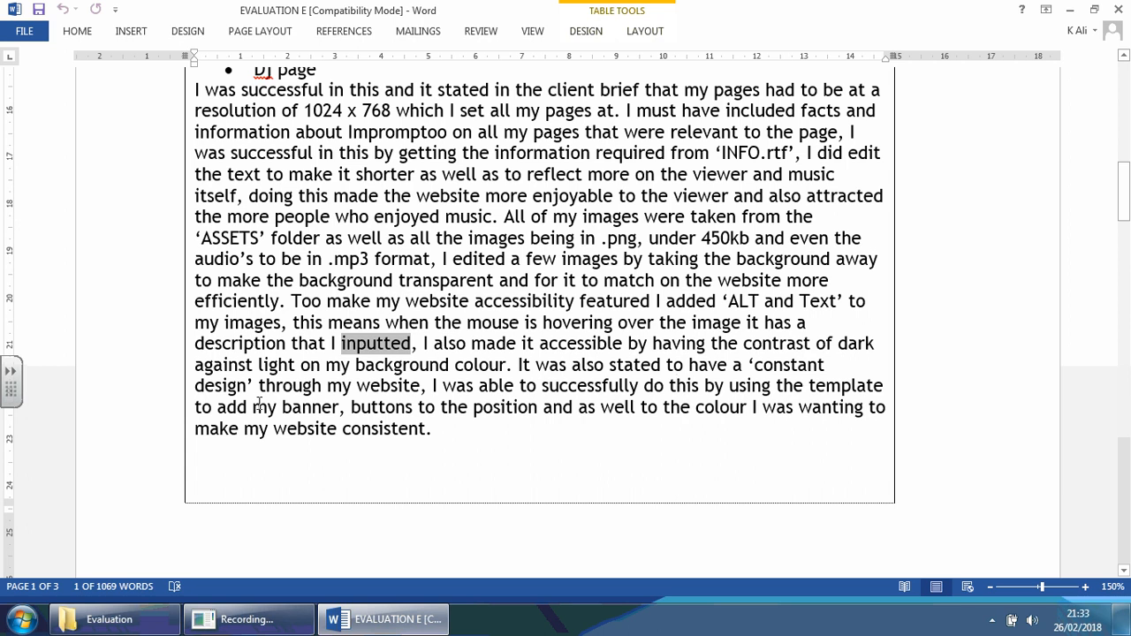
mouse_move(654, 403)
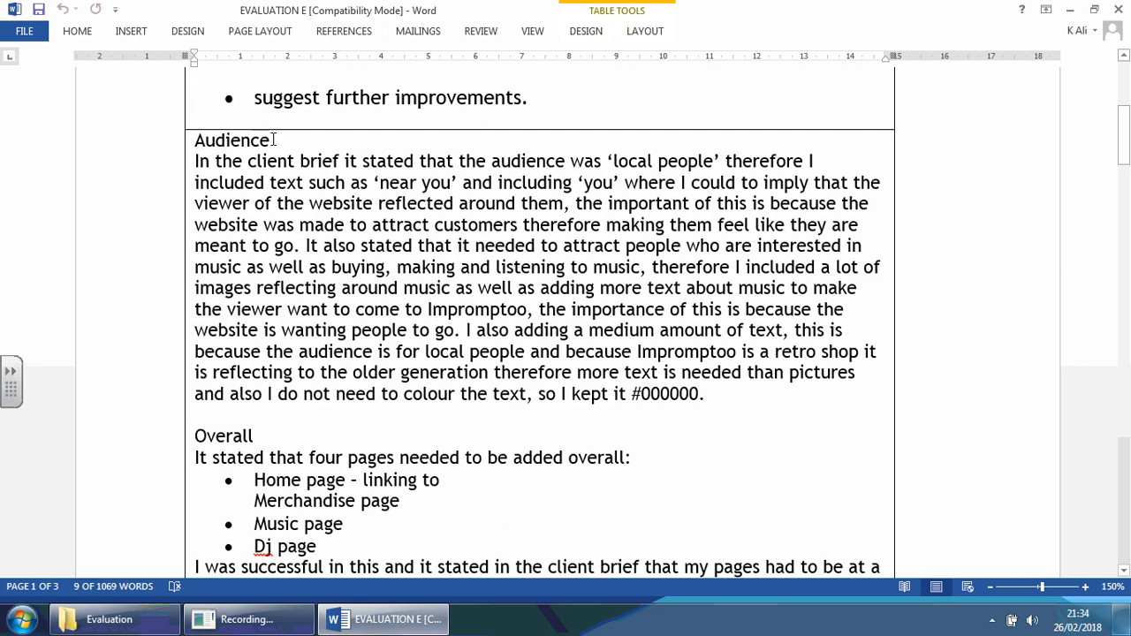
scroll(down, 3)
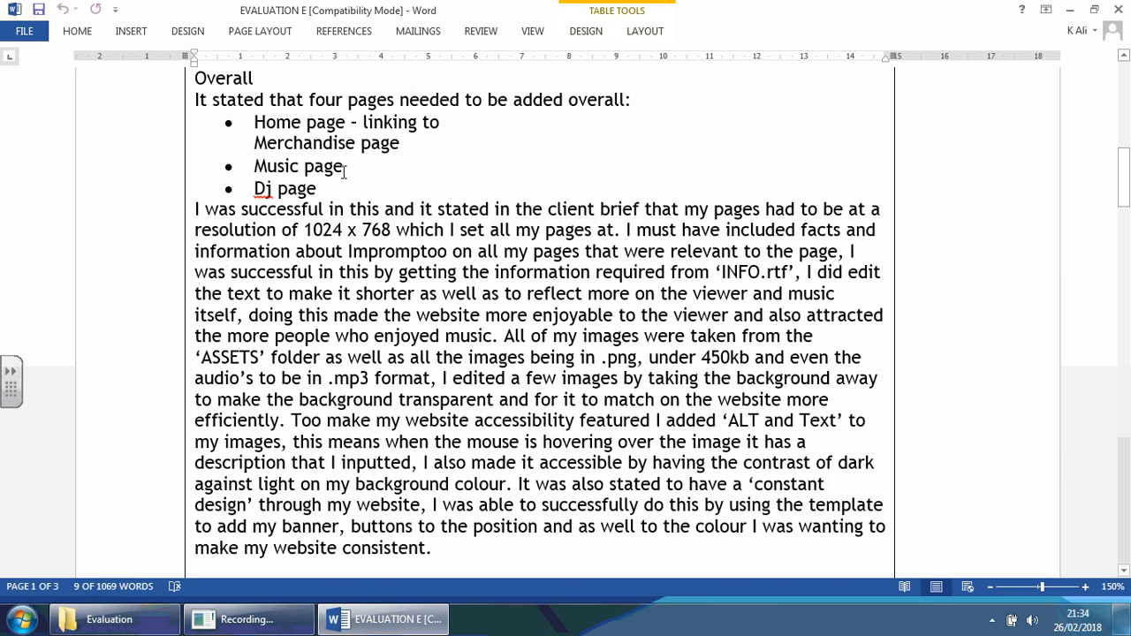
scroll(down, 3)
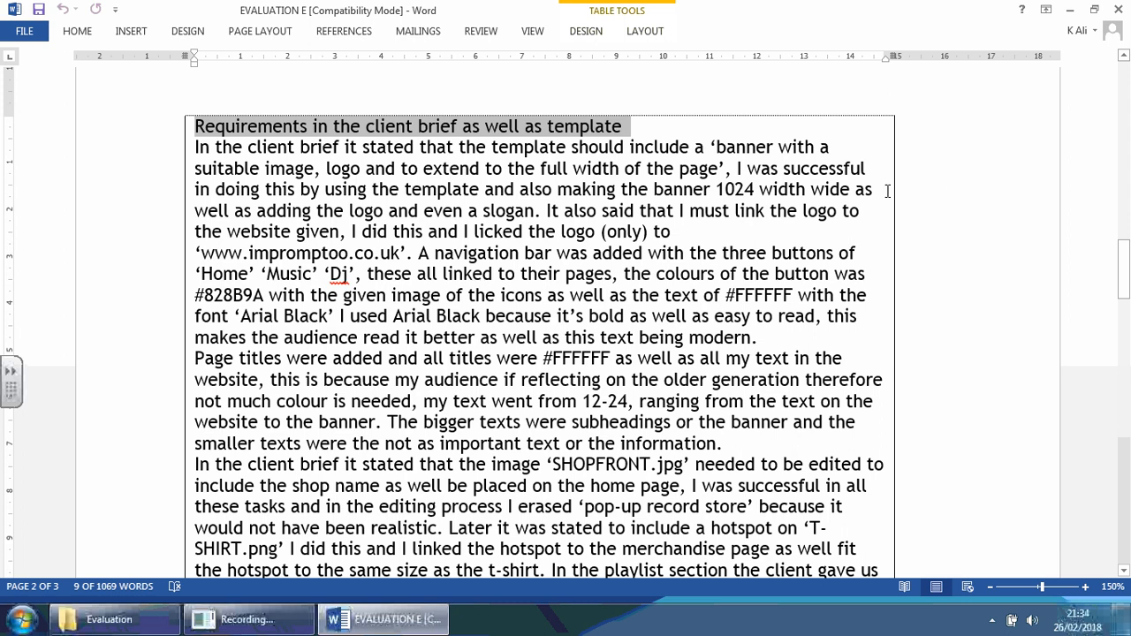
mouse_move(1002, 277)
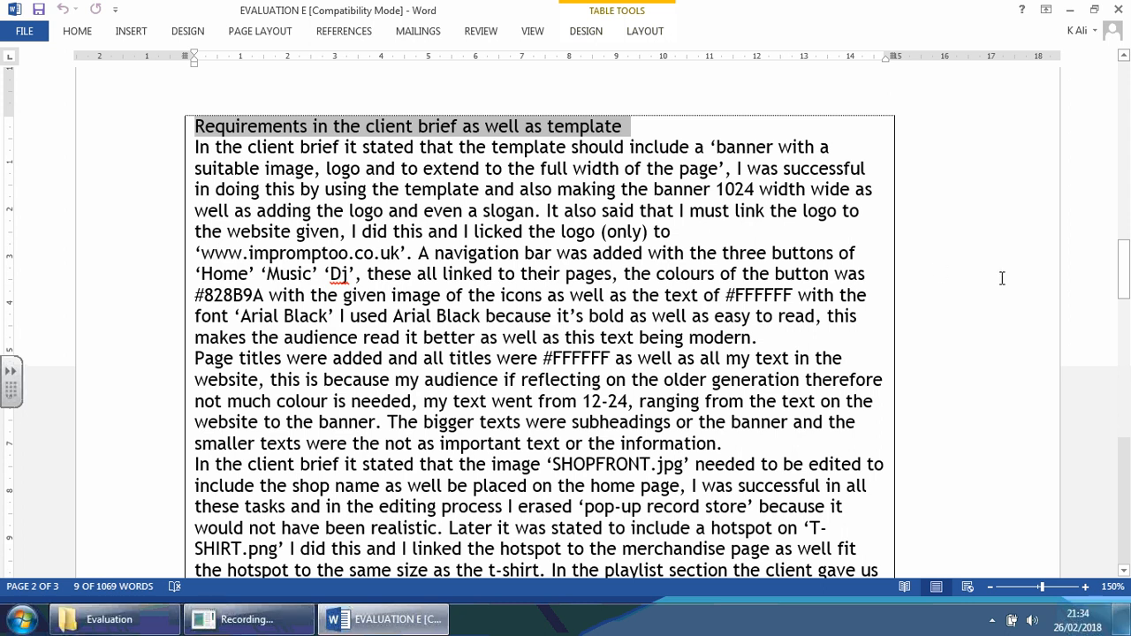
scroll(down, 3)
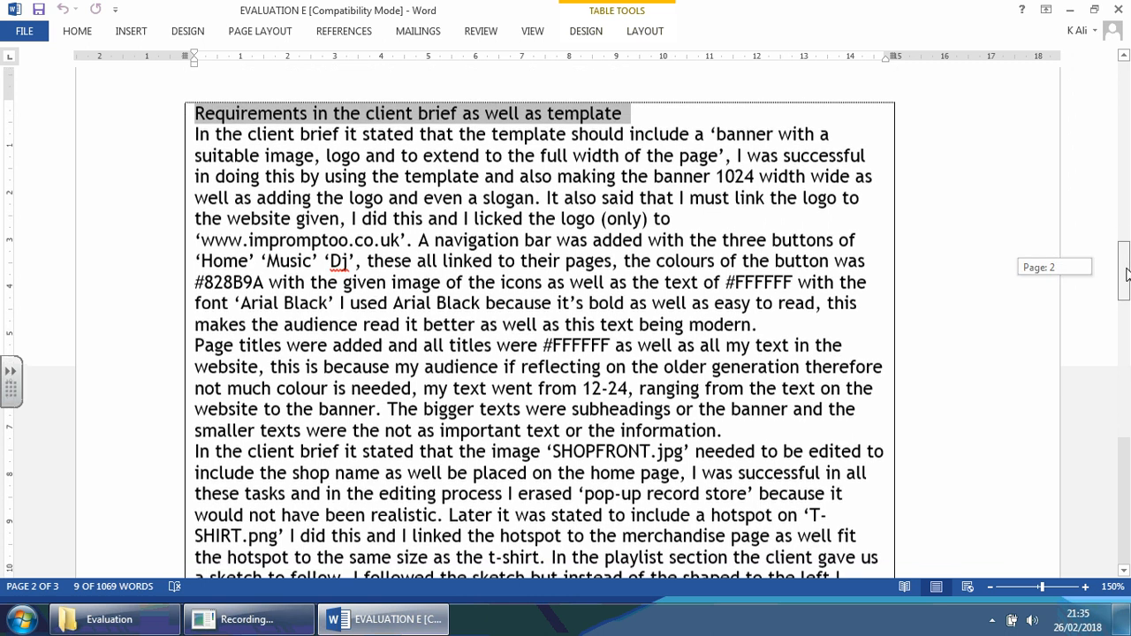
scroll(down, 3)
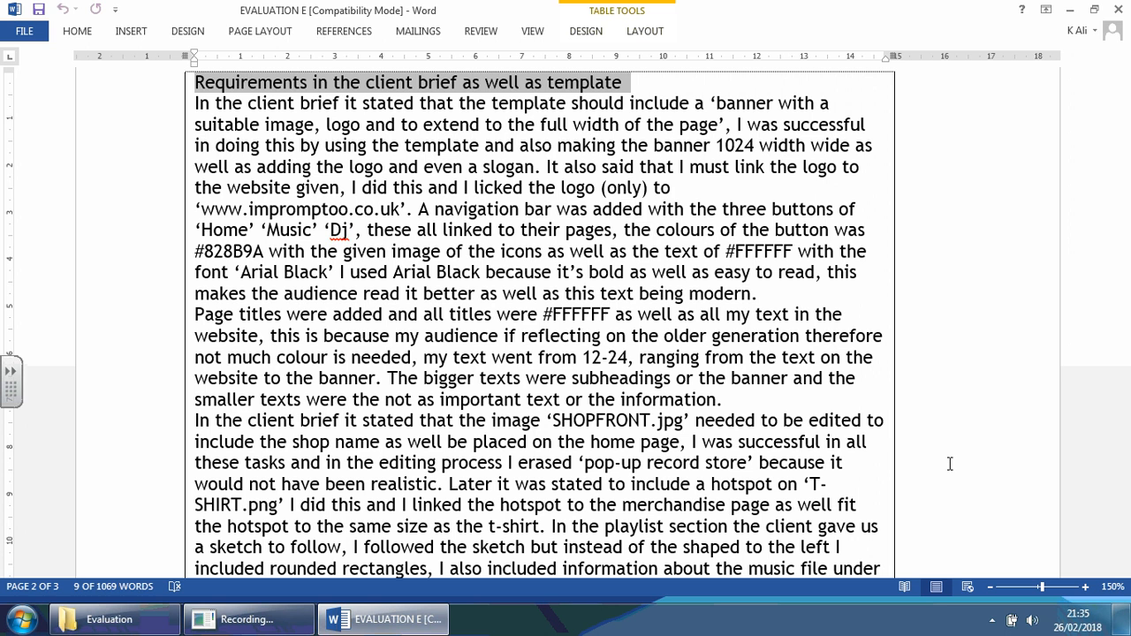
mouse_move(724, 160)
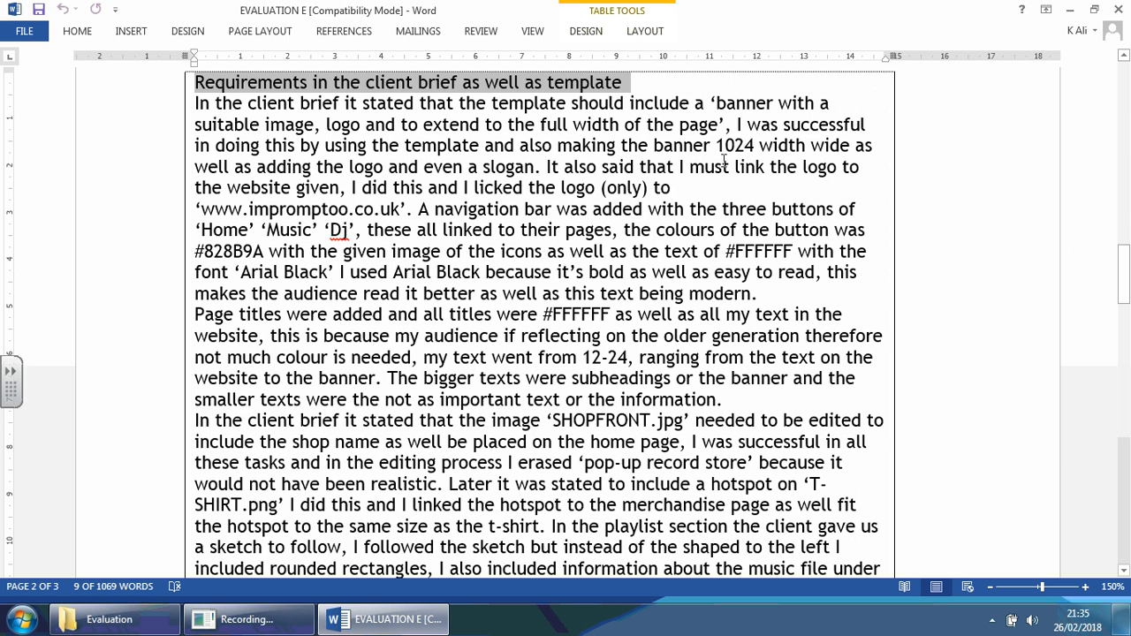
mouse_move(737, 145)
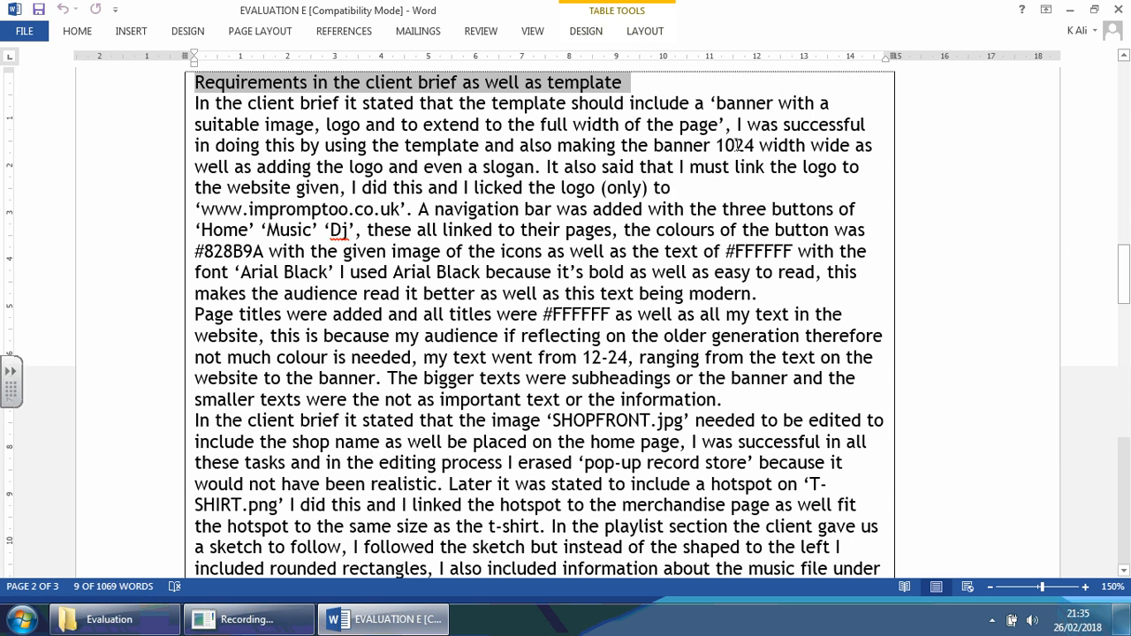
mouse_move(184, 202)
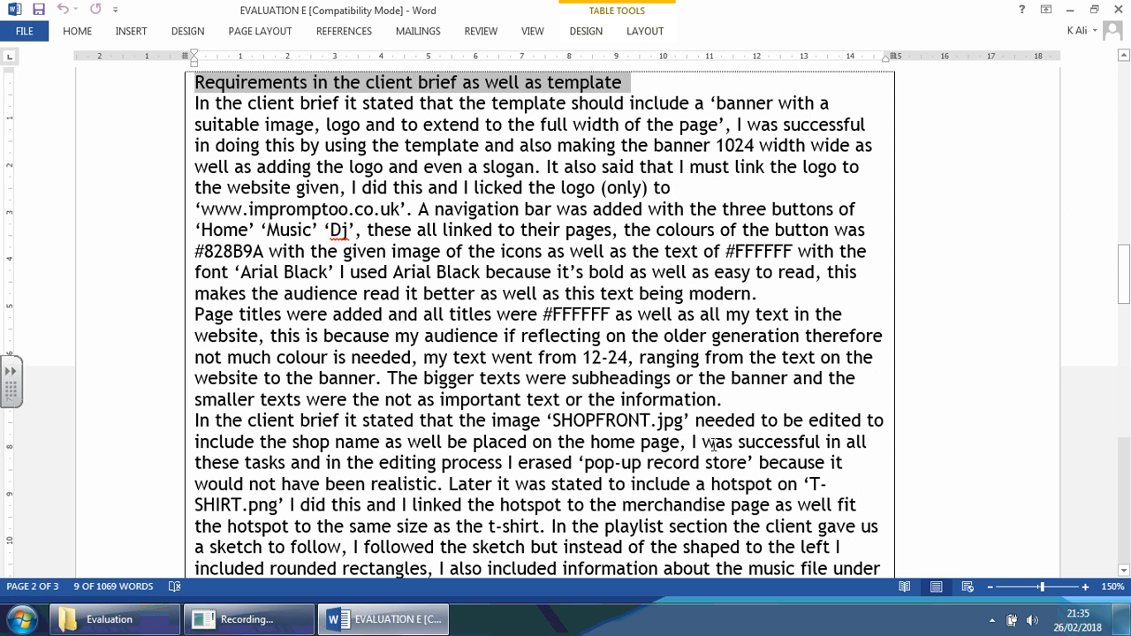
Scroll down page 2 past the requirements to the Improvements paragraph
scroll(down, 3)
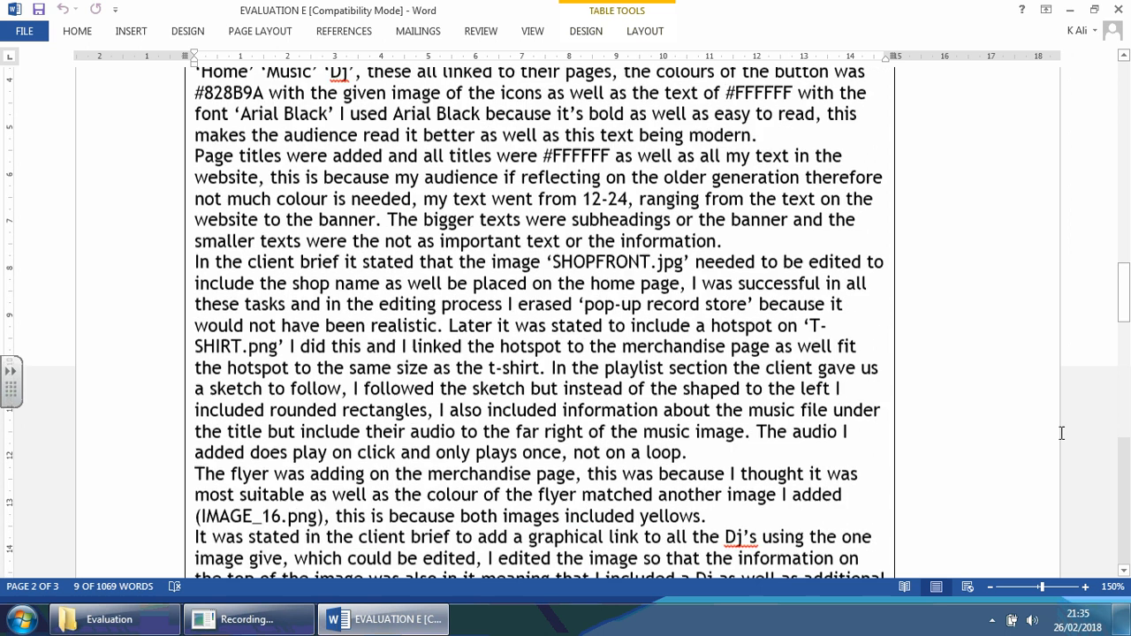
scroll(down, 3)
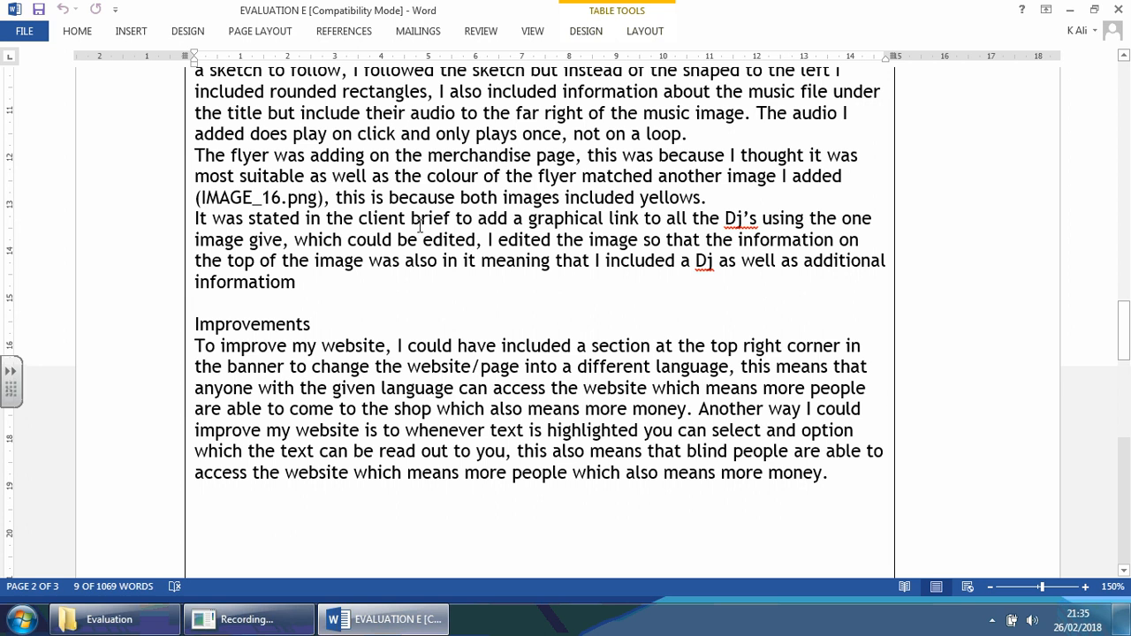
mouse_move(898, 275)
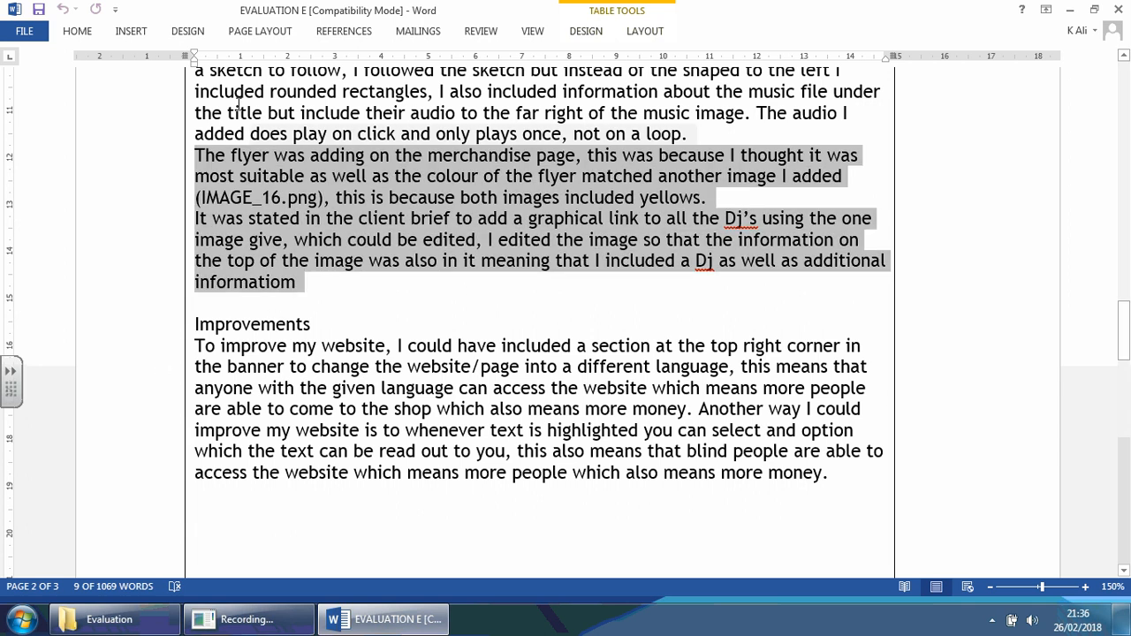
Scroll to the end of Improvements, ending on the read-aloud point for blind users
scroll(down, 3)
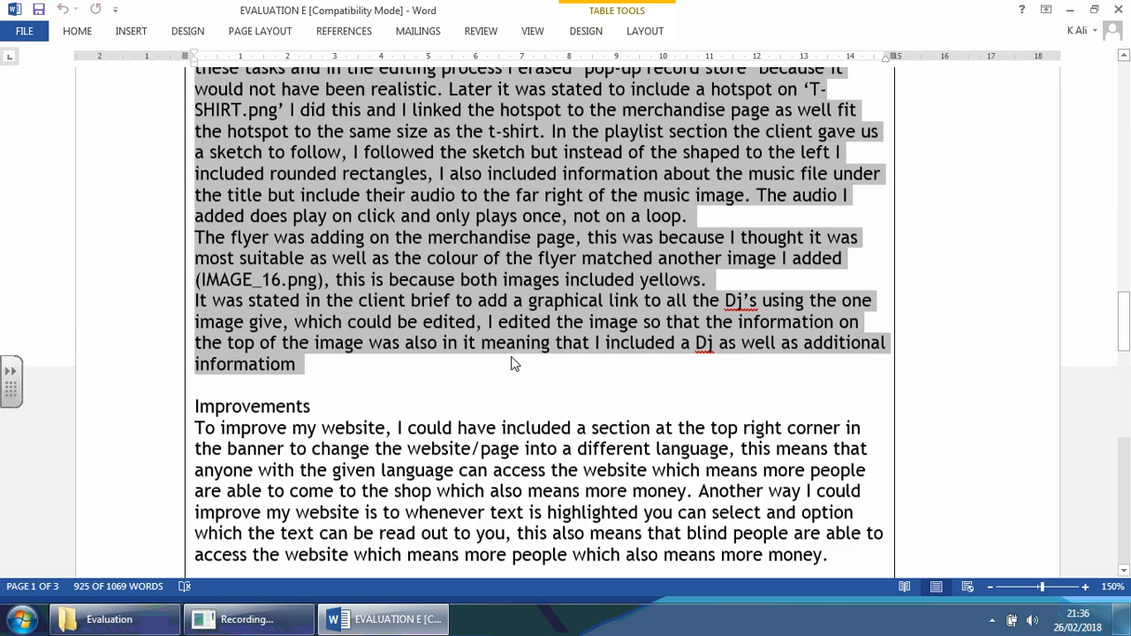
scroll(down, 3)
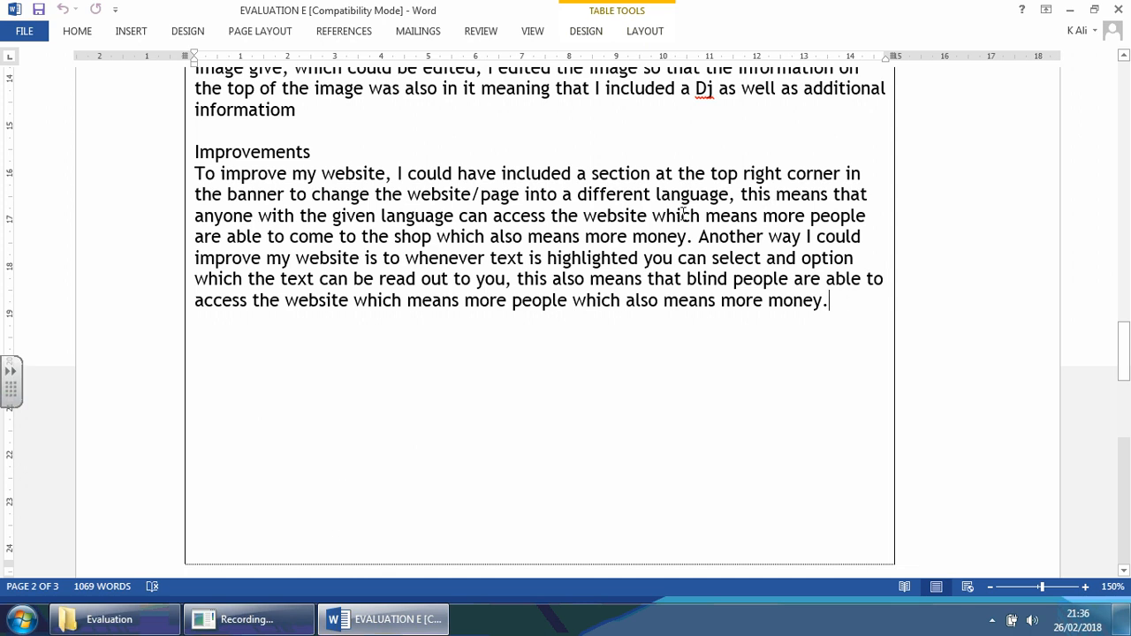
mouse_move(234, 265)
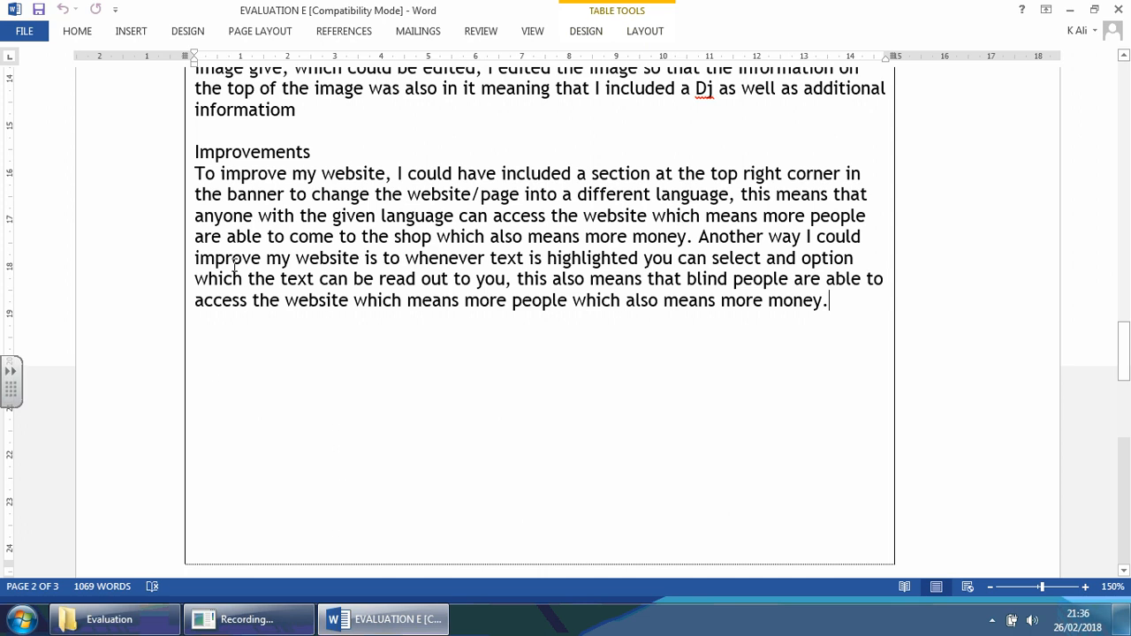
mouse_move(728, 230)
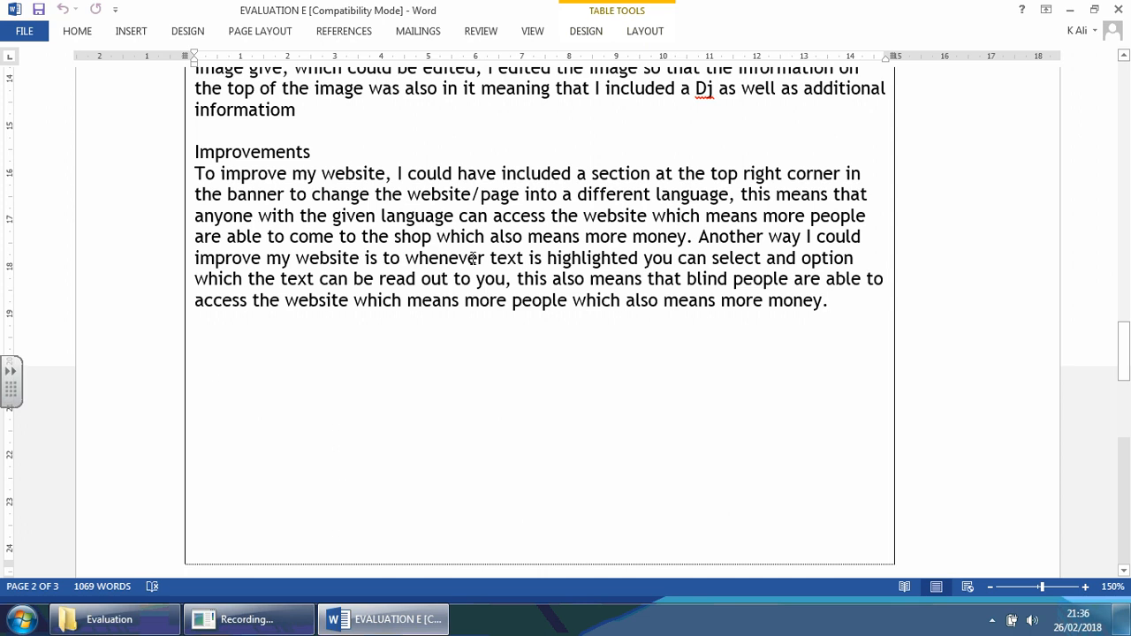
mouse_move(602, 229)
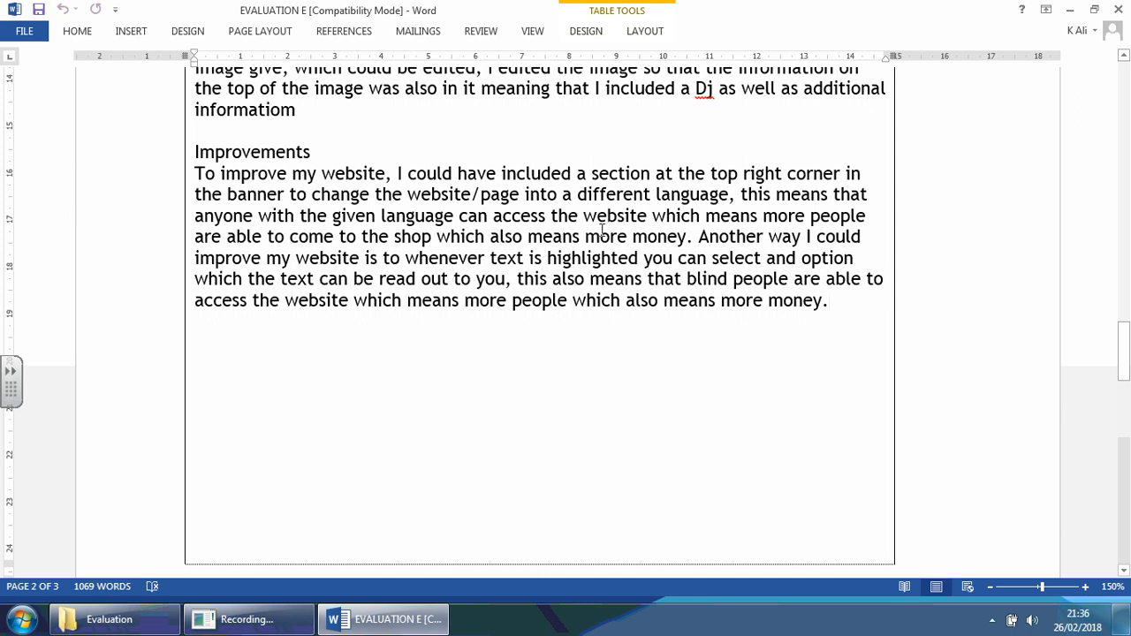
double_click(634, 235)
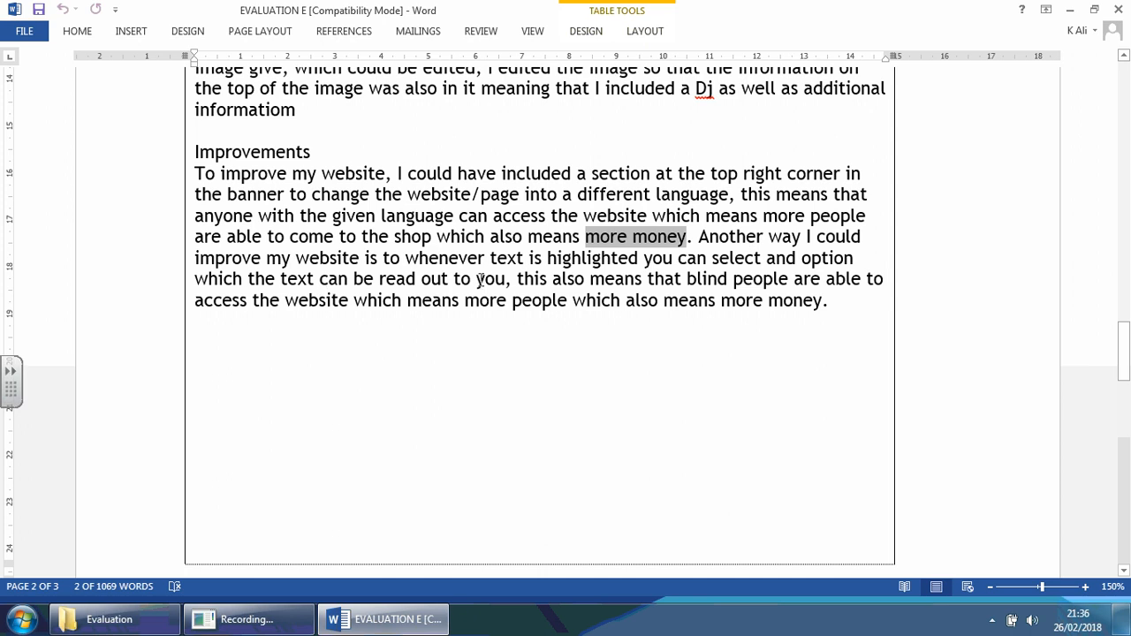
mouse_move(637, 275)
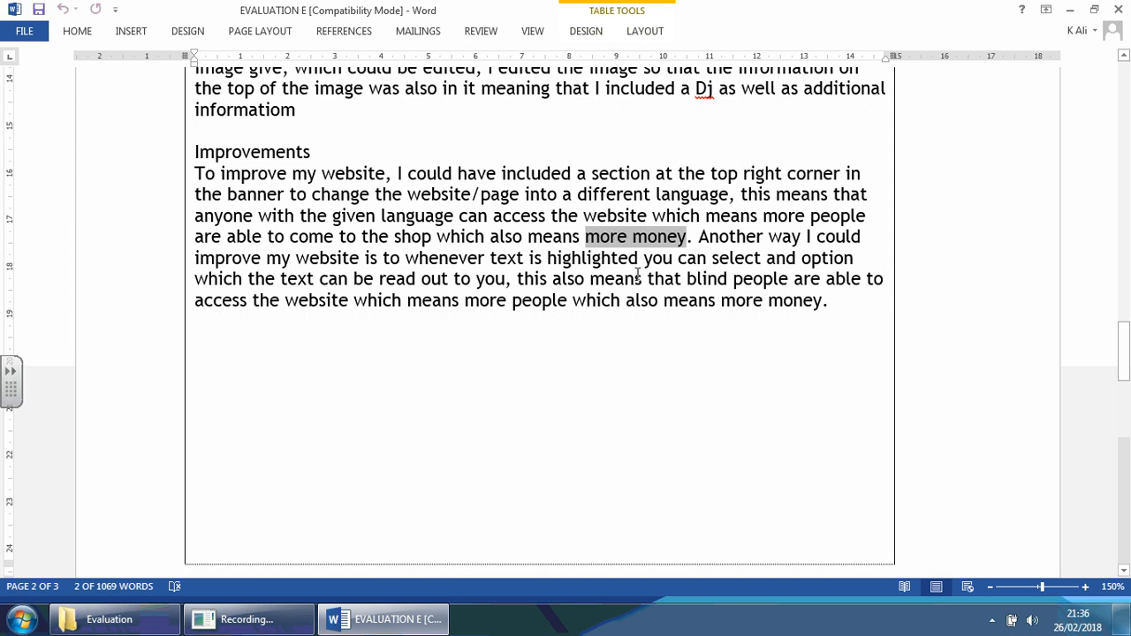
mouse_move(287, 299)
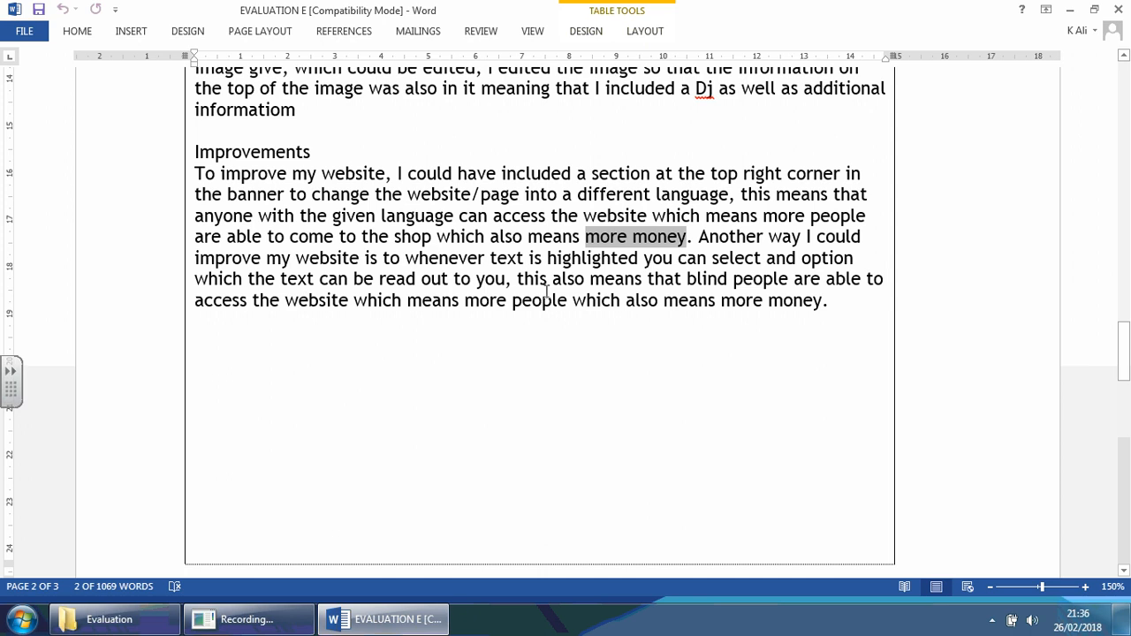
mouse_move(792, 300)
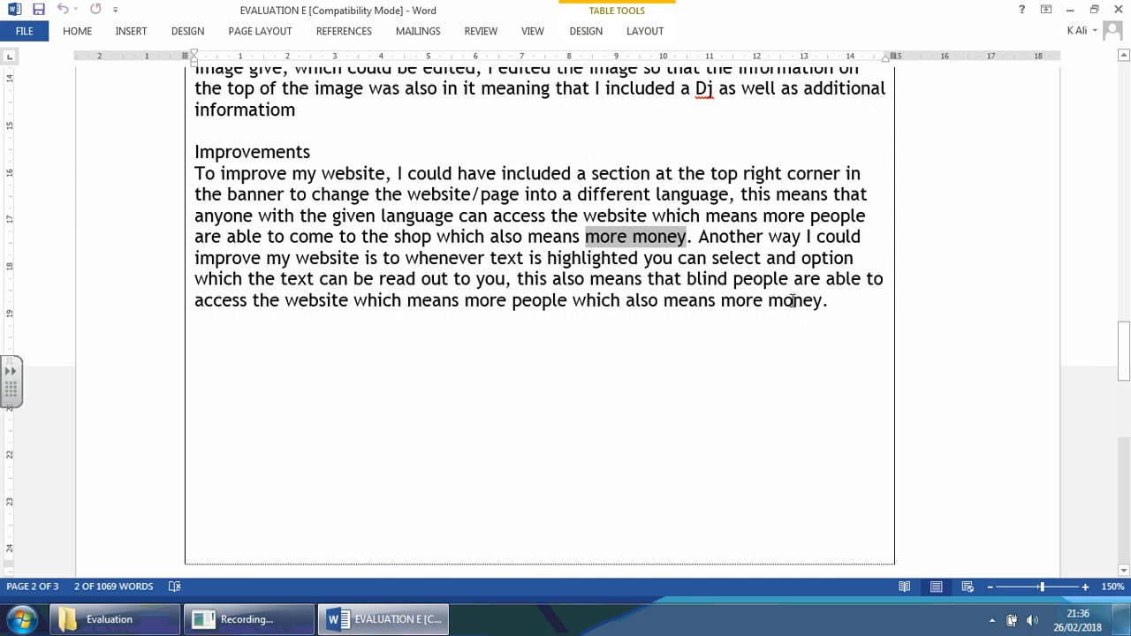
mouse_move(299, 332)
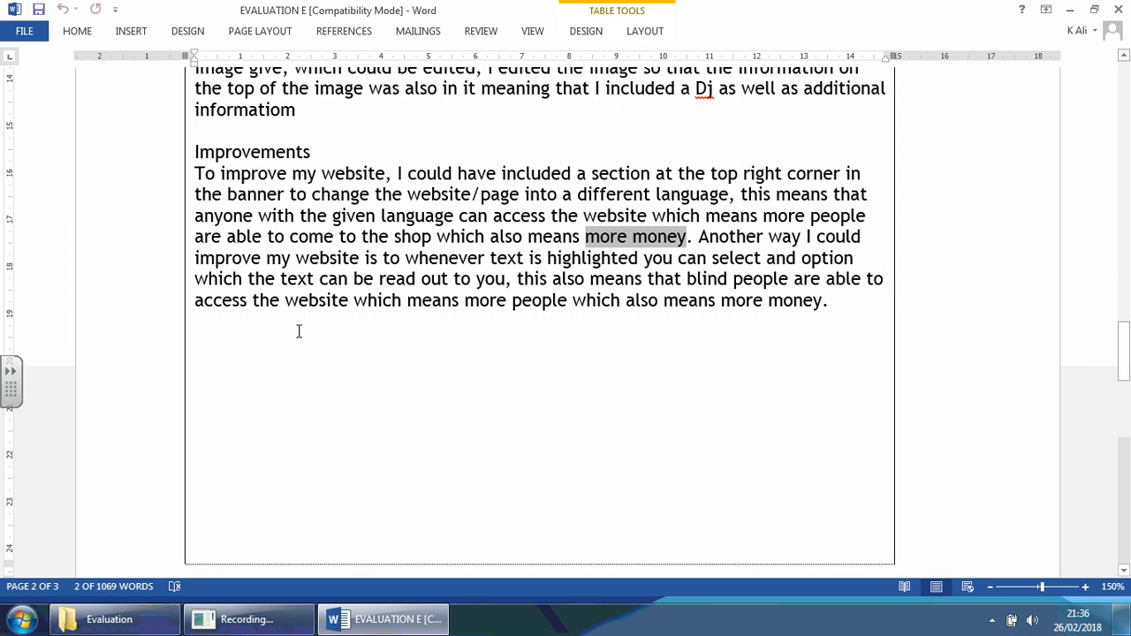
mouse_move(608, 324)
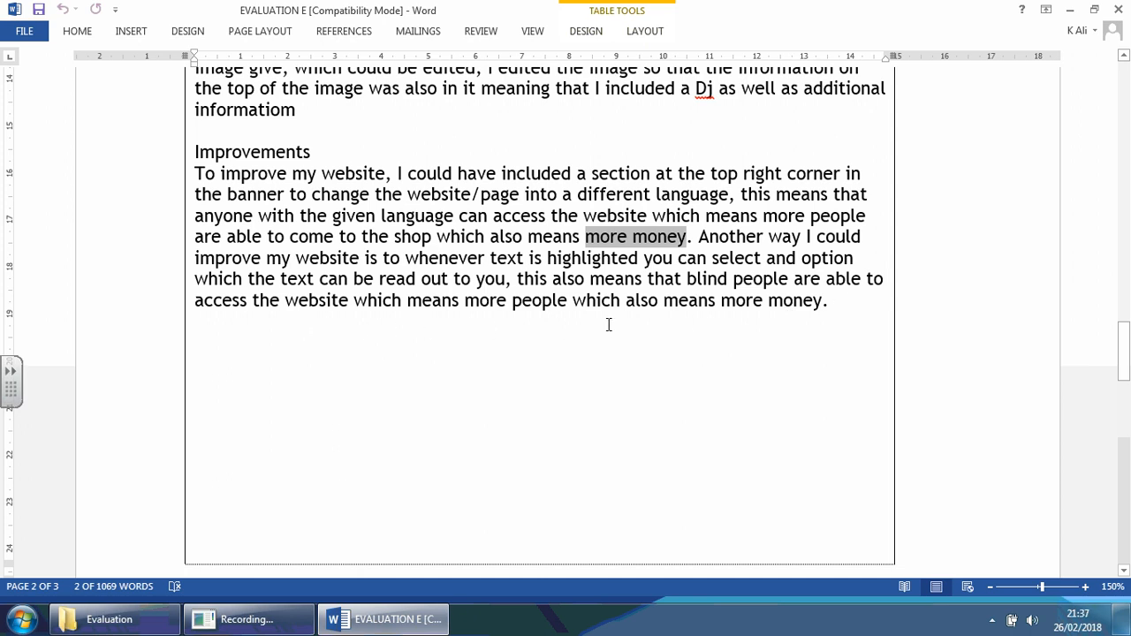
mouse_move(595, 283)
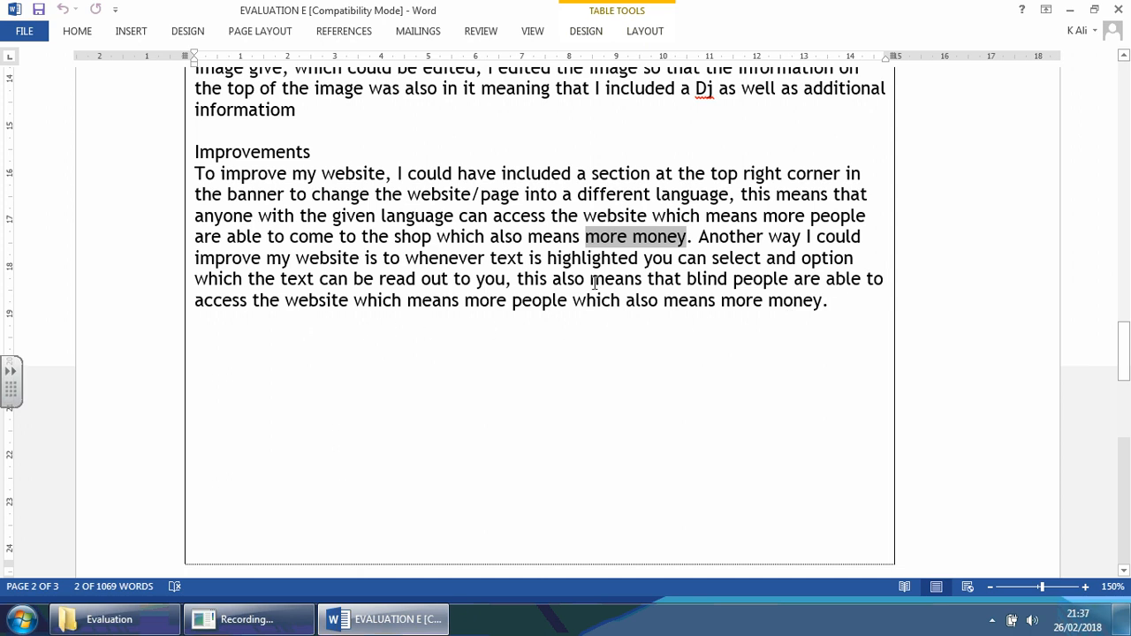
mouse_move(621, 343)
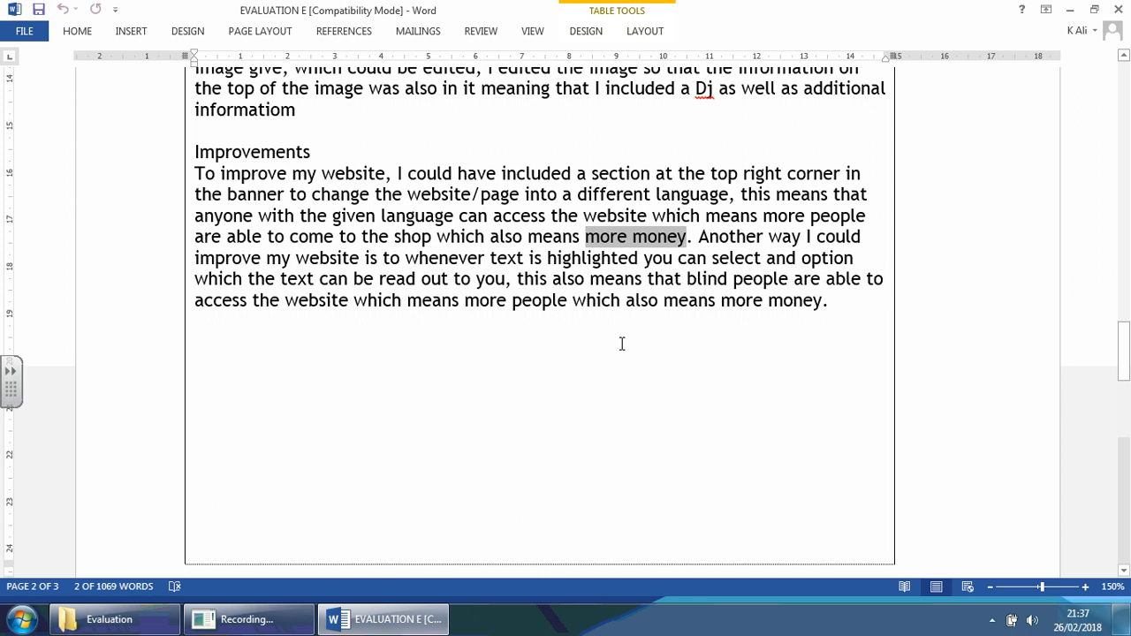
mouse_move(464, 334)
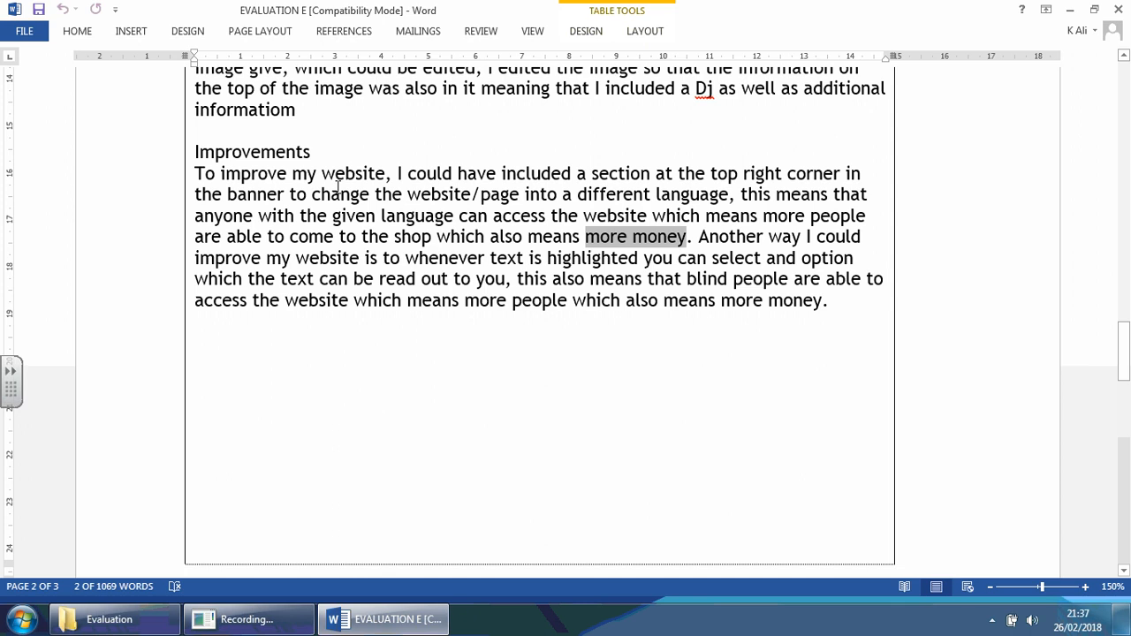
mouse_move(848, 308)
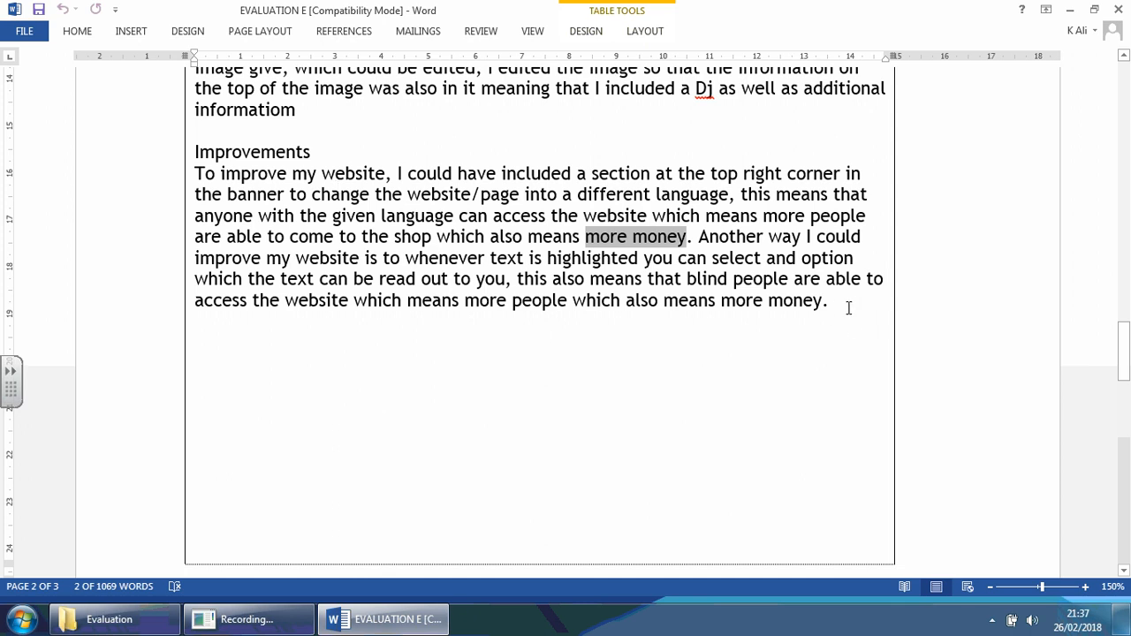
click(828, 300)
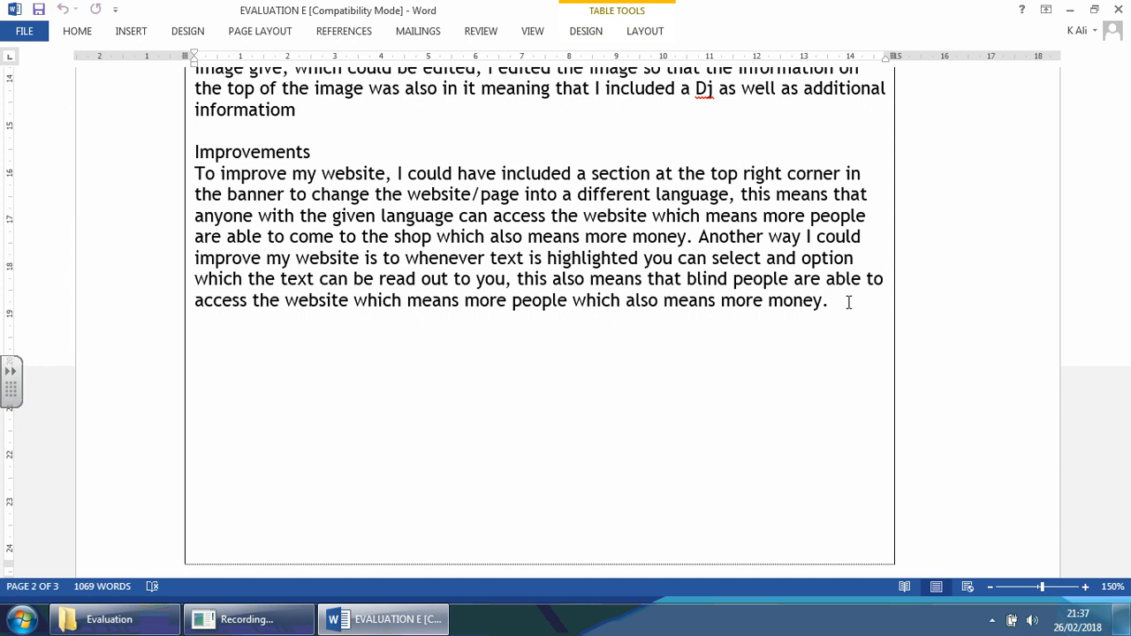
click(828, 300)
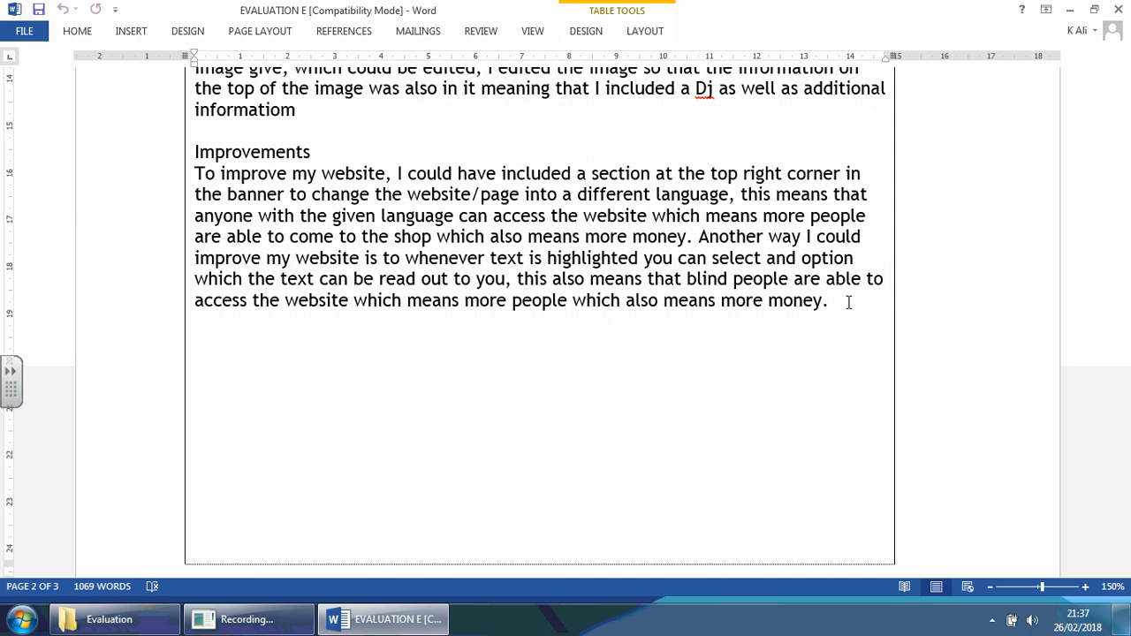
click(828, 300)
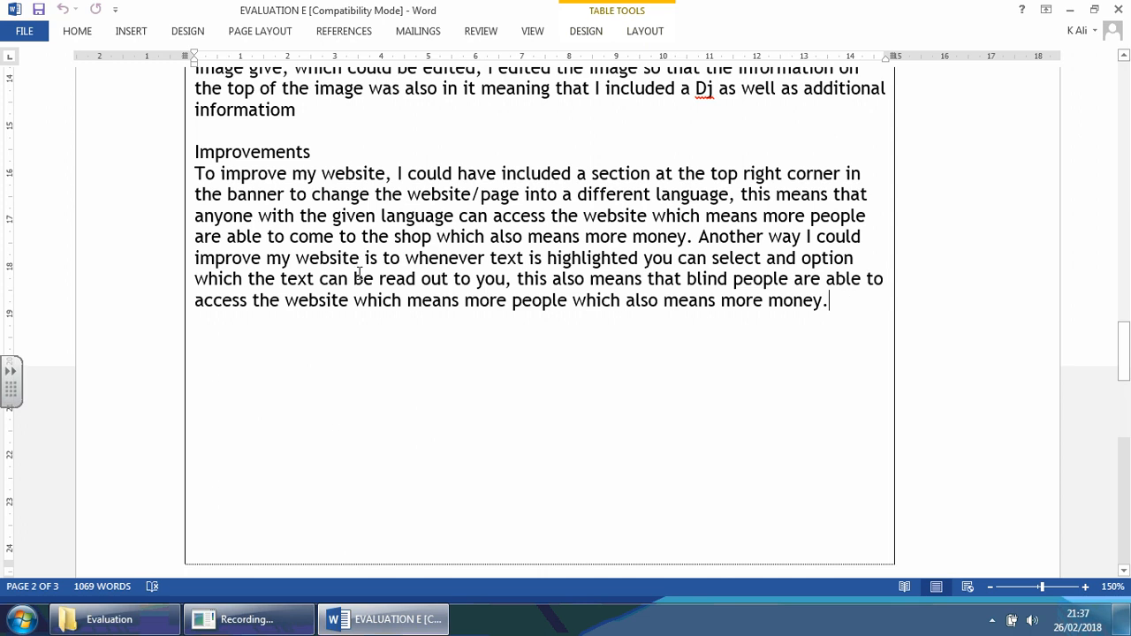
mouse_move(409, 308)
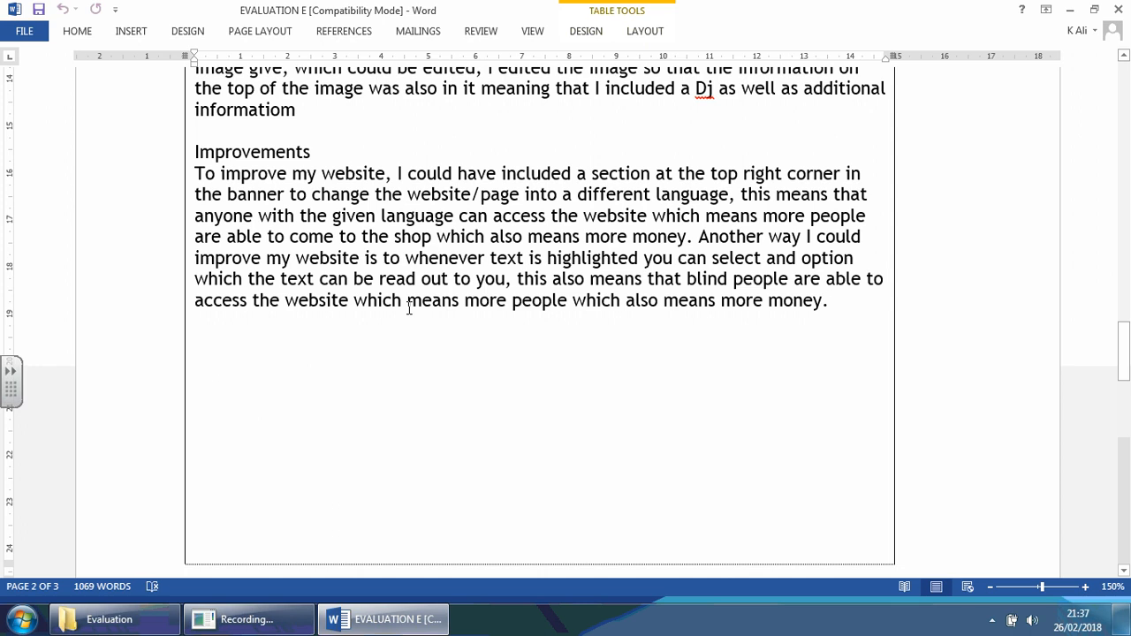
click(827, 300)
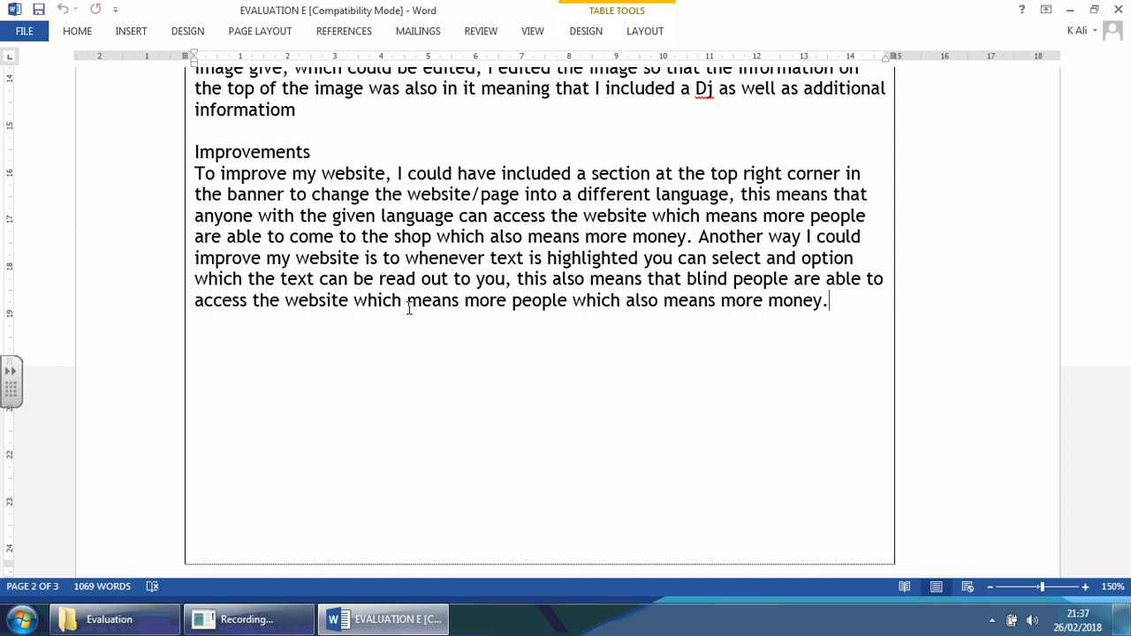
mouse_move(389, 312)
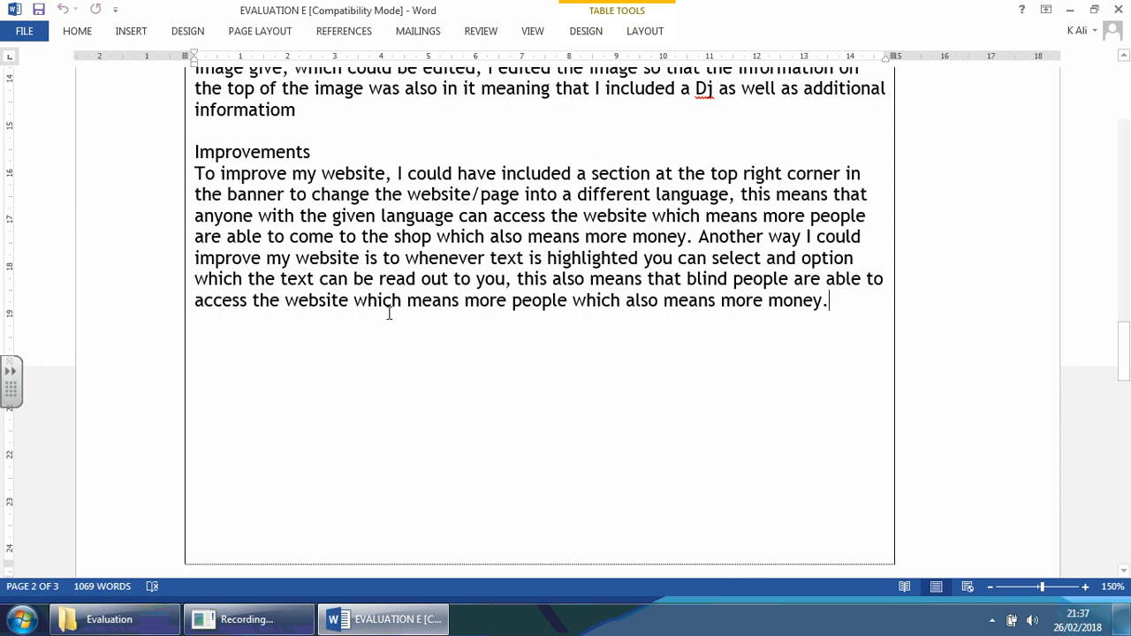
mouse_move(547, 394)
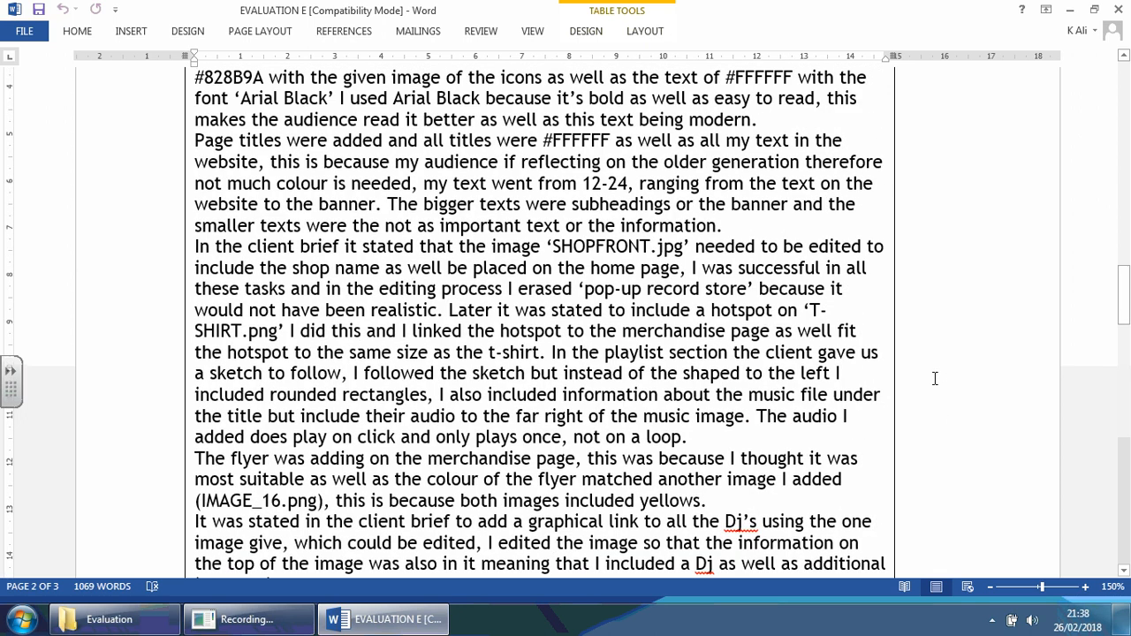
Open Candidate E Commentary from the Evaluation folder alongside EVALUATION E
scroll(down, 3)
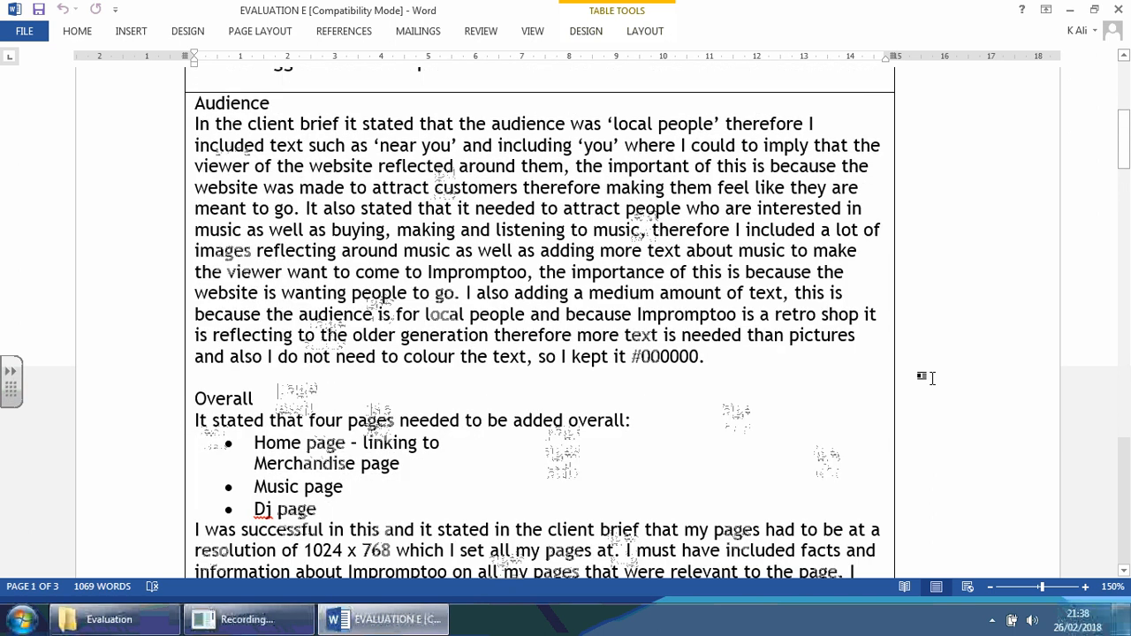
scroll(down, 3)
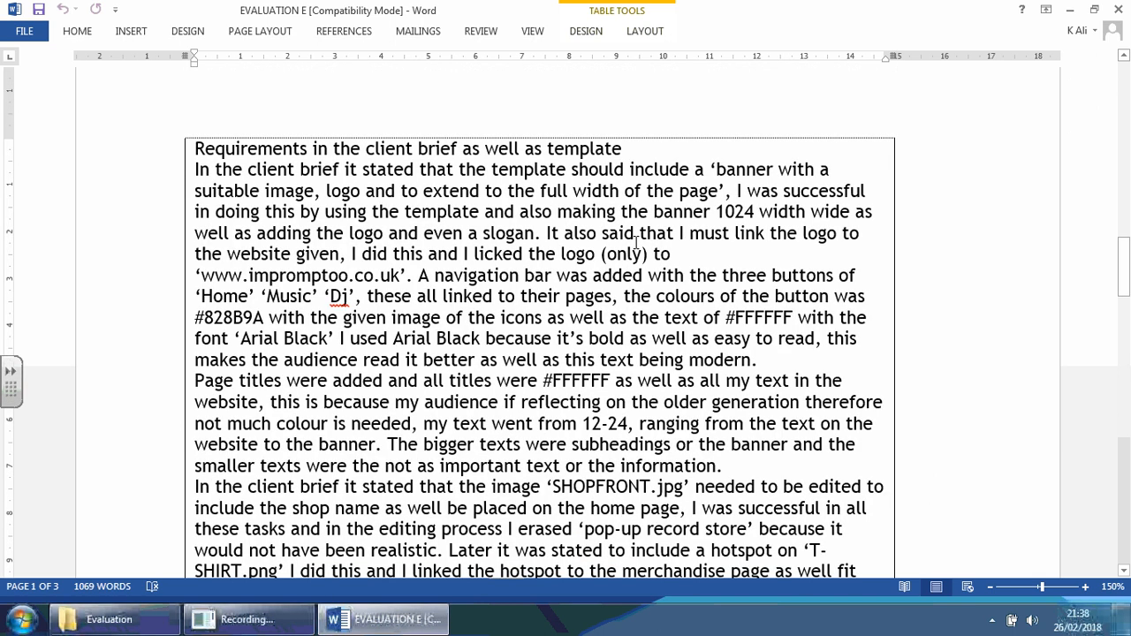
scroll(down, 3)
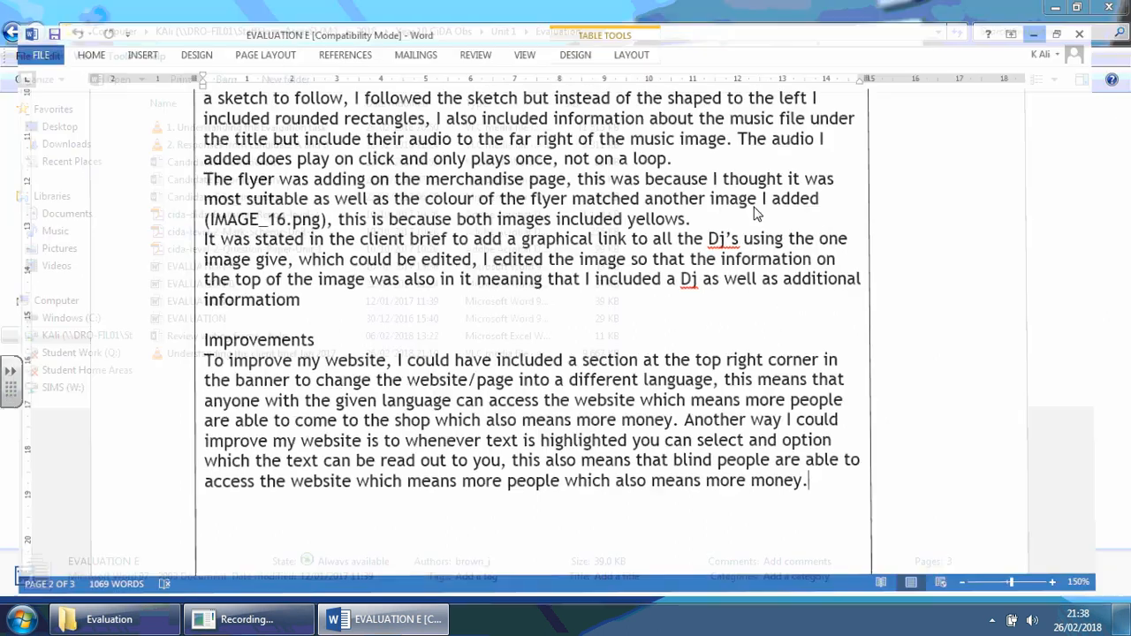
click(110, 618)
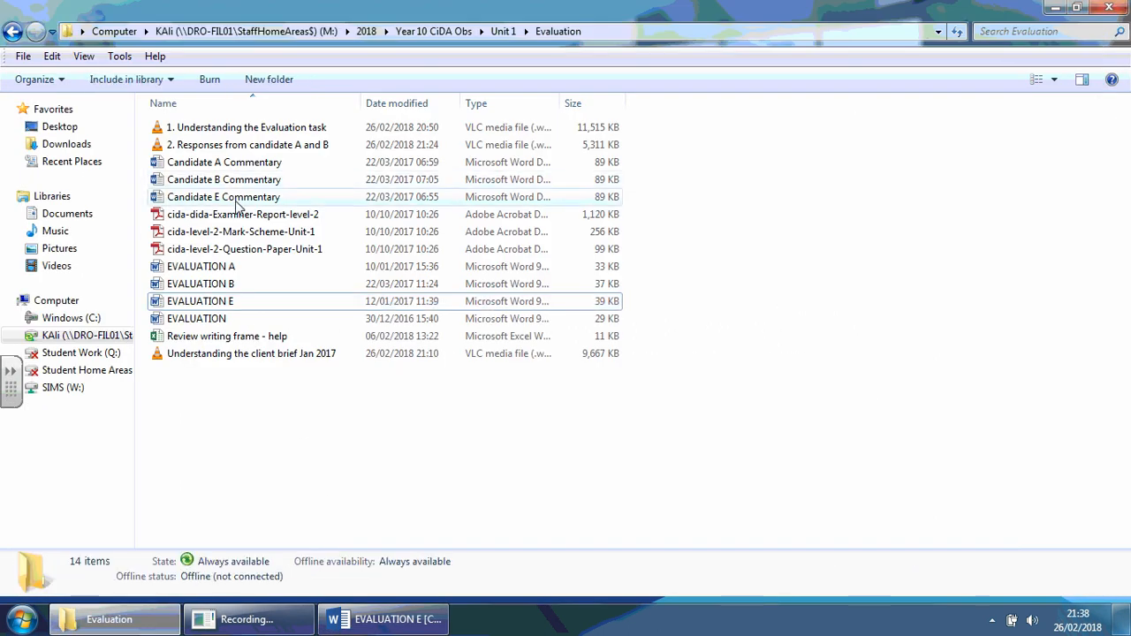
click(383, 619)
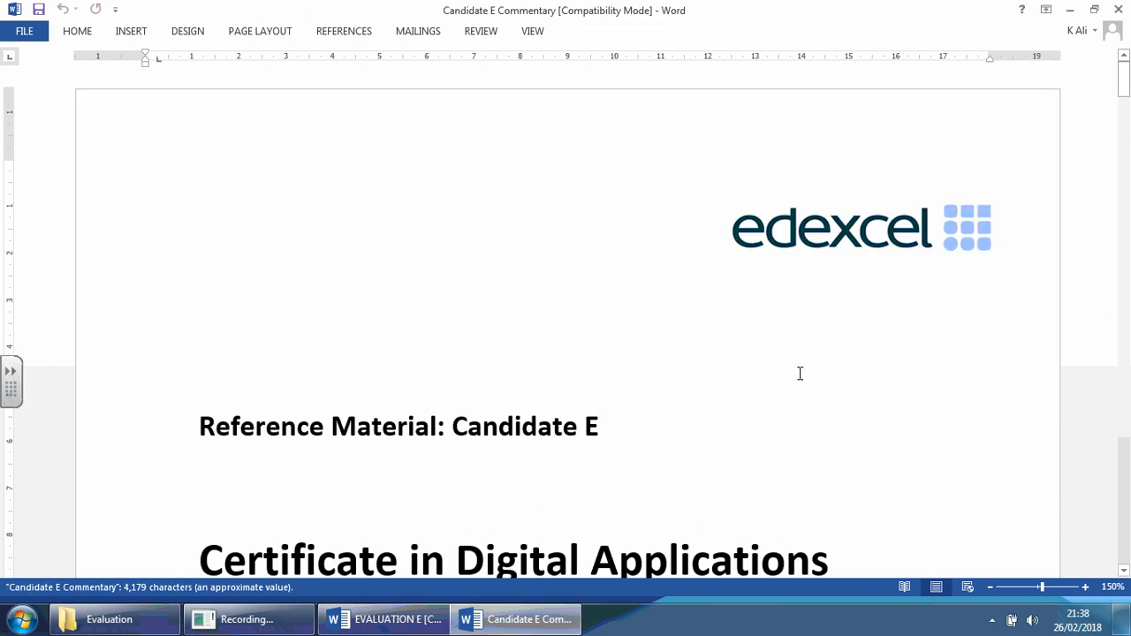
Read the commentary to its marks table (evaluation 4 of 6), then return to EVALUATION E
scroll(down, 3)
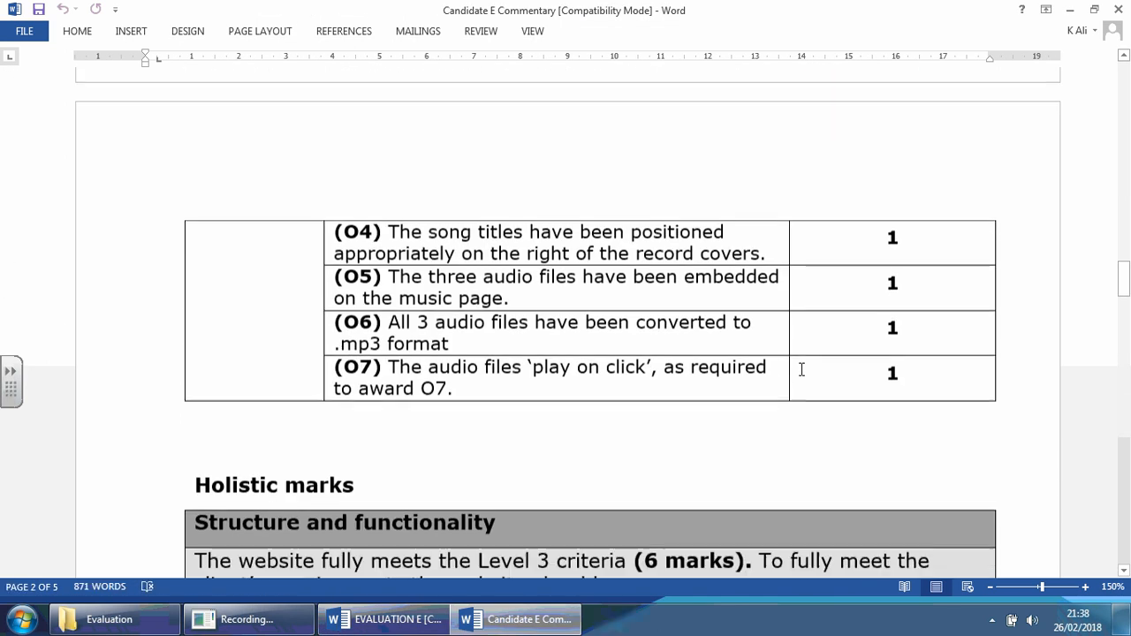
scroll(down, 3)
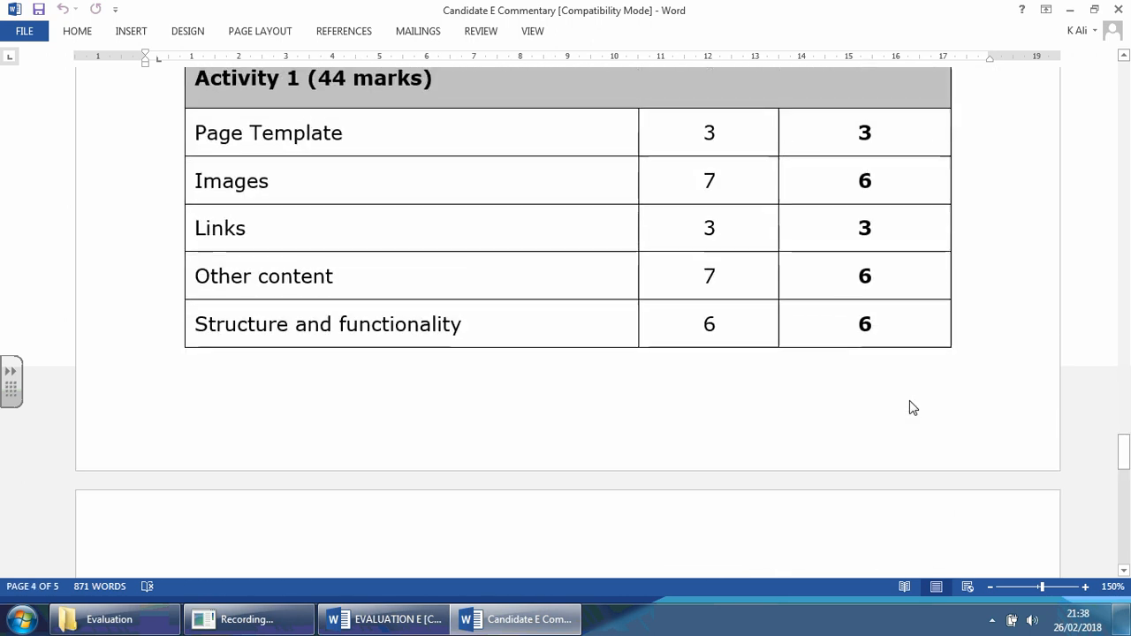
scroll(down, 3)
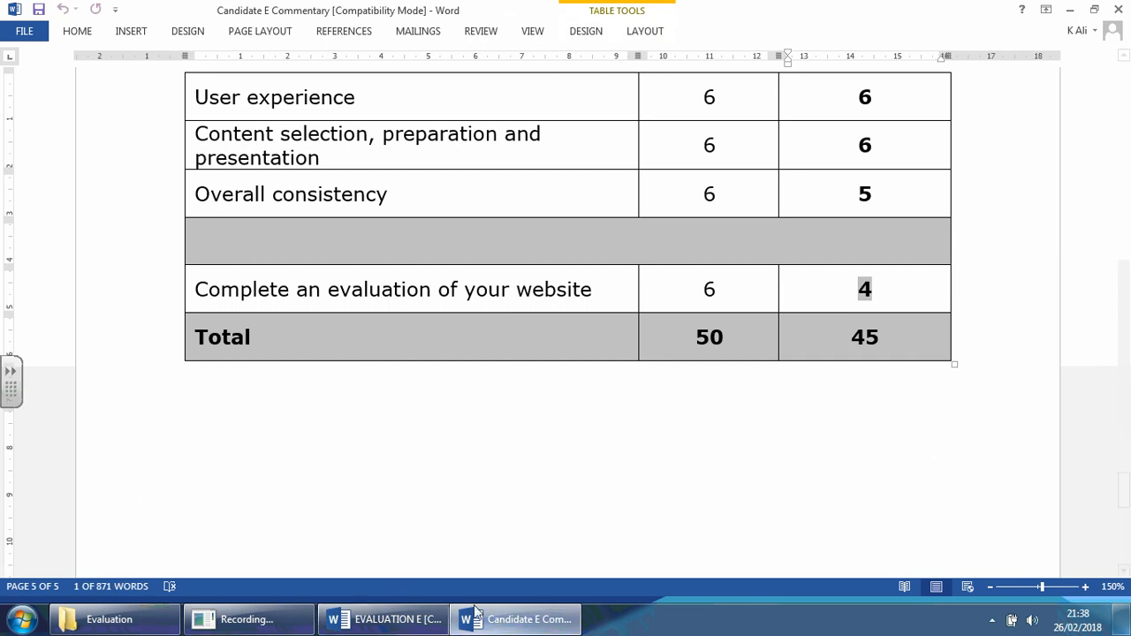
click(396, 618)
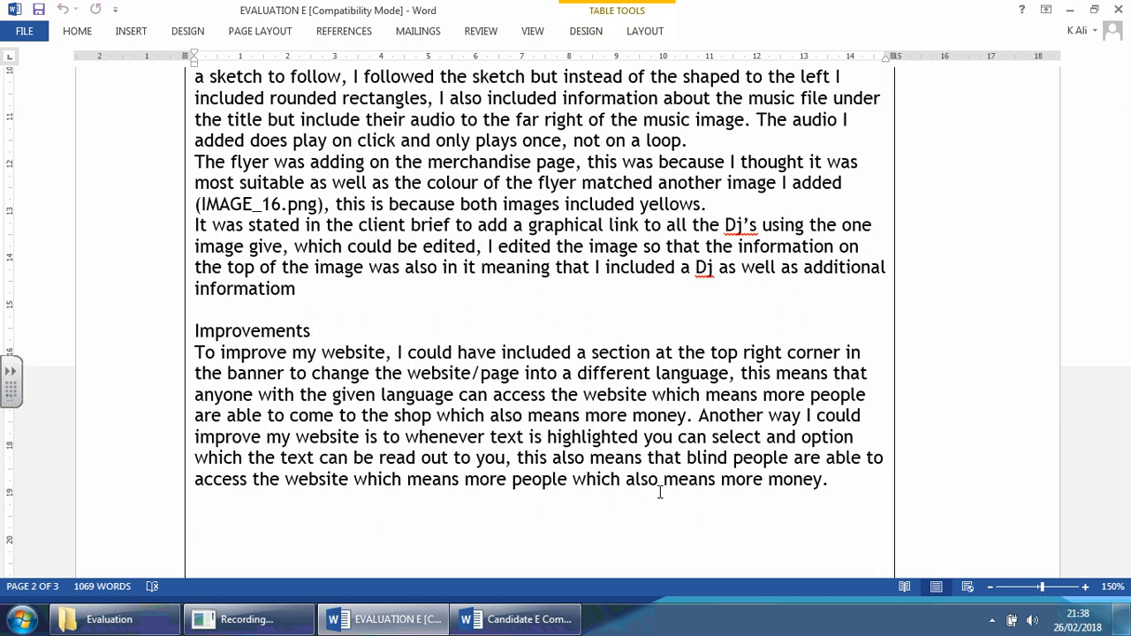
click(828, 478)
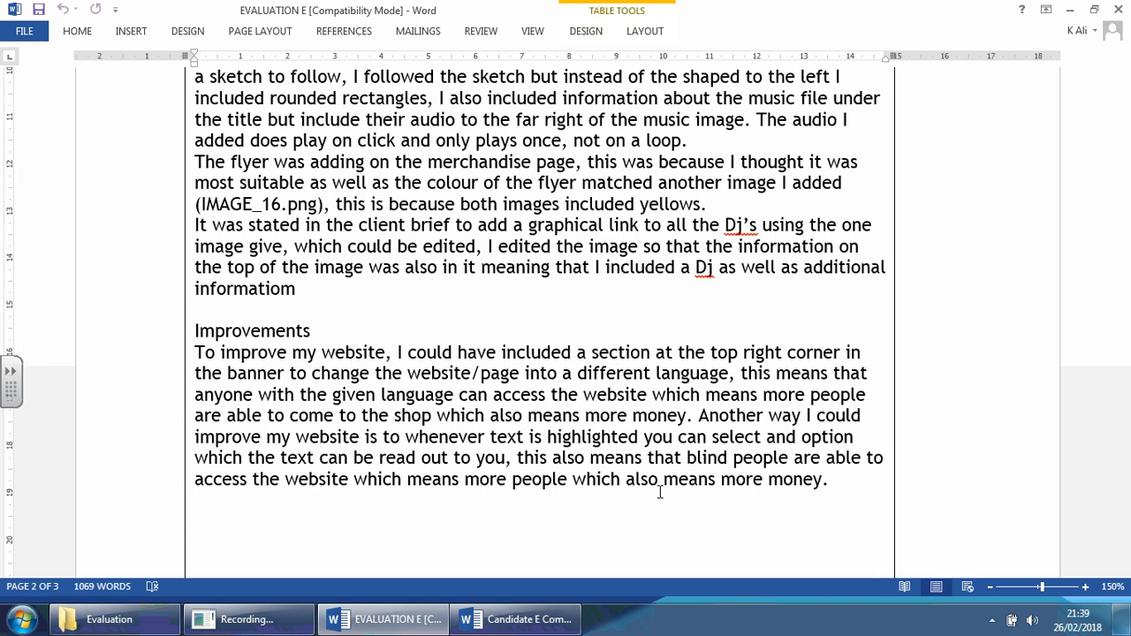
click(827, 479)
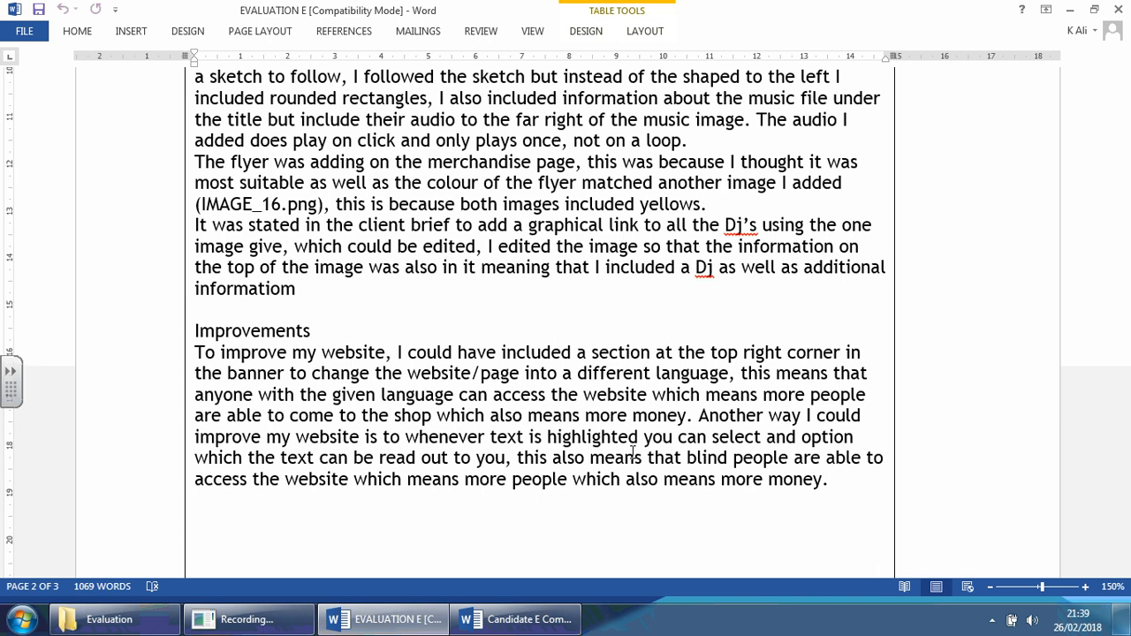
click(827, 479)
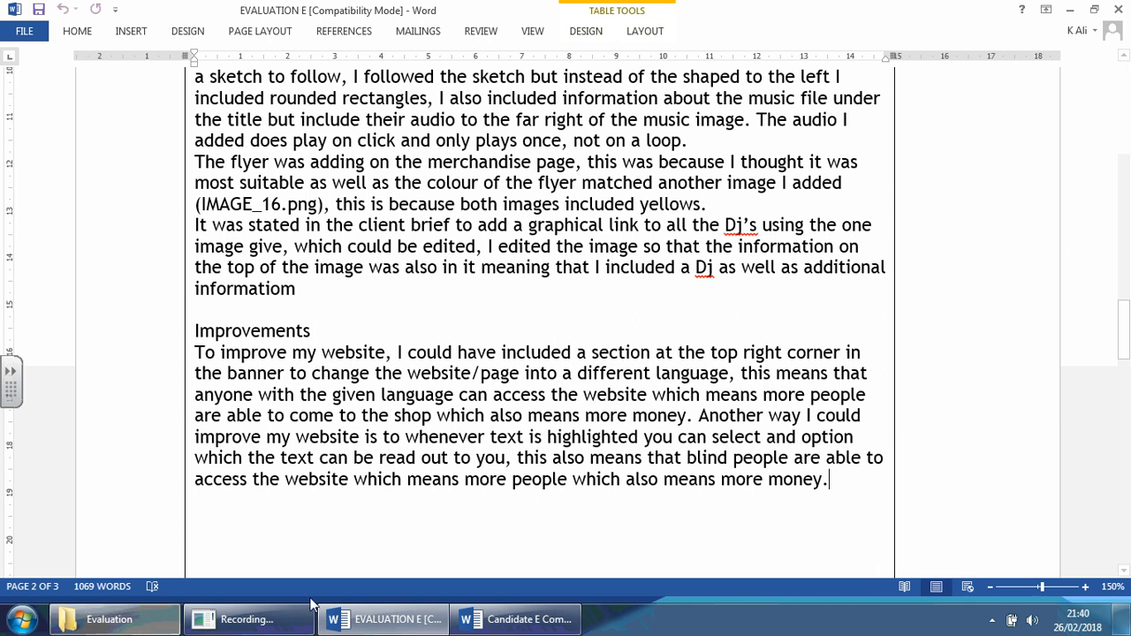
Switch to Candidate E Commentary to read the Activity 2 Evaluation comments awarding Level 2
click(515, 619)
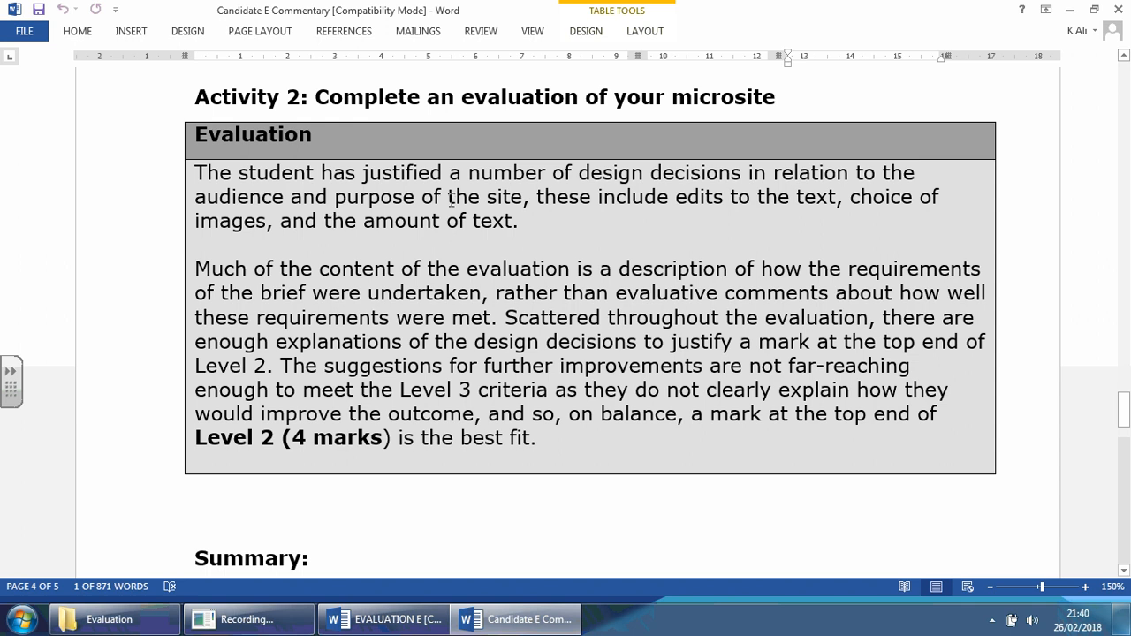
mouse_move(750, 181)
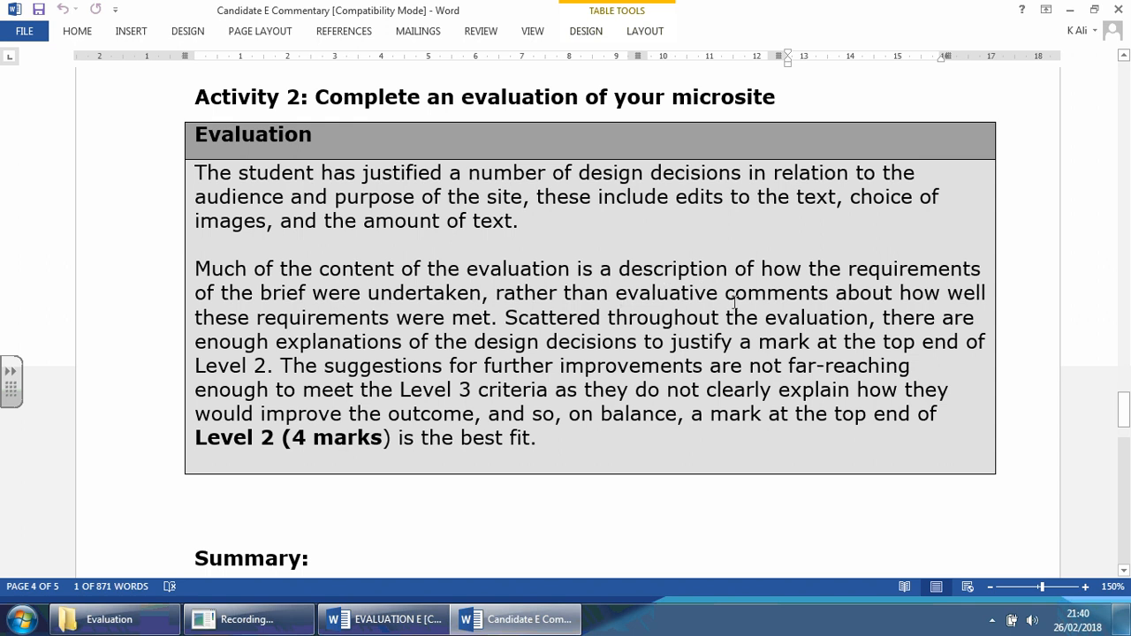
mouse_move(437, 327)
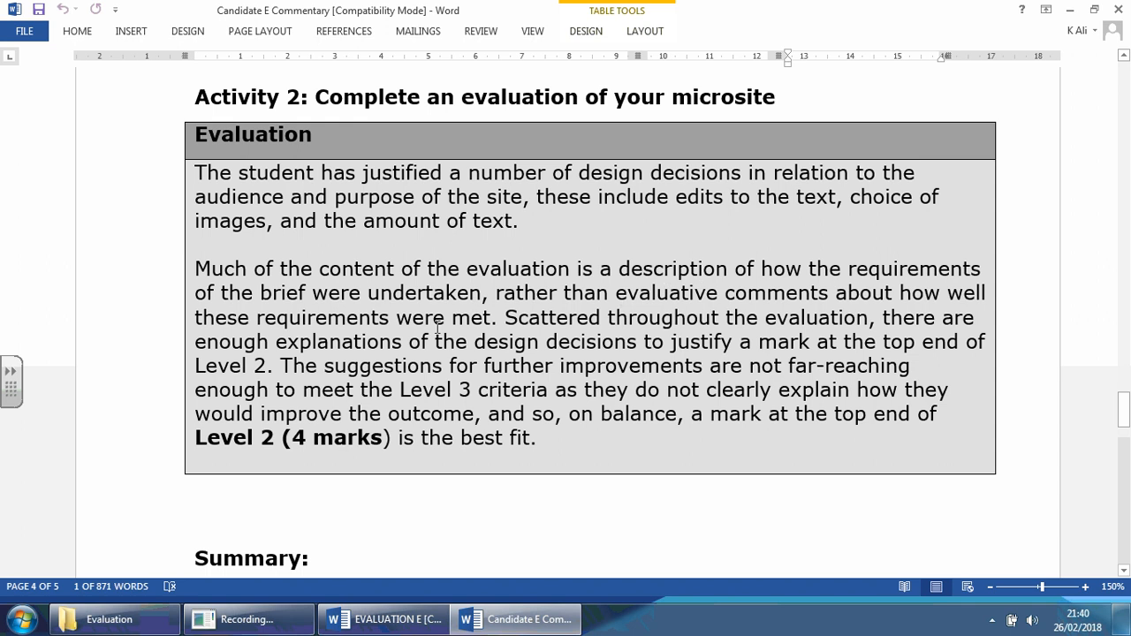
mouse_move(492, 327)
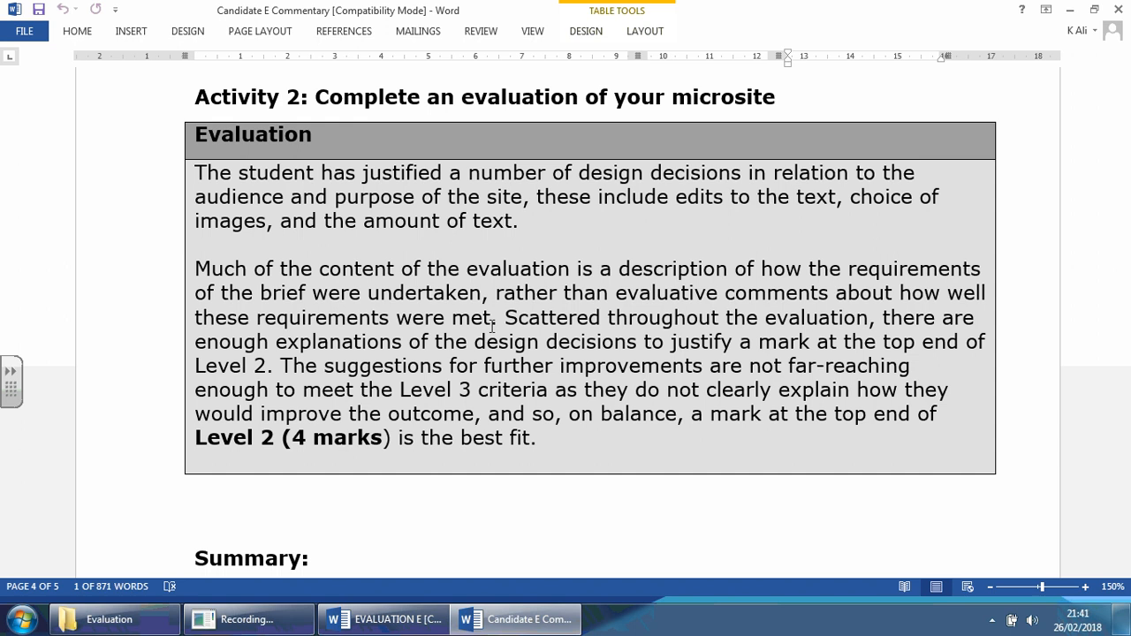
mouse_move(751, 328)
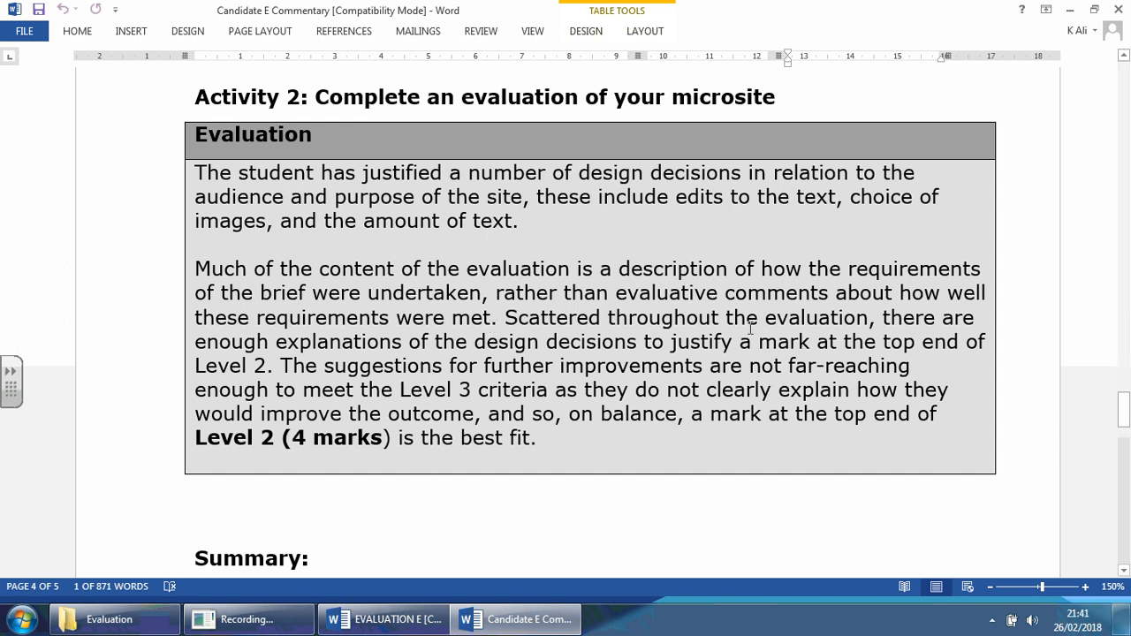
mouse_move(407, 359)
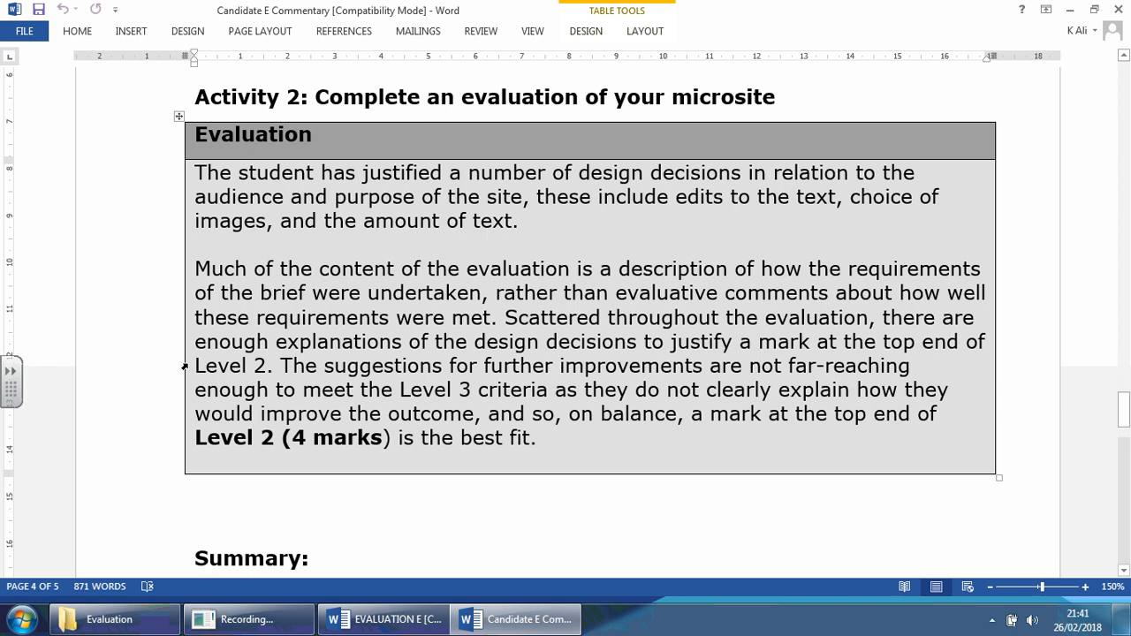
Click in the Evaluation comments table, then bring EVALUATION E back to the front
click(545, 341)
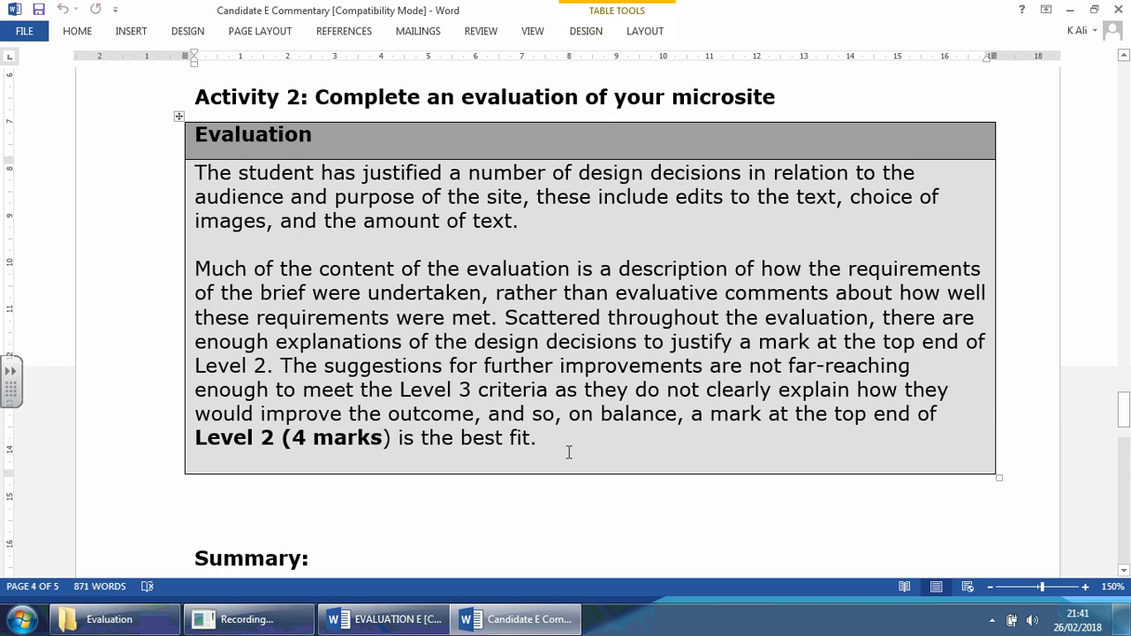
click(384, 618)
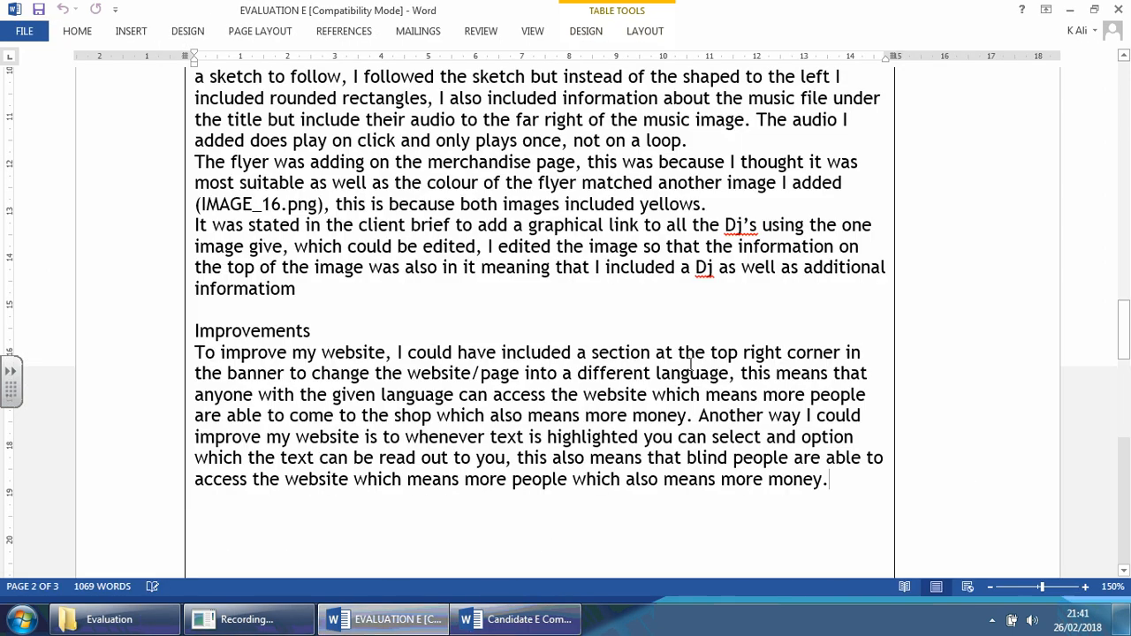